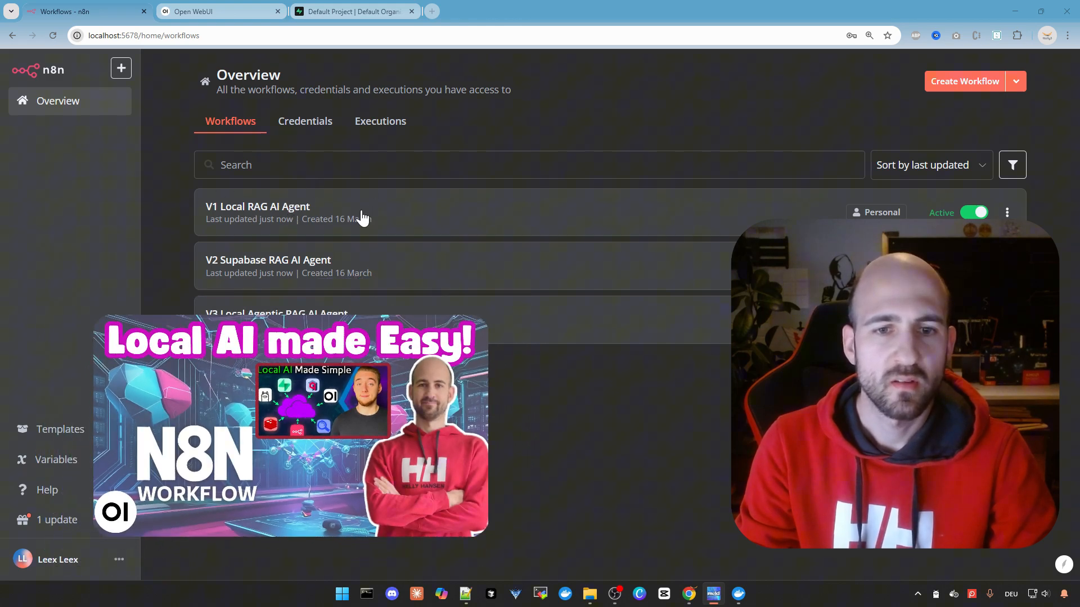
Glance at the V1 Local RAG AI Agent workflow, then switch to the Open WebUI chat.
click(257, 207)
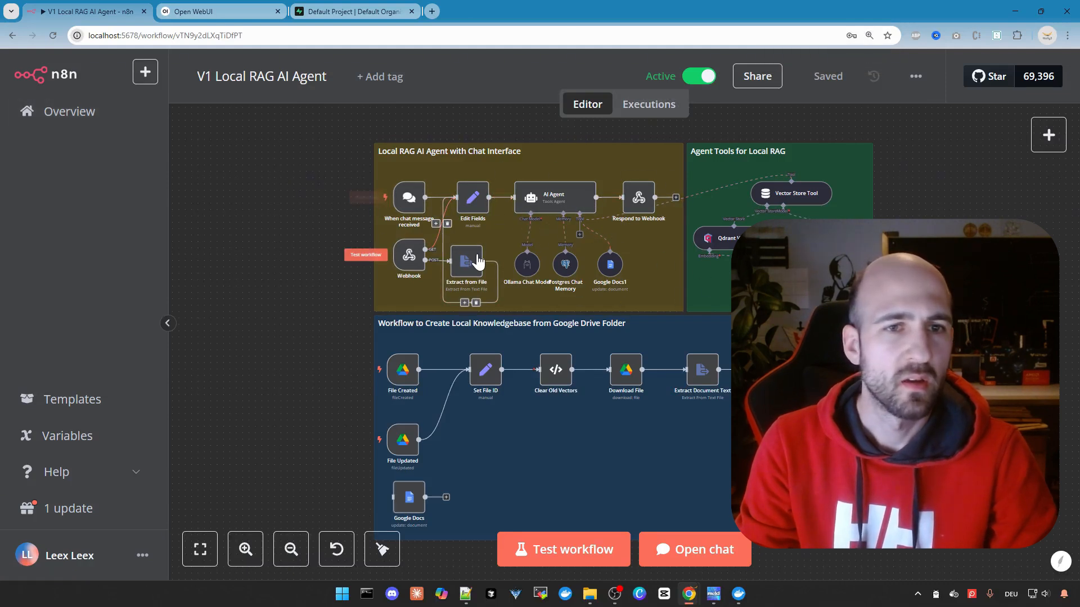
click(68, 111)
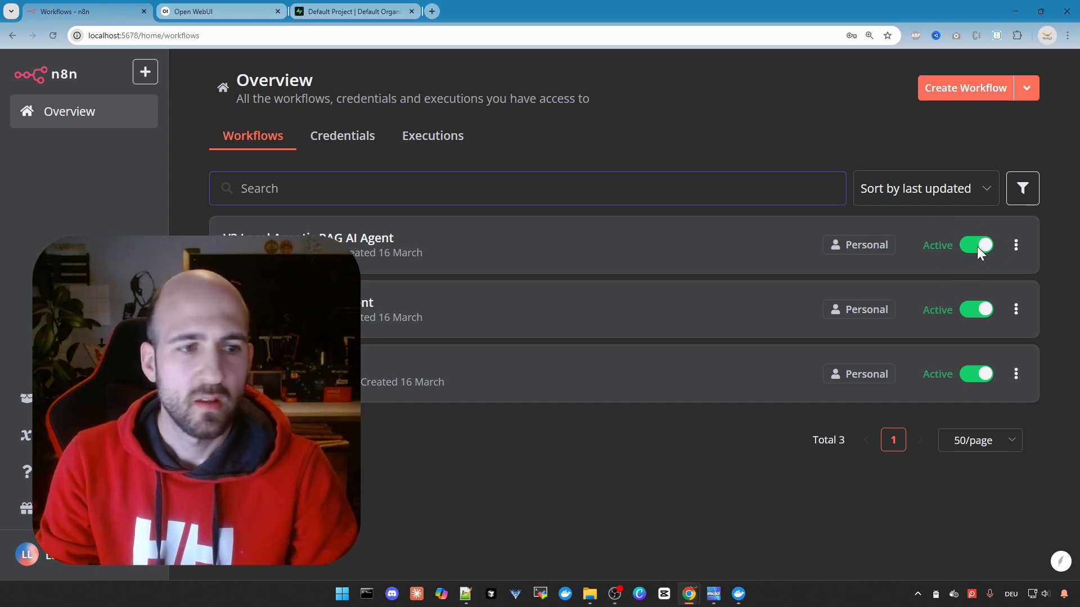
mouse_move(998, 255)
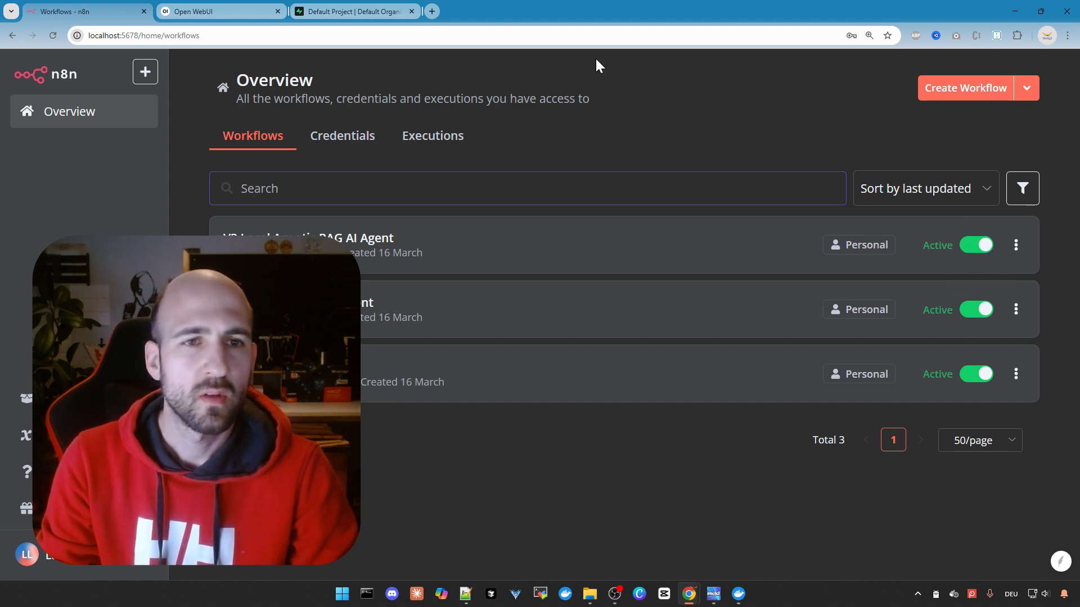
click(217, 11)
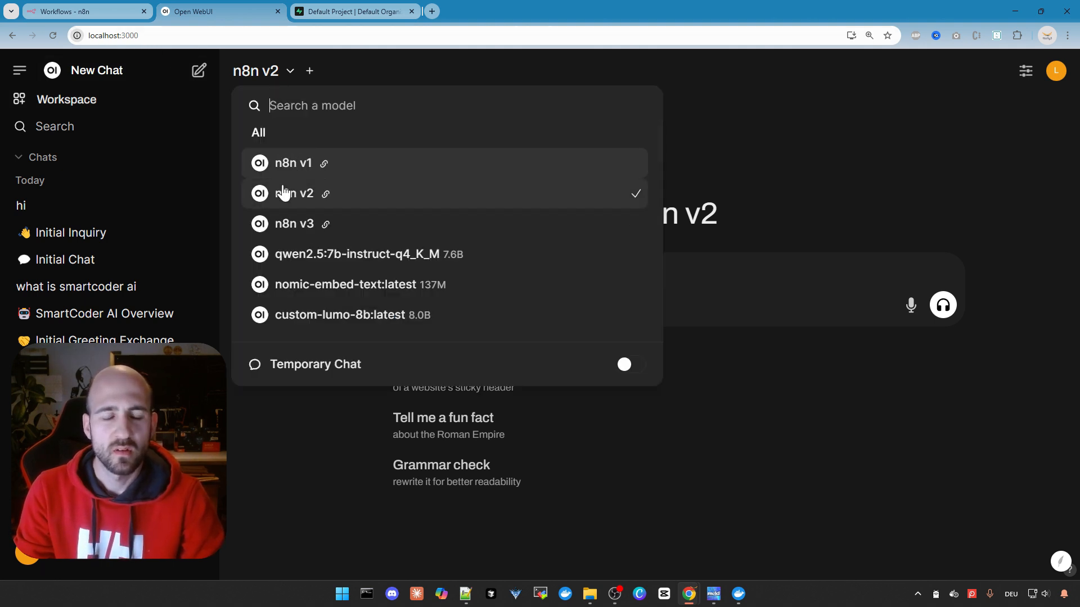
mouse_move(289, 229)
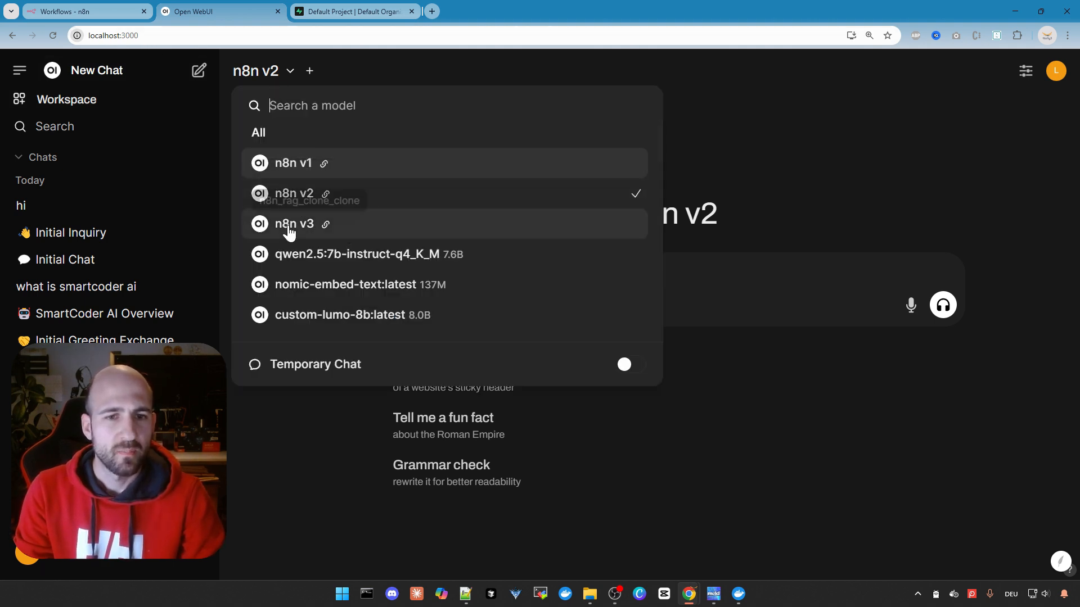
mouse_move(301, 207)
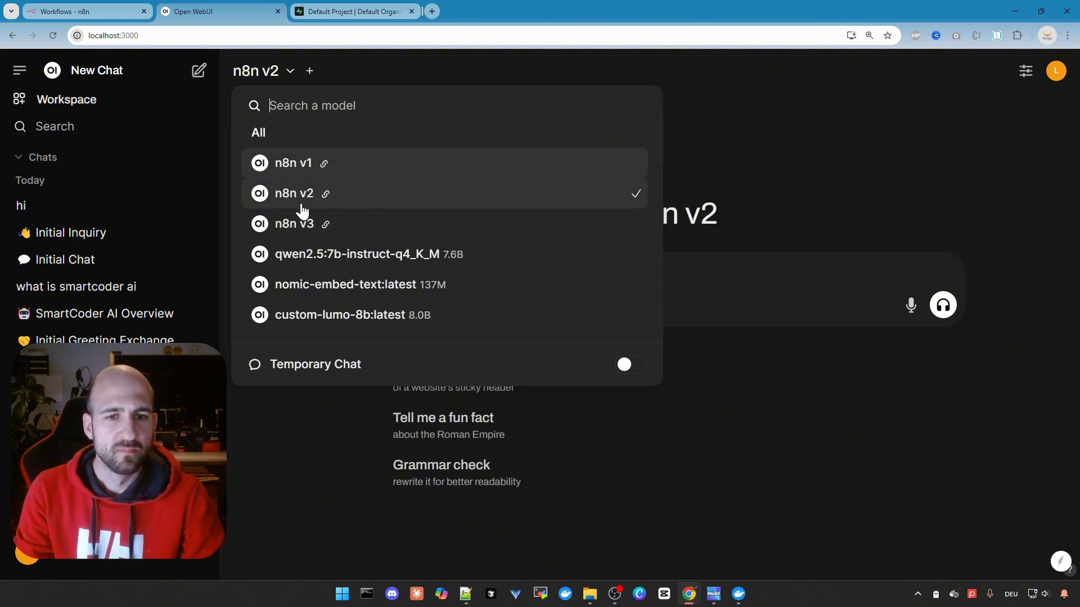
mouse_move(344, 204)
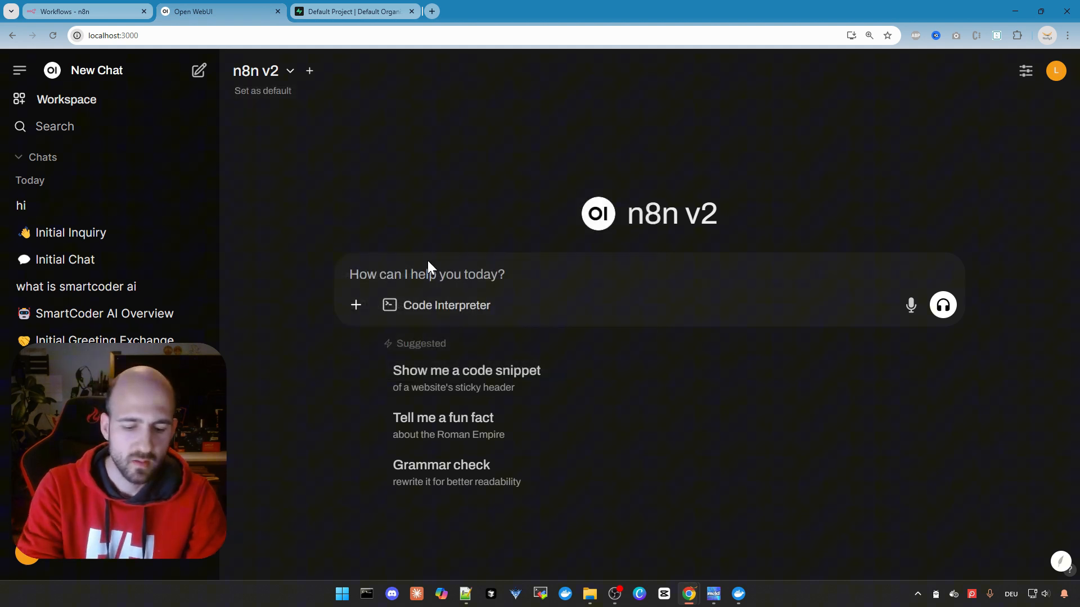
Send 'hi' to the n8n v2 model and review its greeting reply.
text(hi)
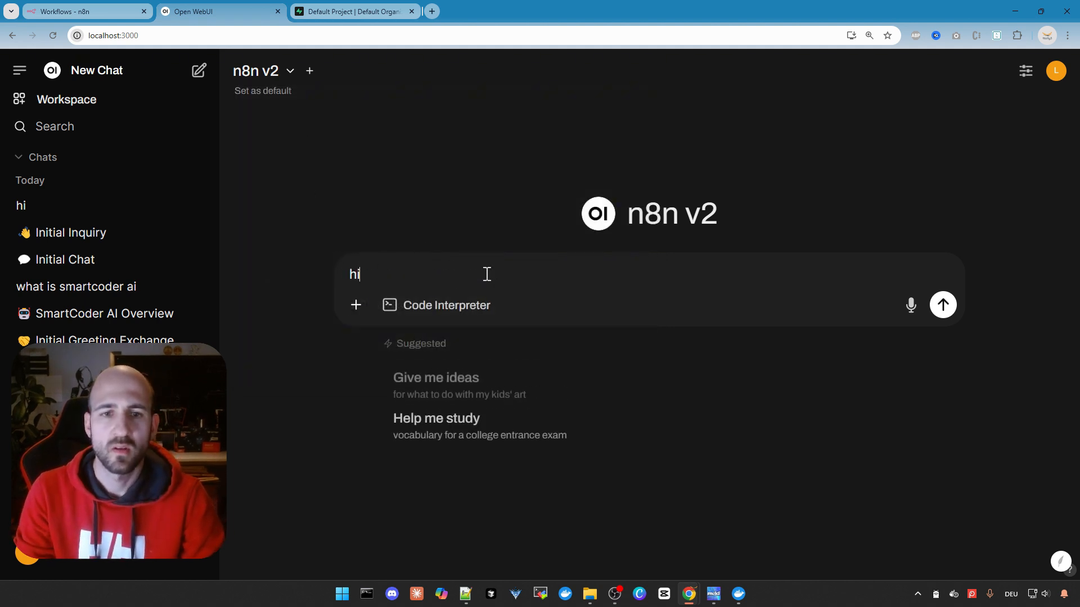
click(943, 305)
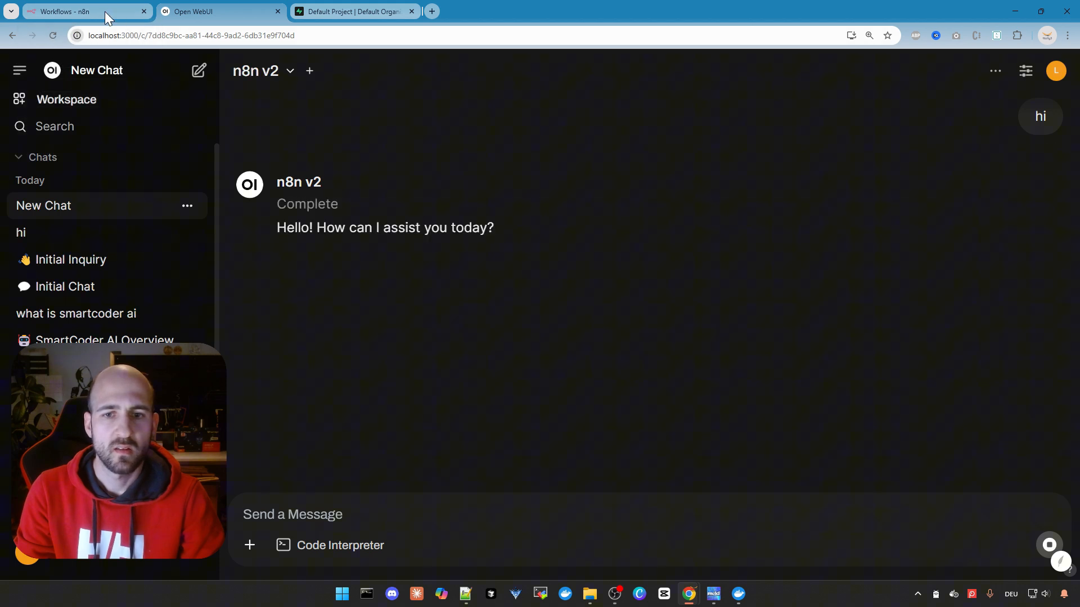
drag(349, 227, 494, 227)
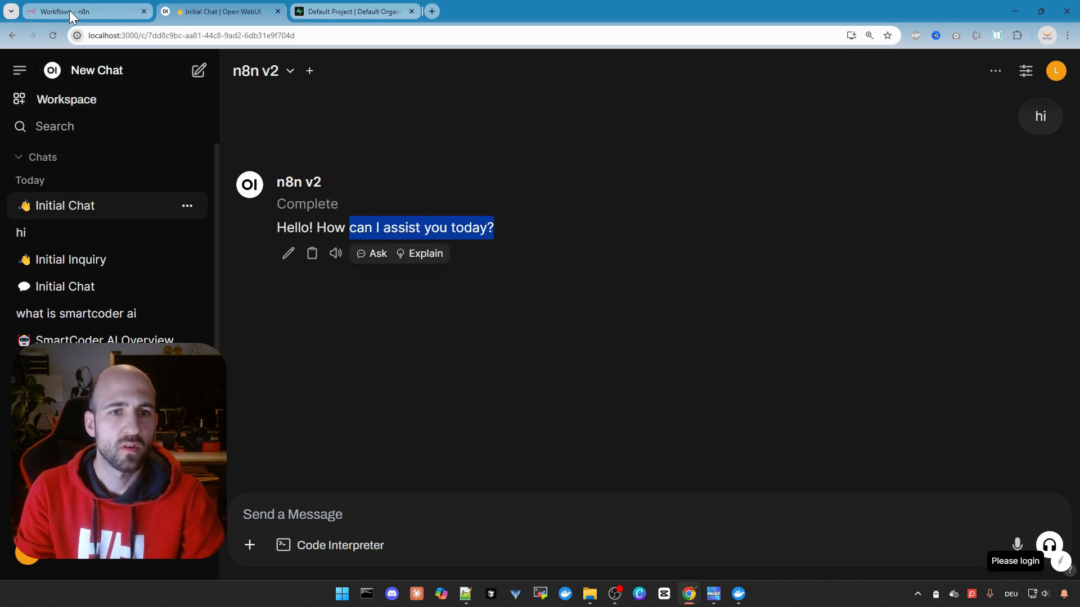
Start a fresh chat and pick the n8n v3 model from the list.
click(259, 71)
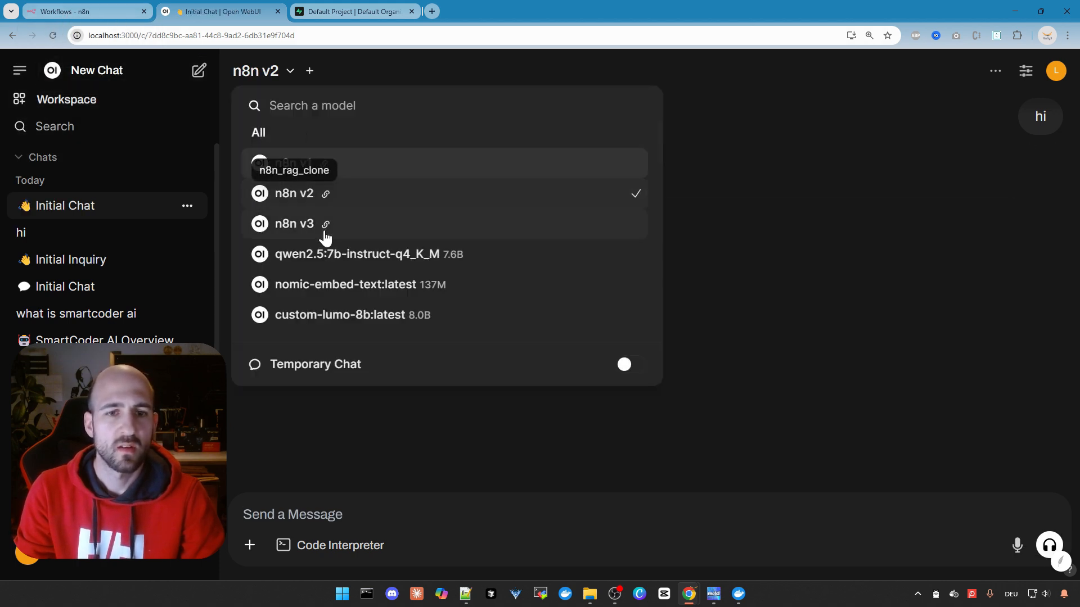
click(294, 223)
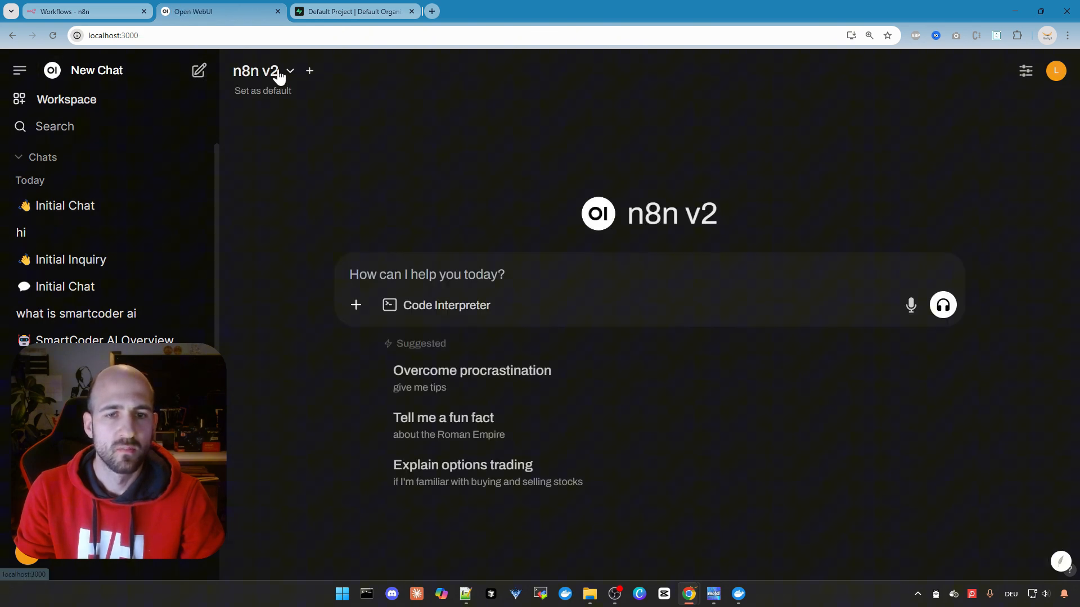
click(289, 71)
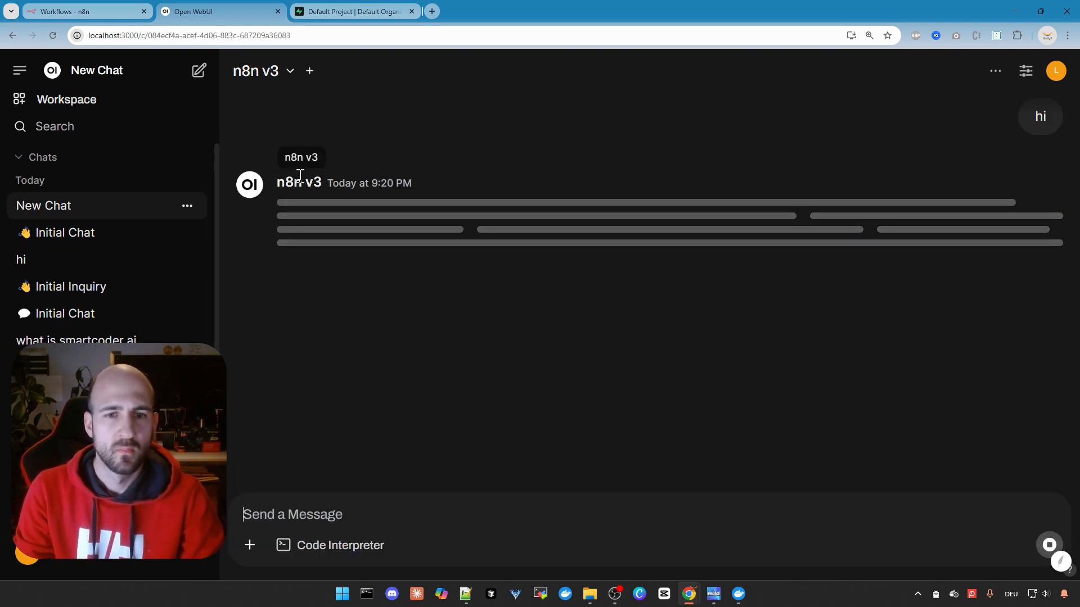
mouse_move(419, 261)
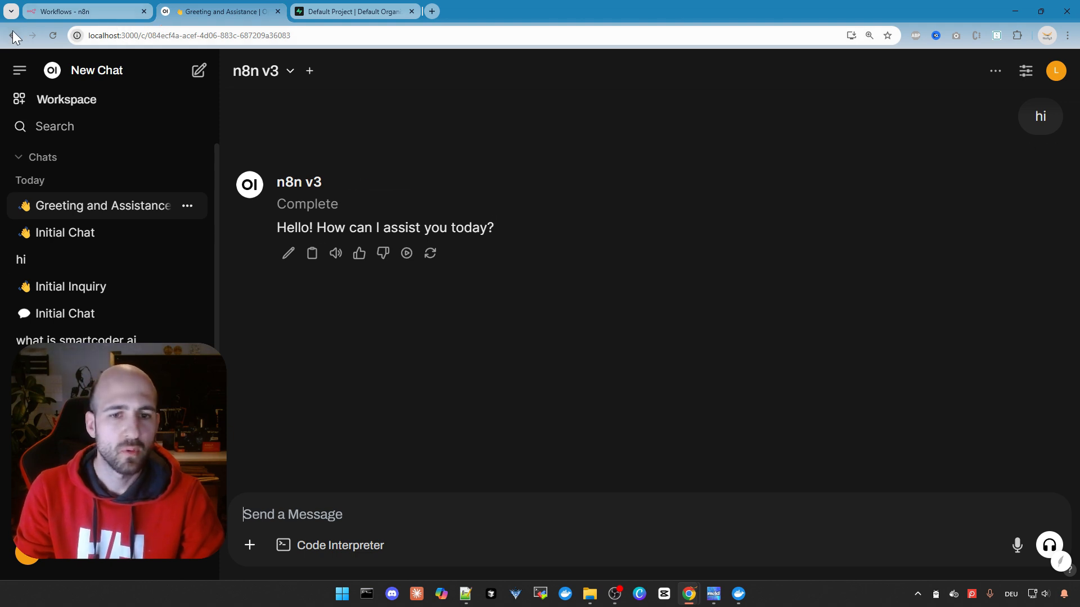
Show the local-ai-packaged project folder, then Docker Desktop's container overview.
click(79, 11)
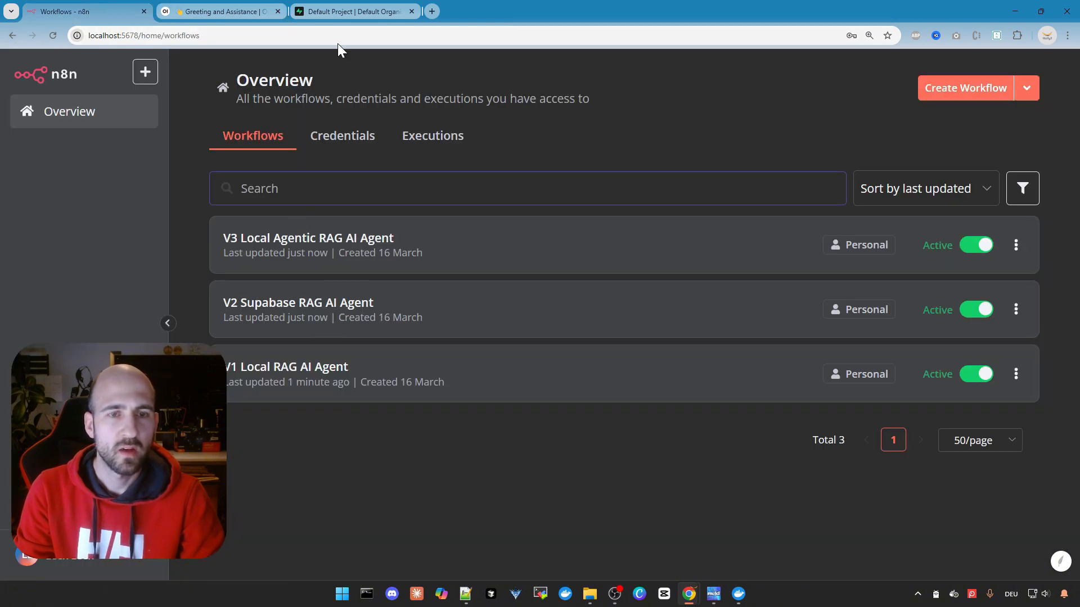
mouse_move(260, 63)
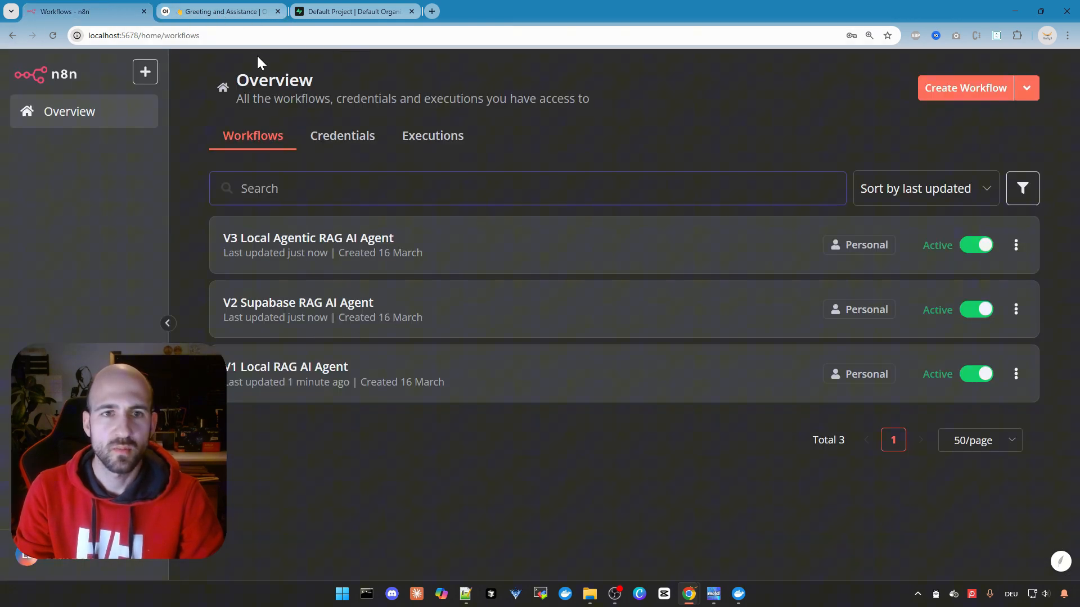
click(220, 12)
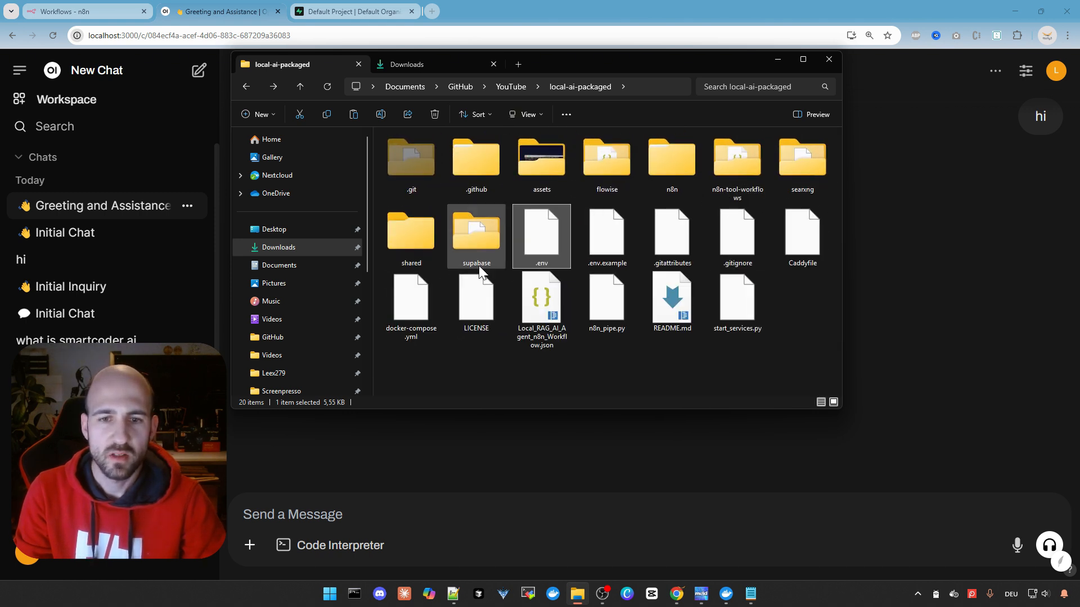
click(411, 235)
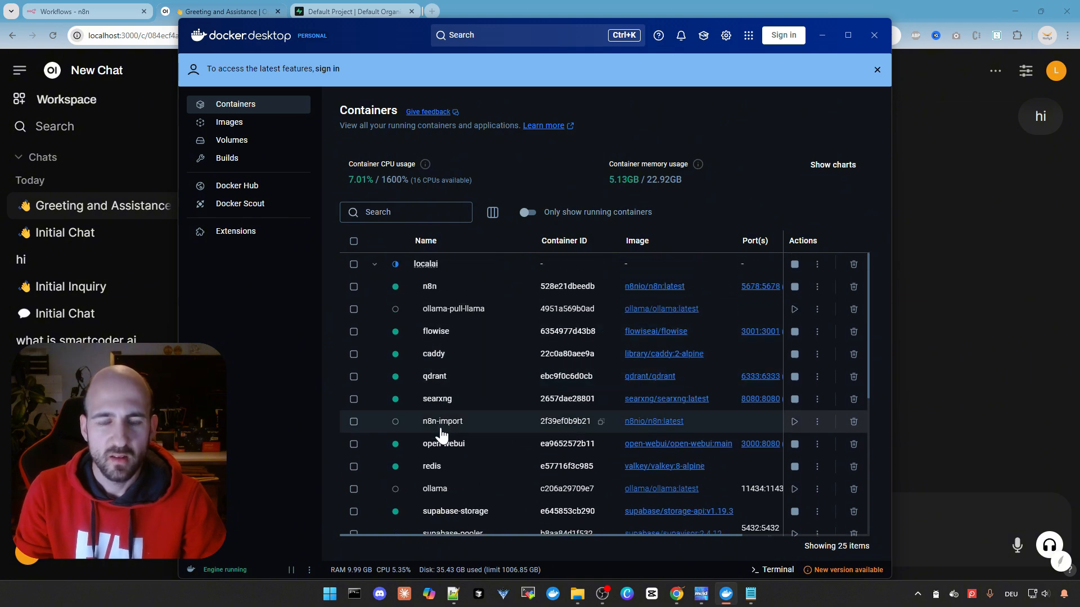
Inspect the n8n container's logs reporting 'Table documents not found' errors and rate-limit warnings.
click(429, 286)
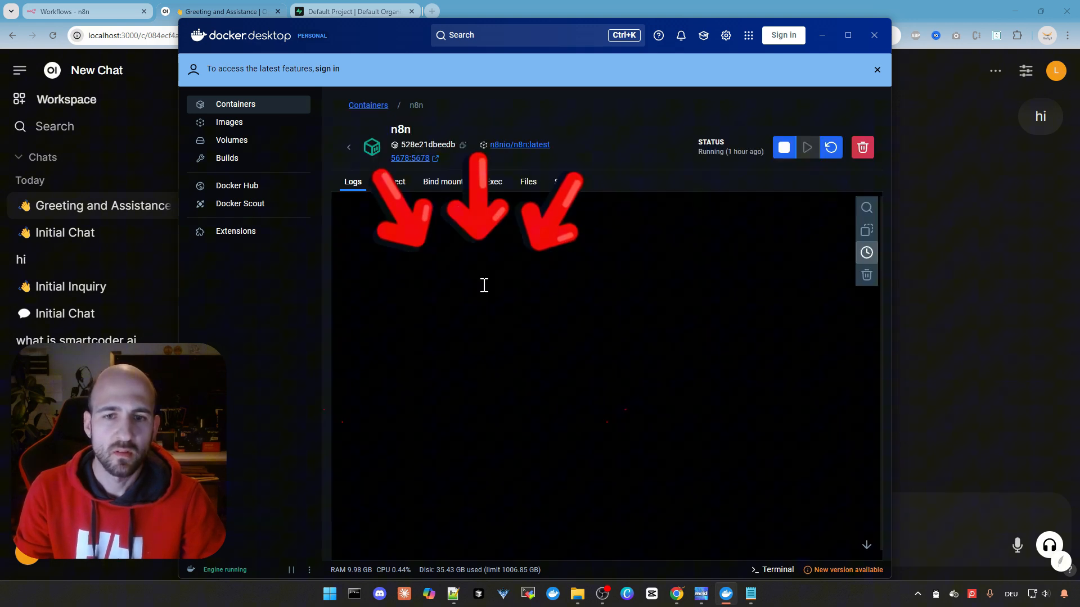
click(445, 182)
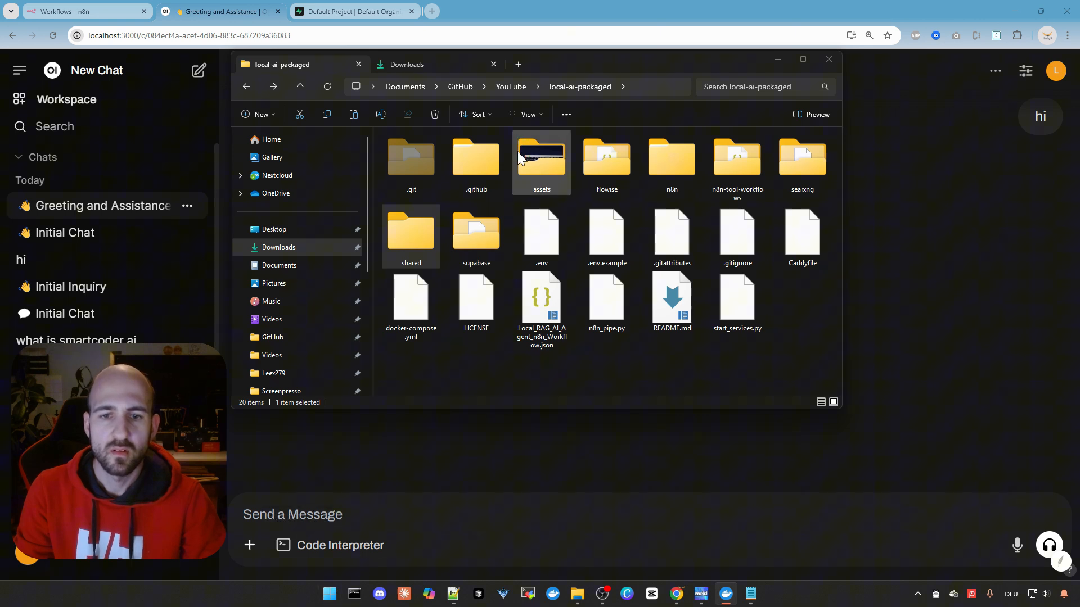
double_click(412, 230)
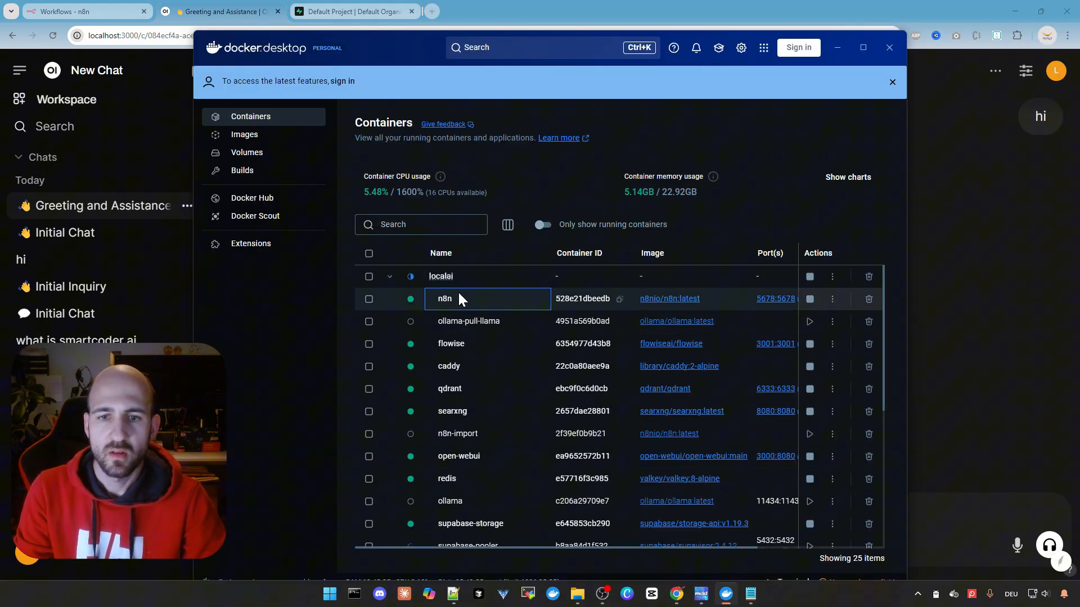
click(445, 298)
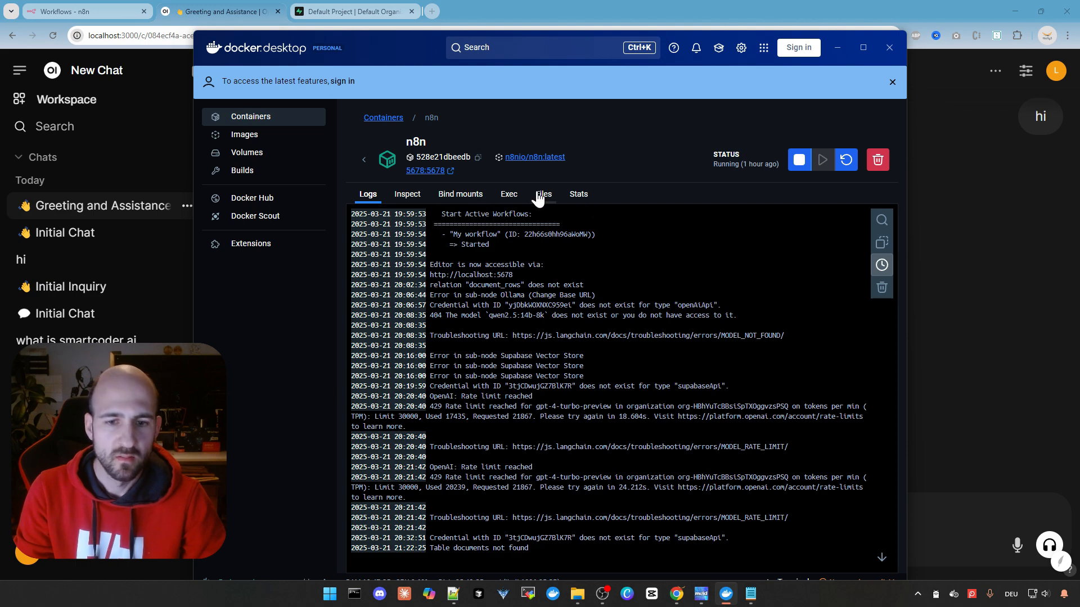
click(542, 195)
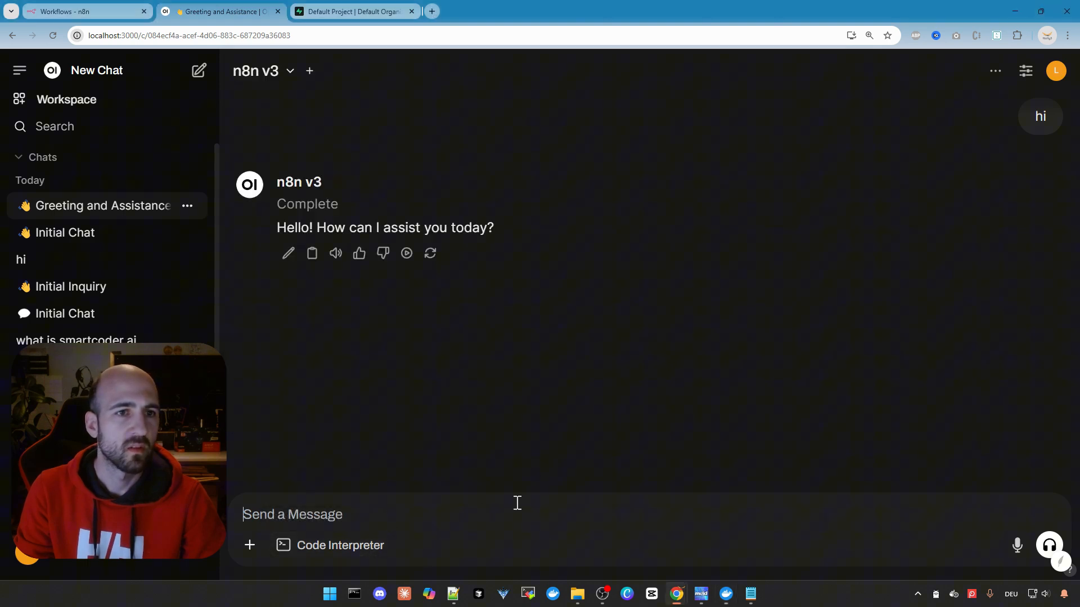
Ask n8n v3 'what is smartcoder ai' in the chat.
click(82, 11)
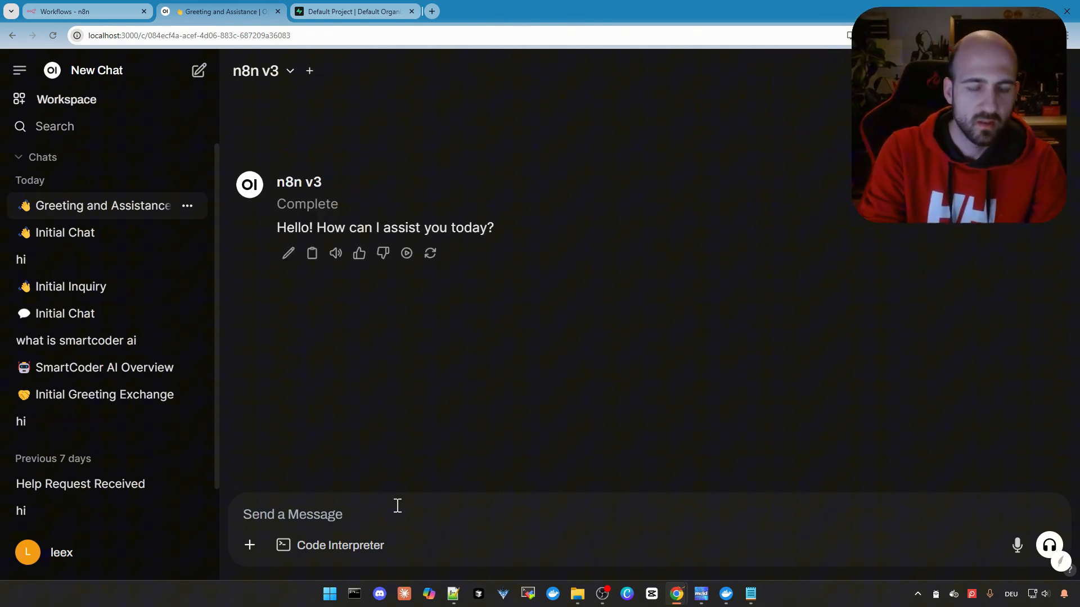
text(what is)
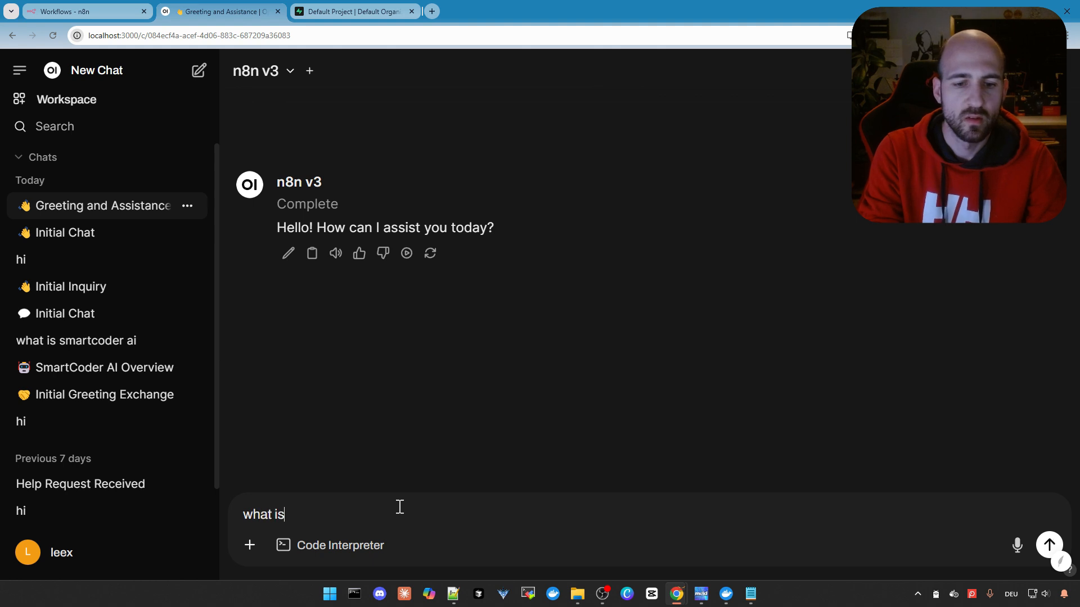
text(smartc)
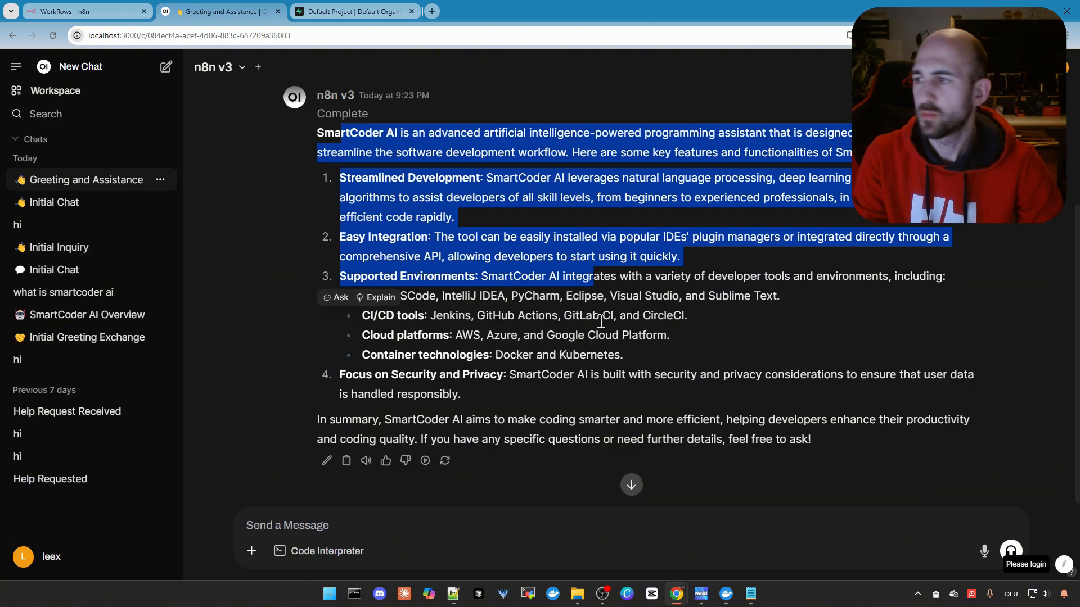
Compare the answer's key features with the SmartCoder notes file, then return to n8n workflows.
click(600, 320)
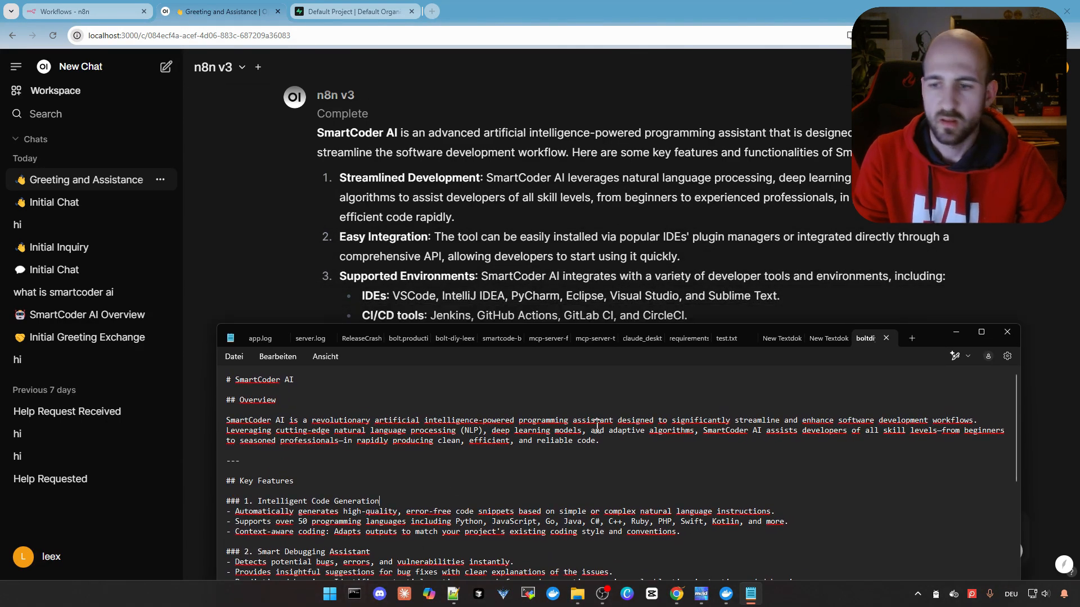
mouse_move(931, 338)
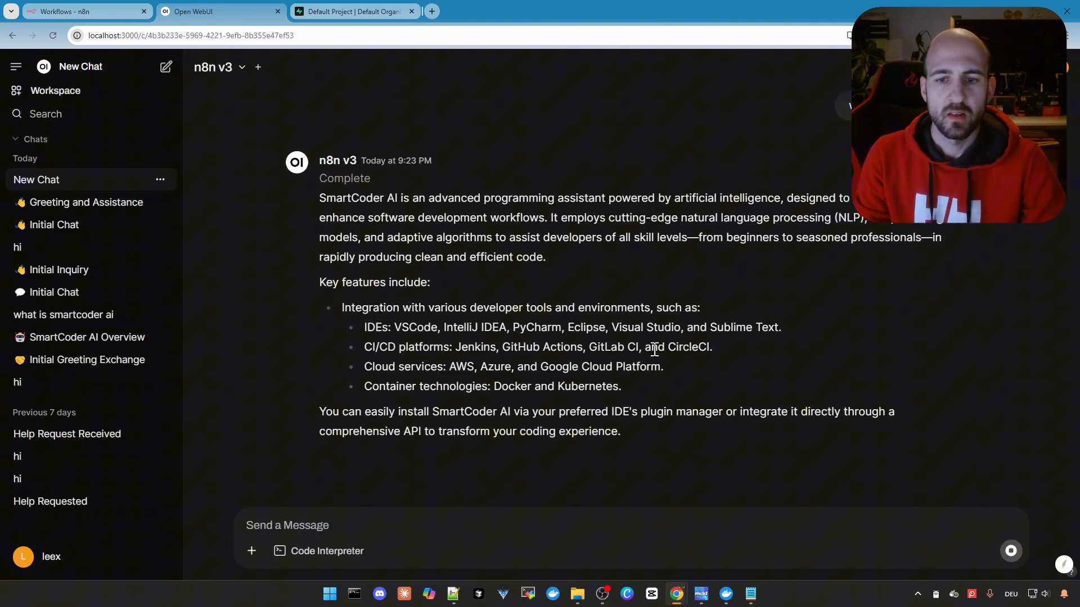
drag(454, 256, 495, 346)
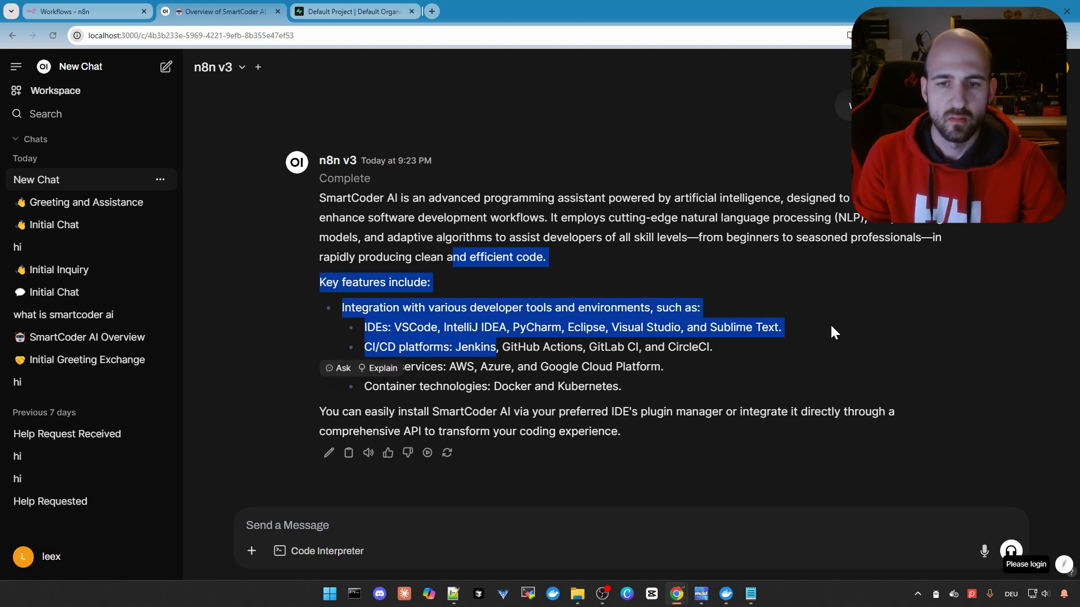
click(357, 94)
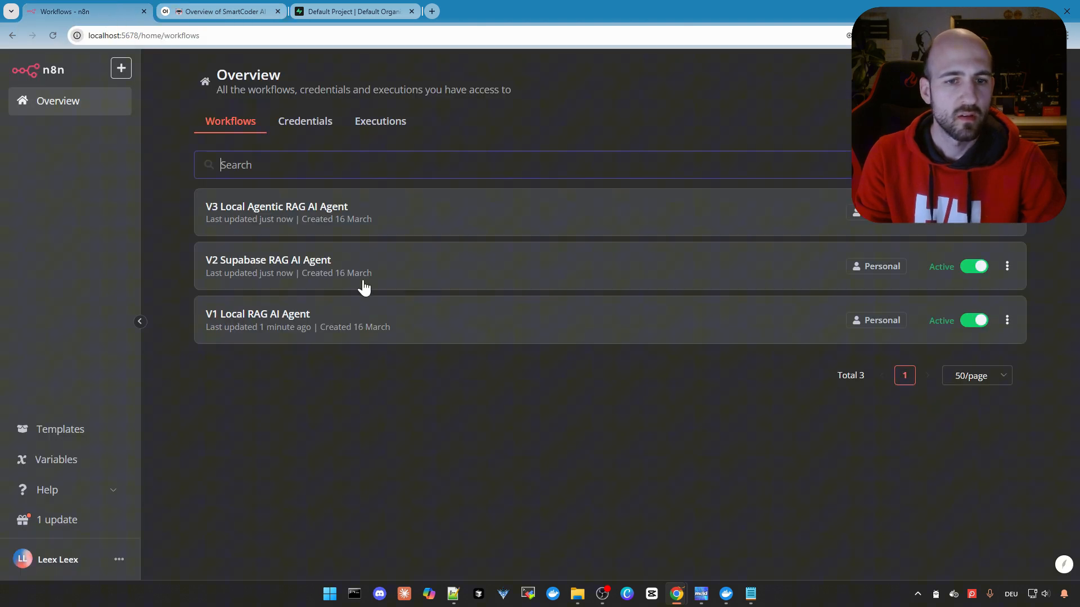
In the V2 Supabase RAG workflow, review the Ollama Chat Model's credential without changing it.
click(268, 260)
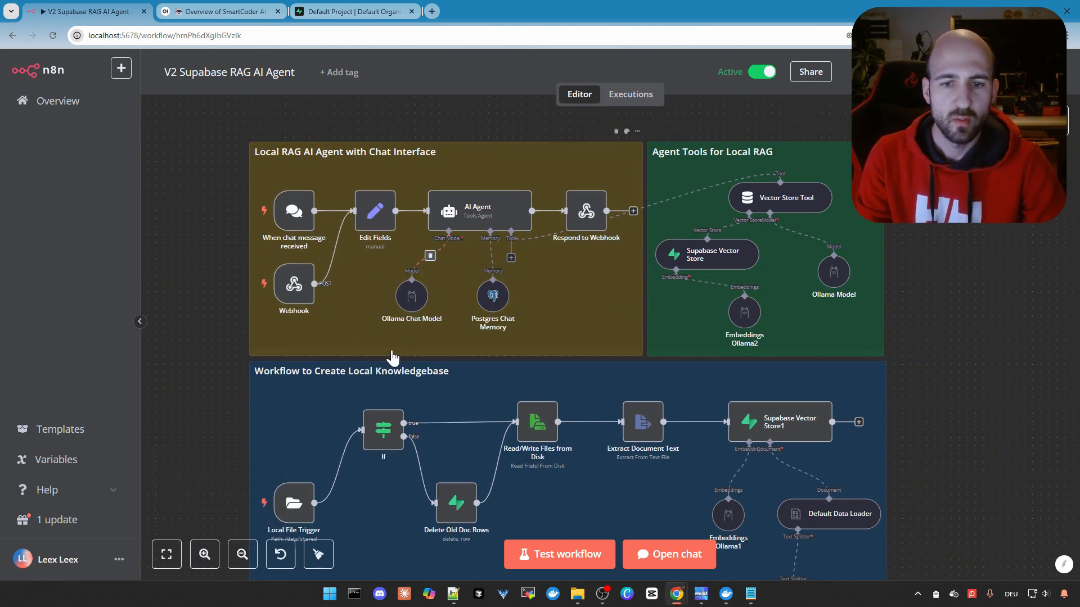
double_click(412, 296)
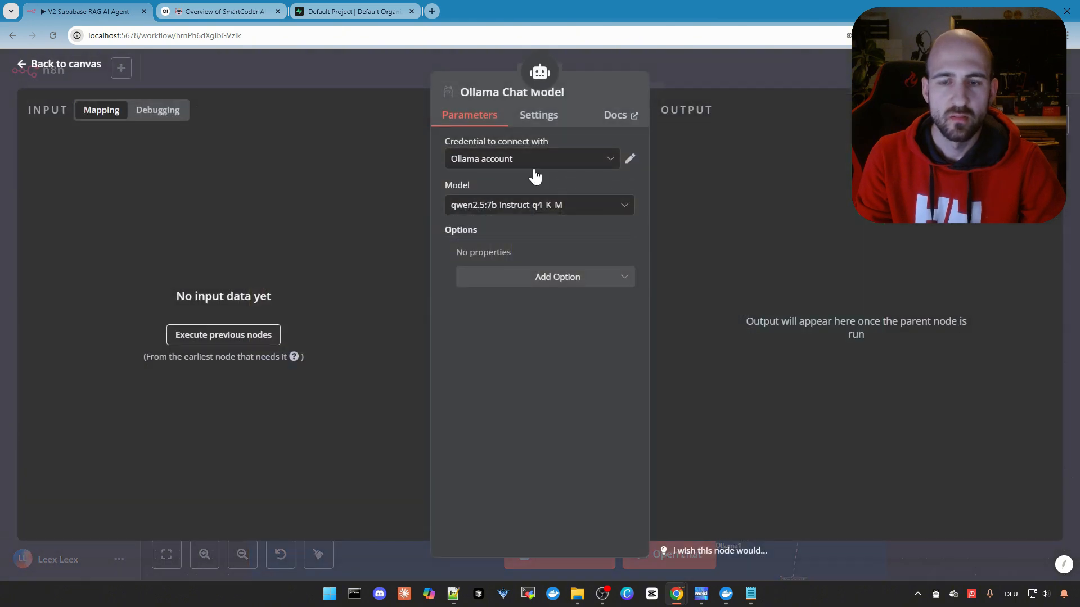
mouse_move(551, 204)
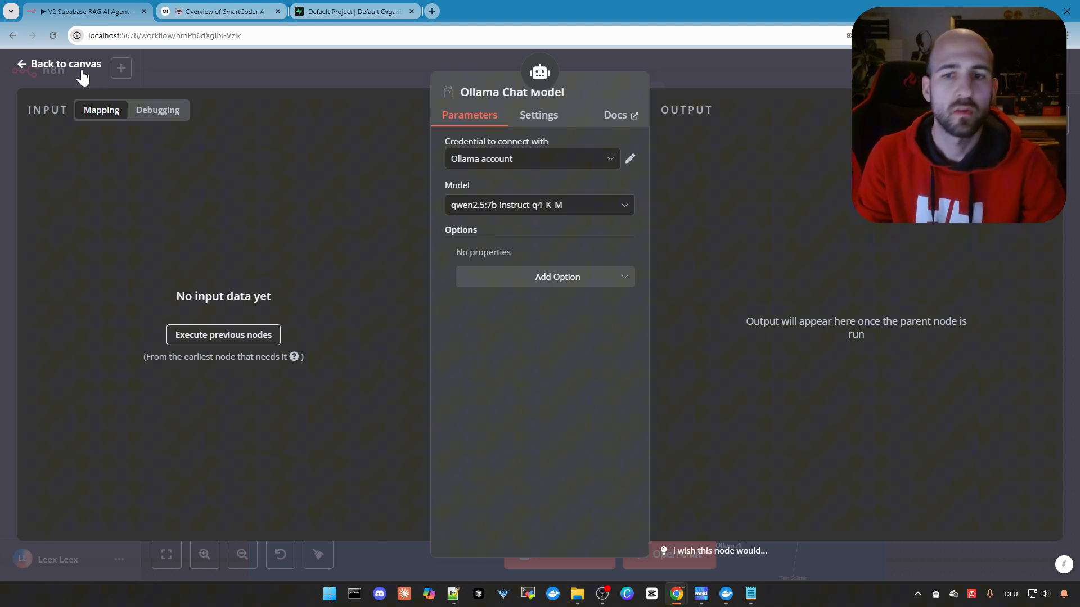
mouse_move(558, 165)
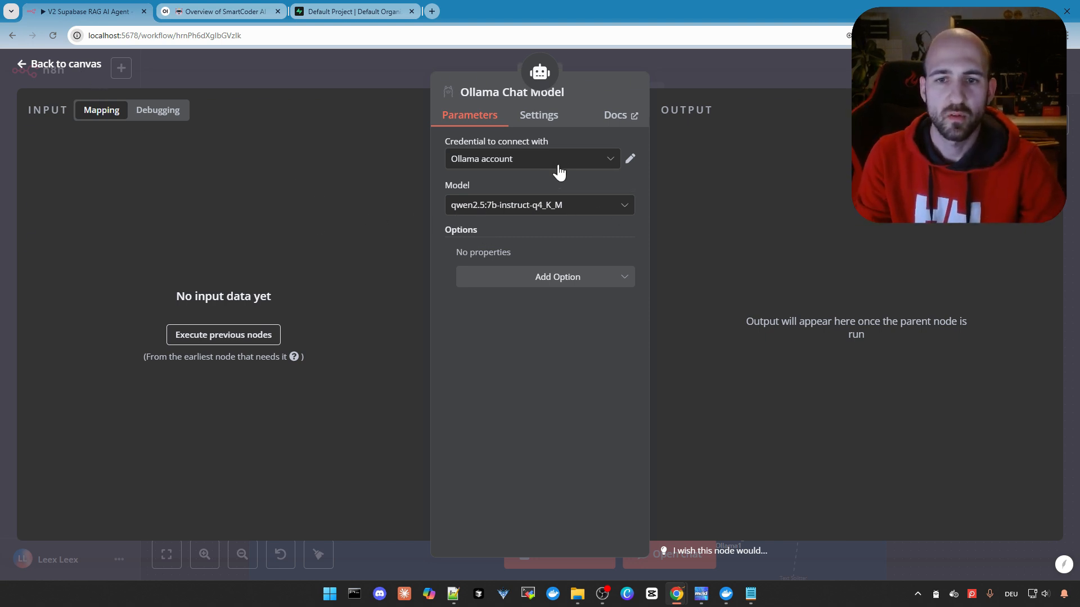
click(529, 159)
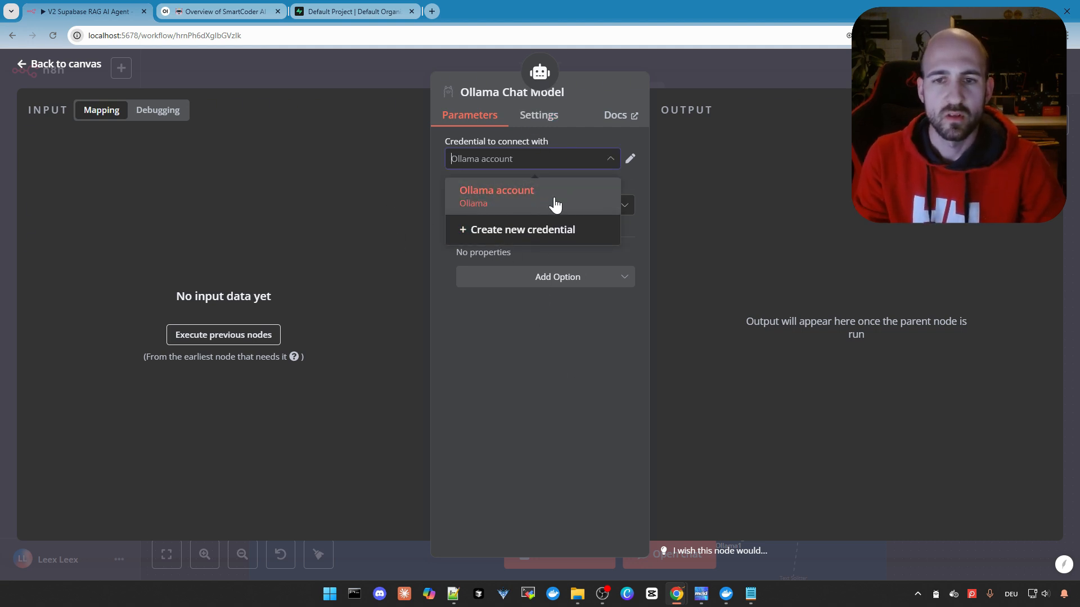
mouse_move(538, 396)
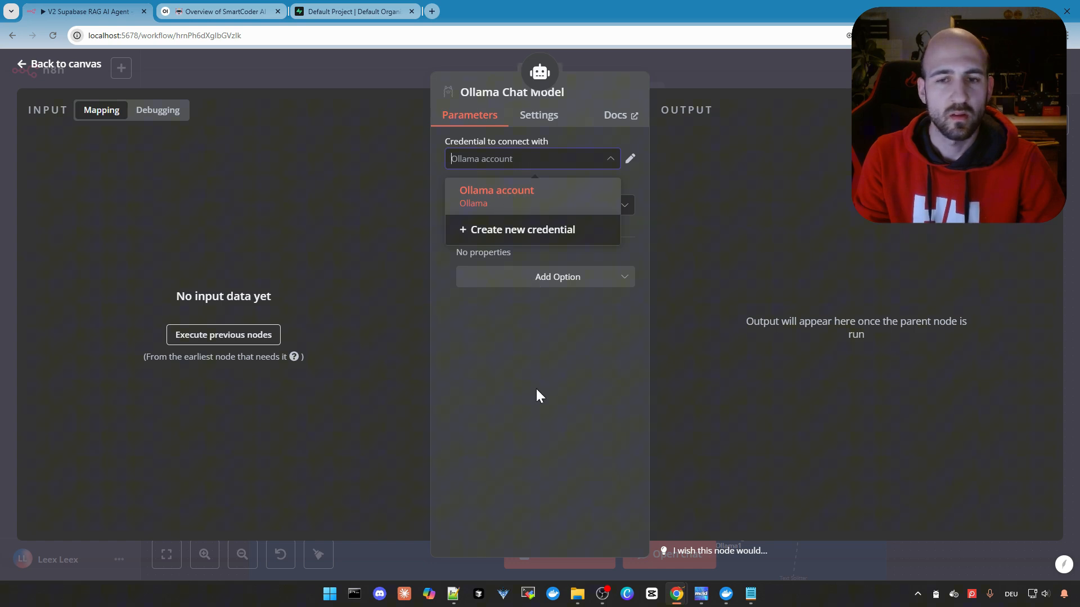
click(495, 195)
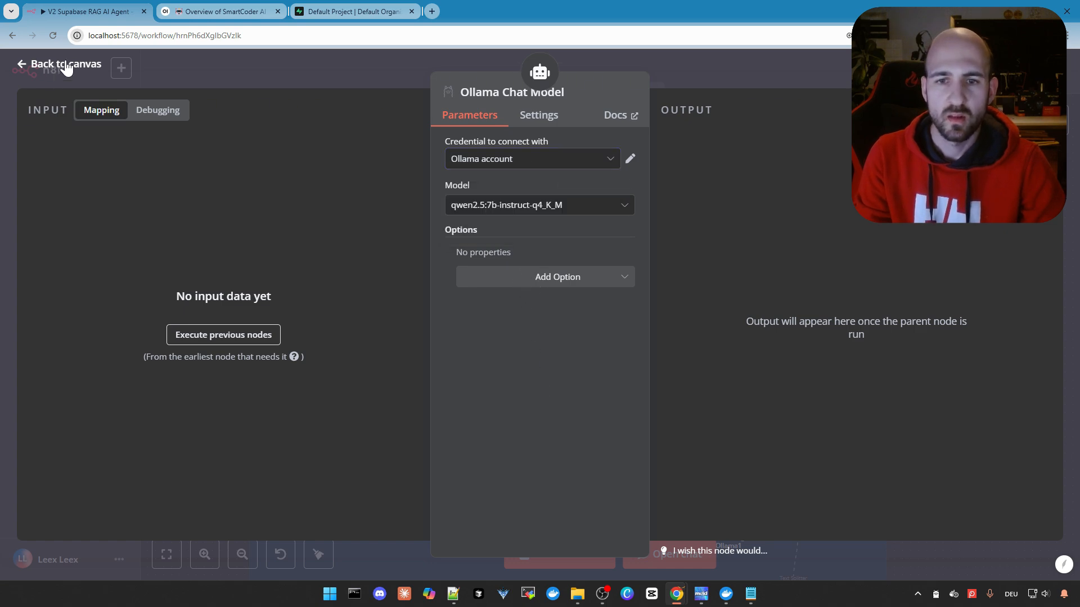
Back on the canvas, bring up the Postgres Chat Memory node's settings.
click(66, 63)
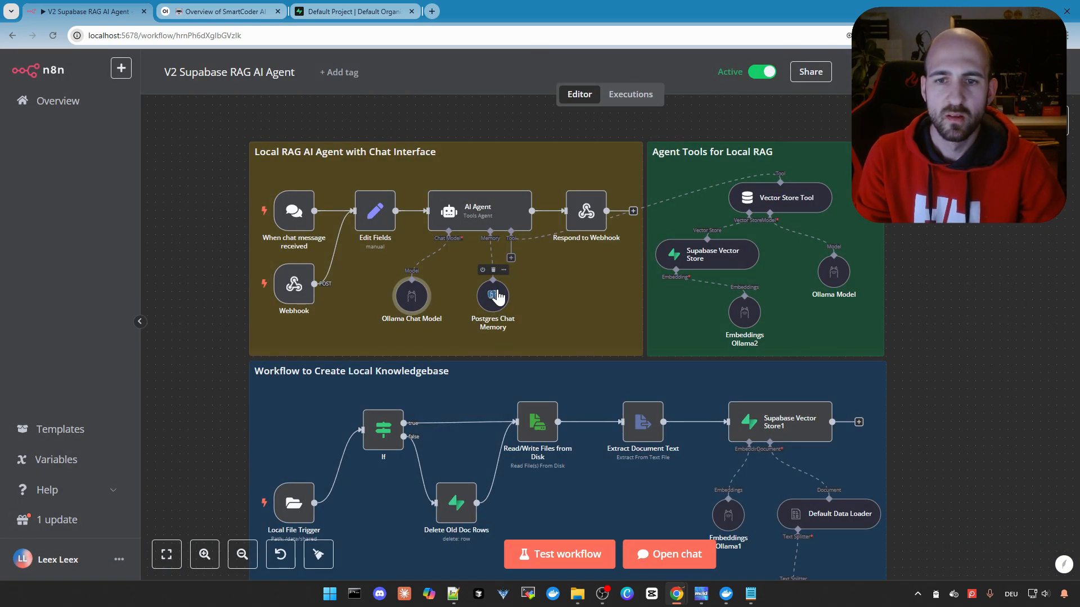
double_click(493, 295)
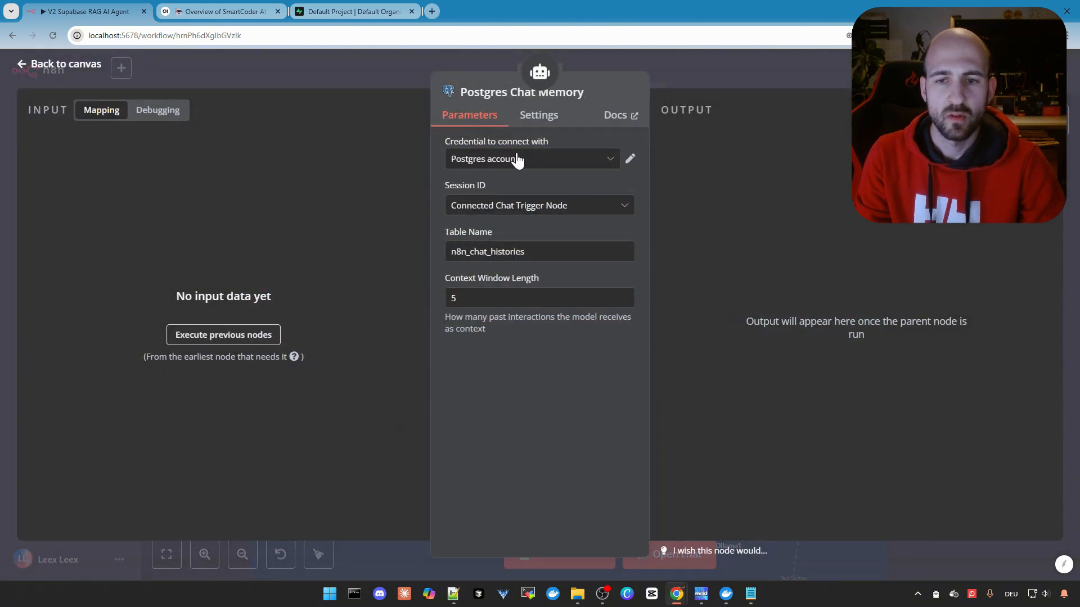
Review the chat memory and Supabase credentials, then edit the vector store's Supabase account credential.
click(530, 159)
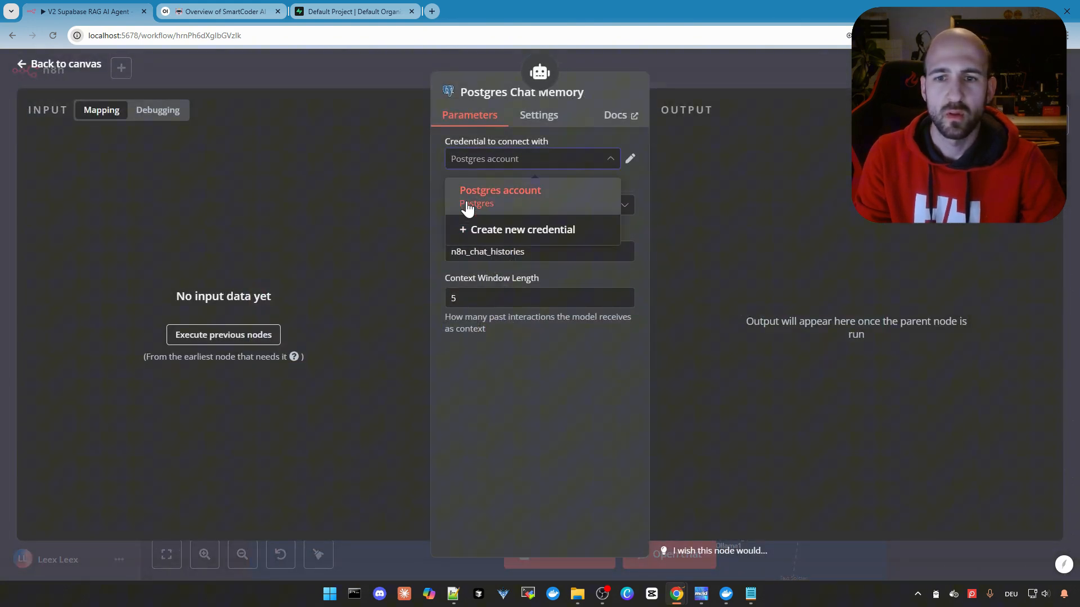
mouse_move(493, 204)
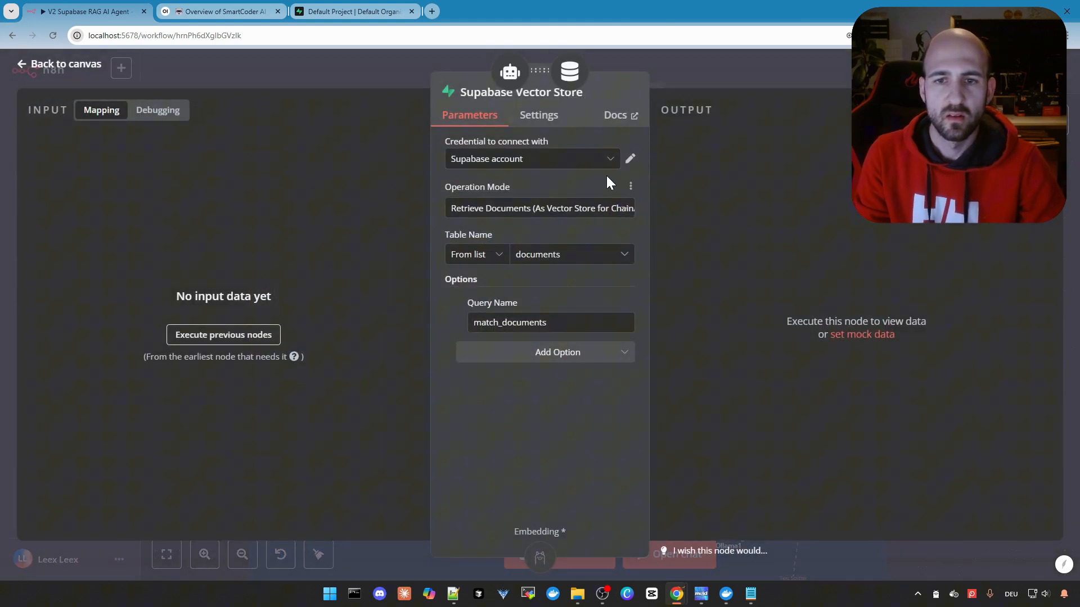
click(530, 158)
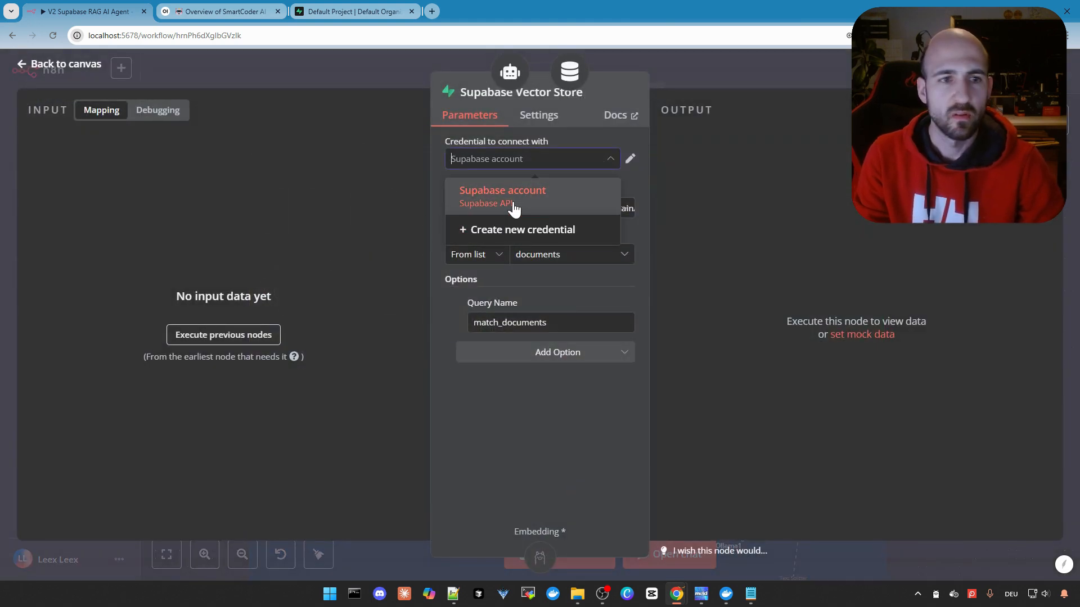
mouse_move(519, 232)
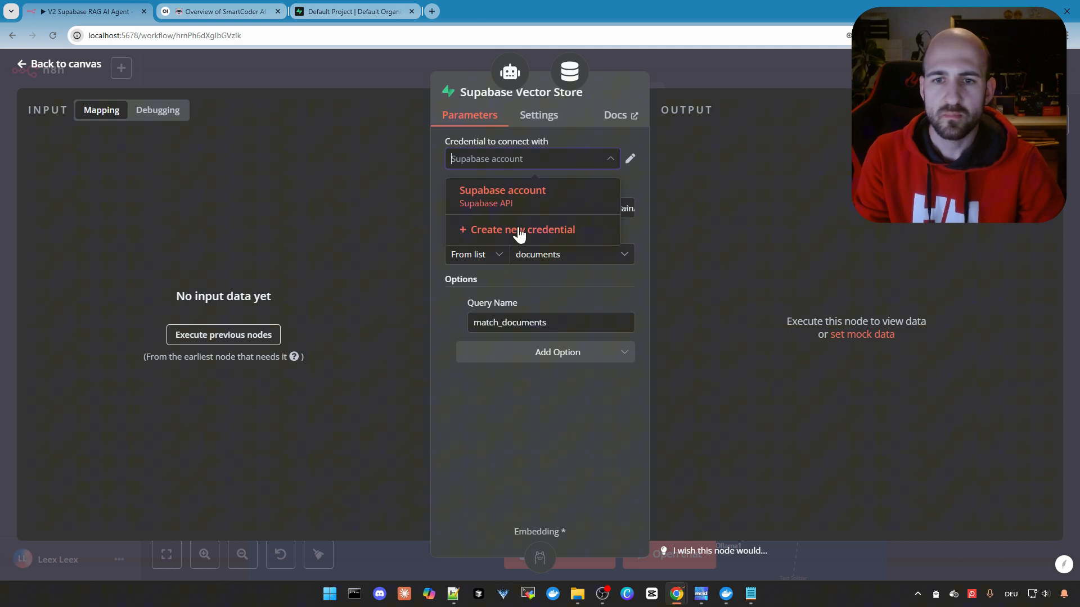
click(502, 190)
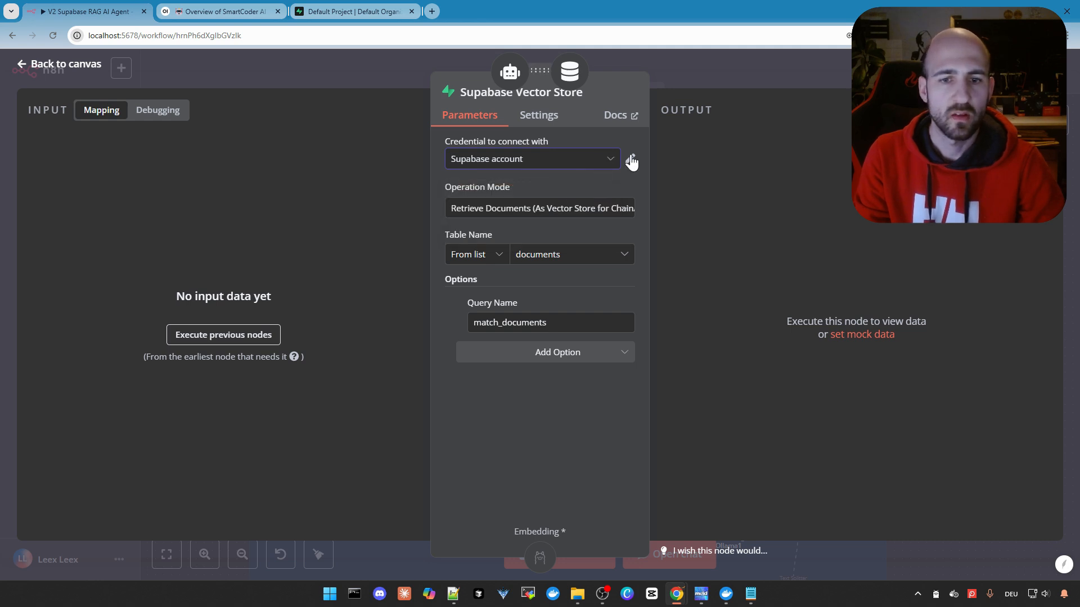
click(630, 158)
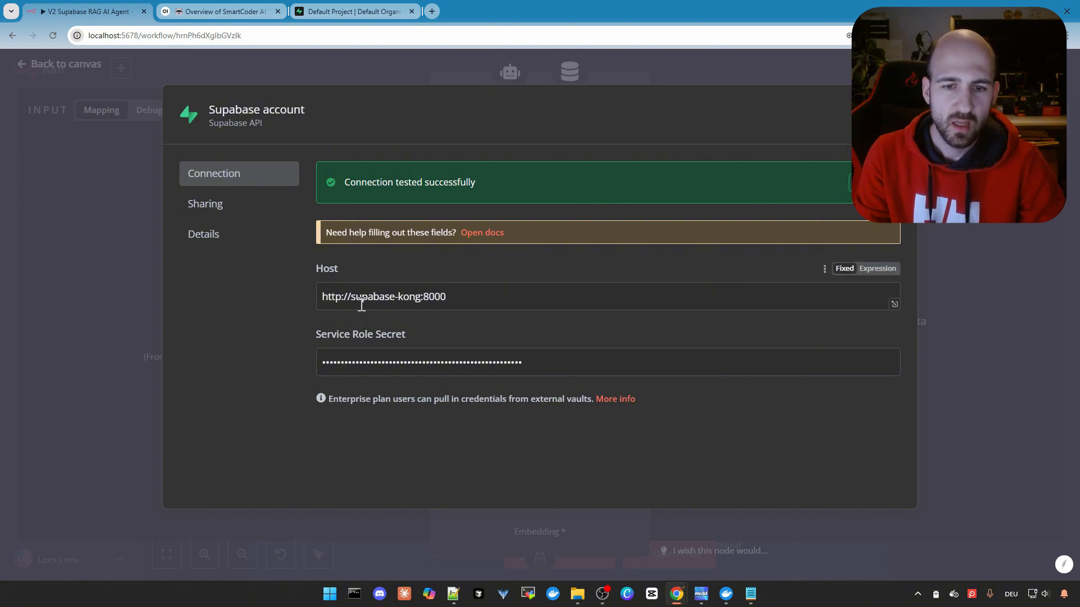
double_click(372, 296)
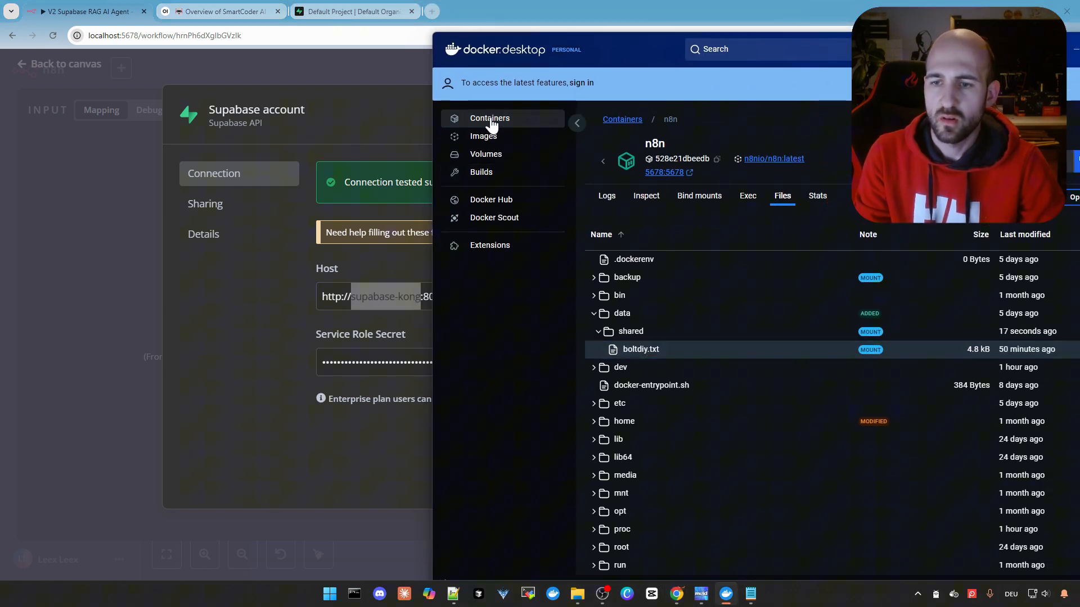
click(489, 118)
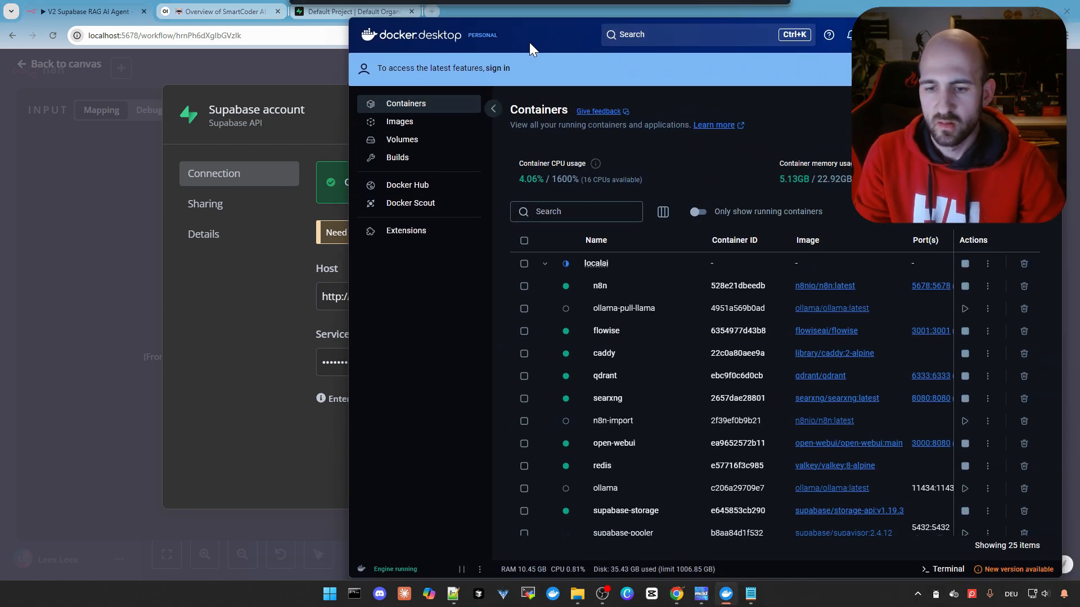
scroll(down, 3)
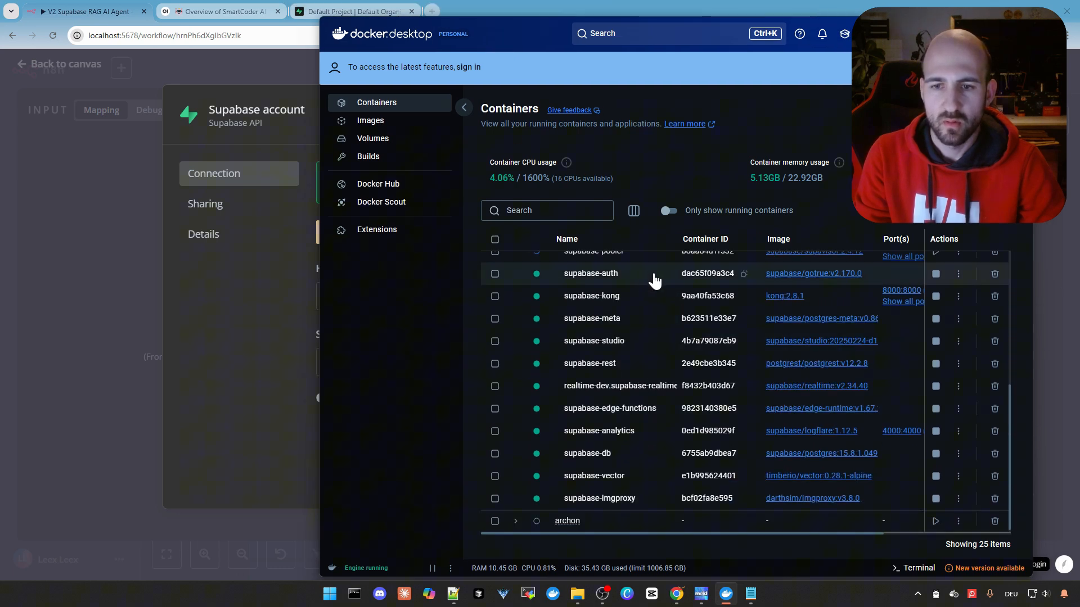
mouse_move(519, 295)
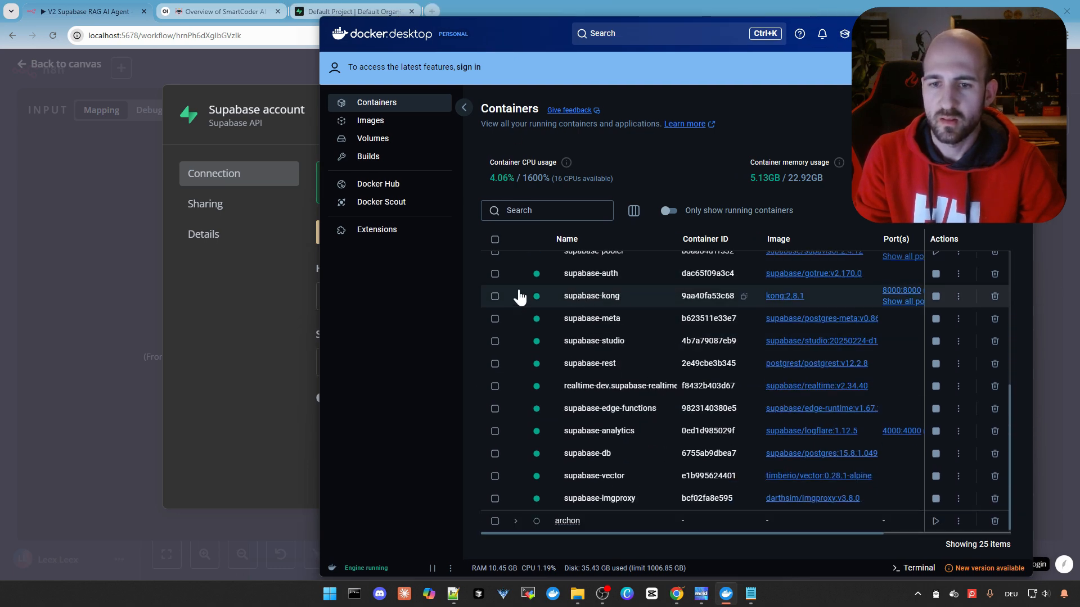
mouse_move(840, 308)
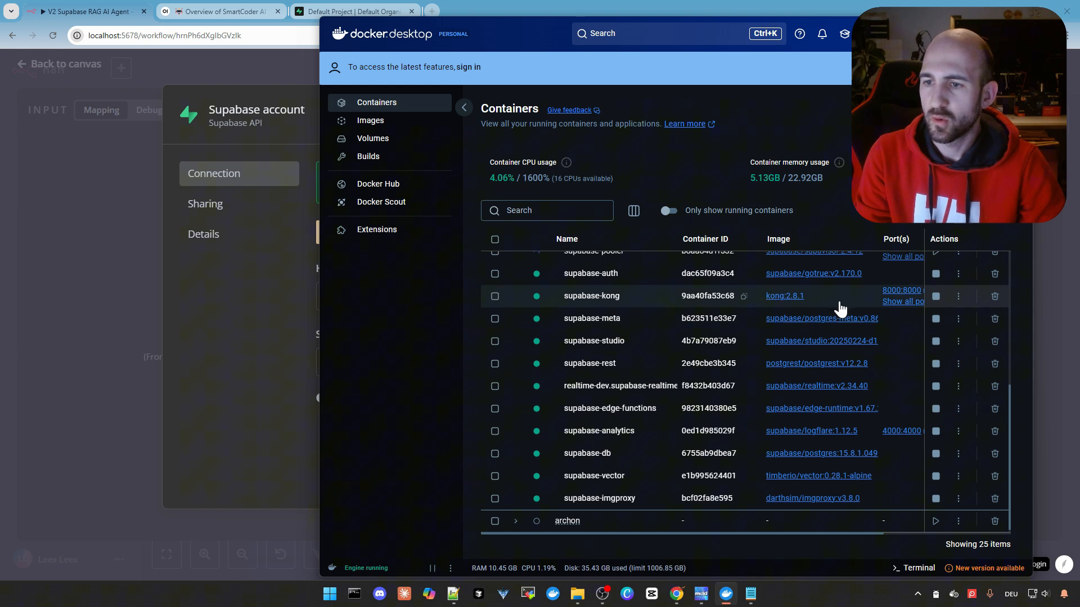
mouse_move(702, 340)
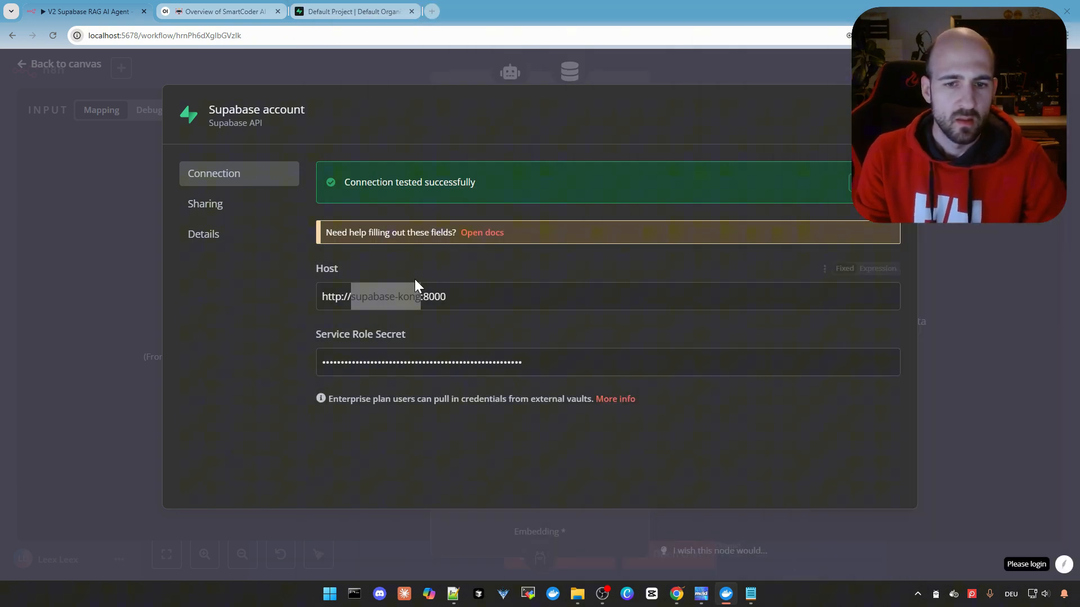
Edit the local-ai-packaged project's .env file with Notepad++.
click(413, 296)
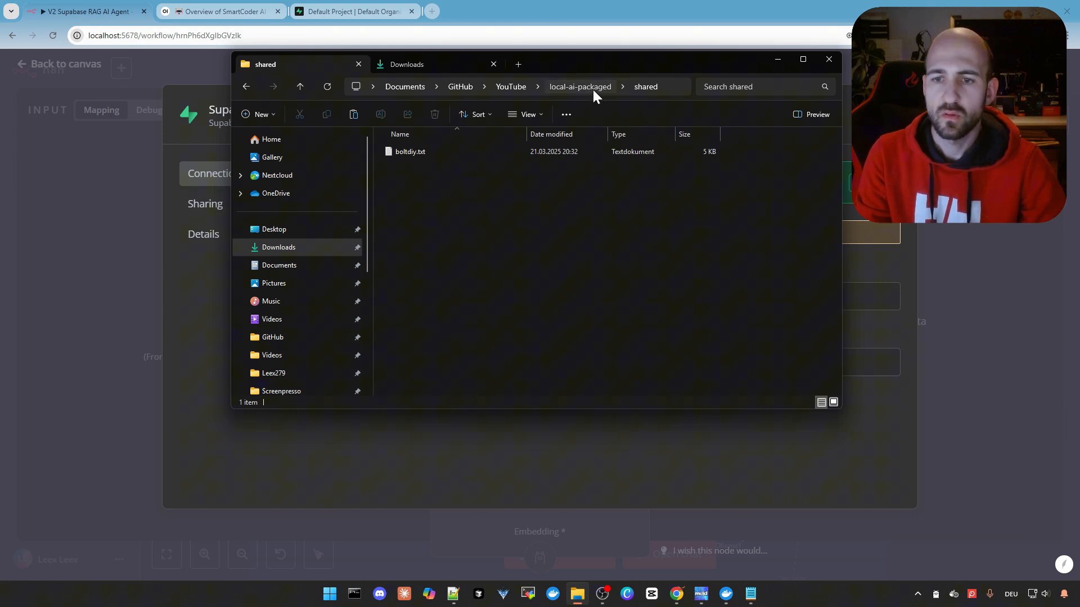
click(579, 87)
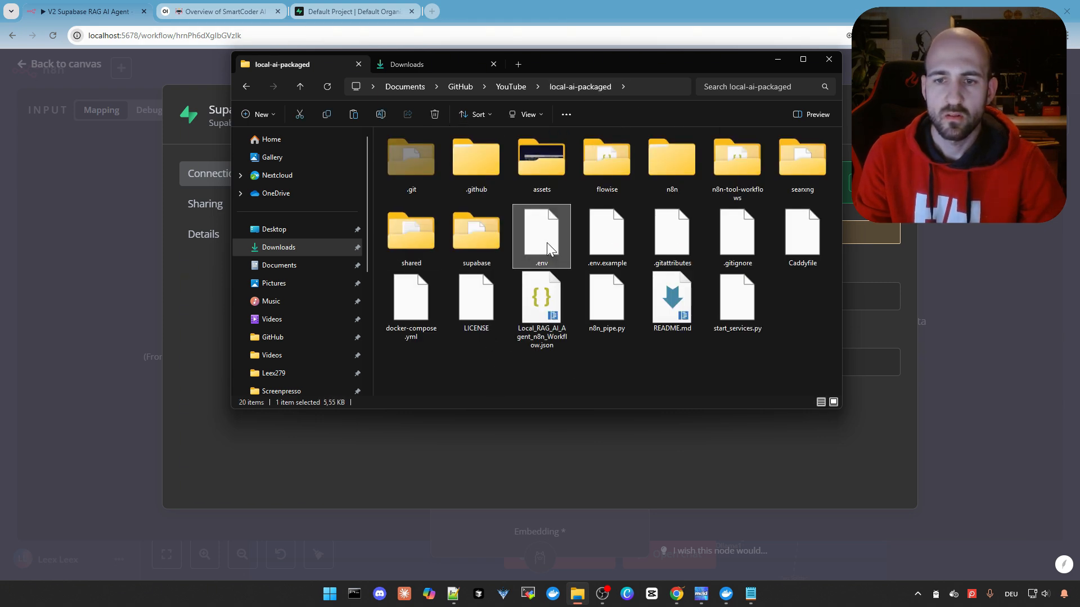
mouse_move(530, 256)
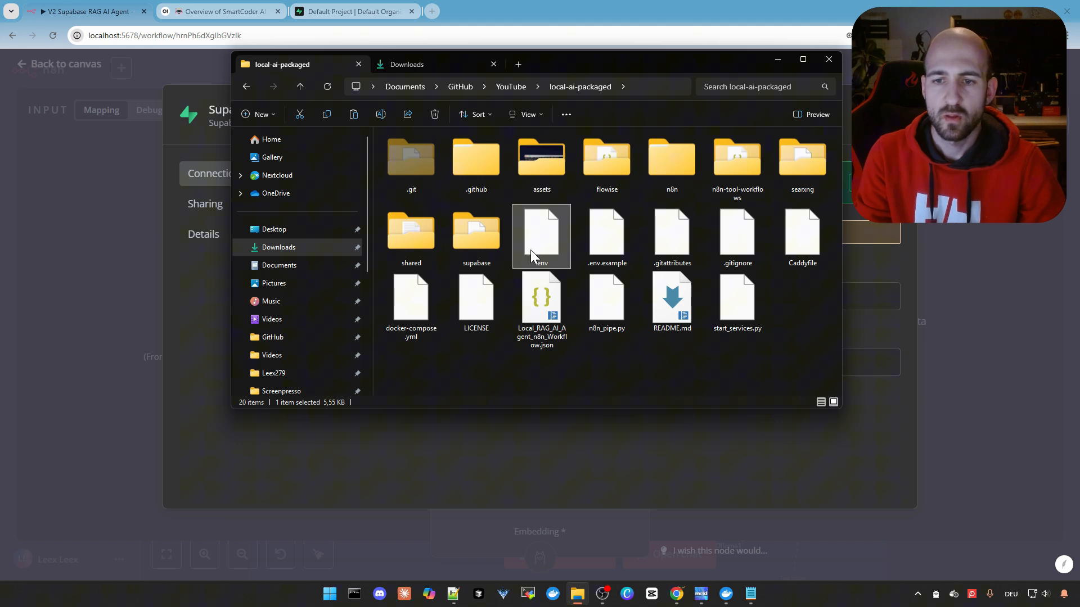
right_click(541, 236)
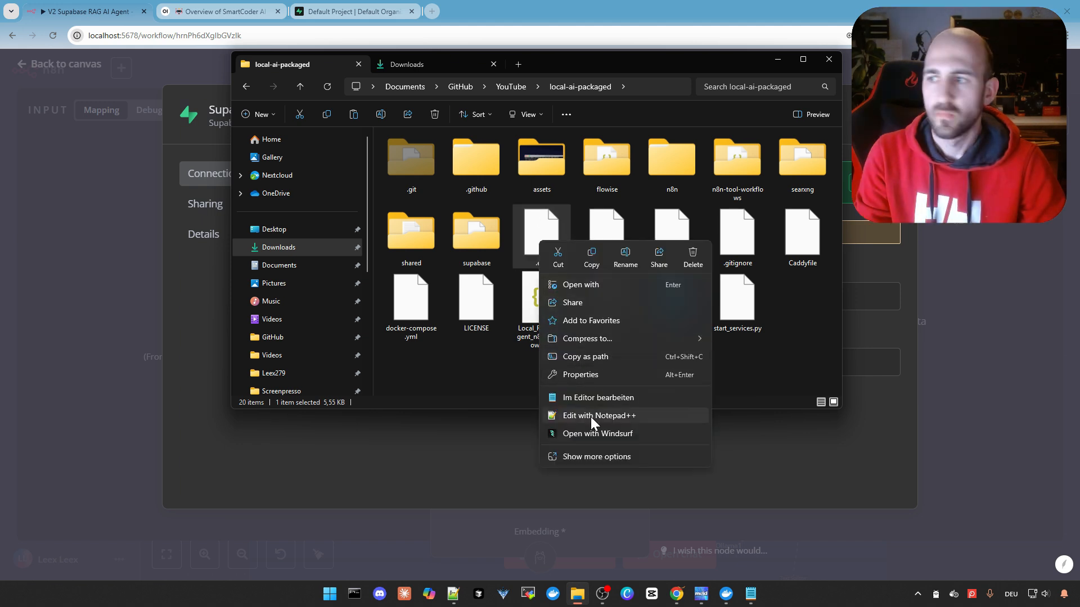
click(600, 415)
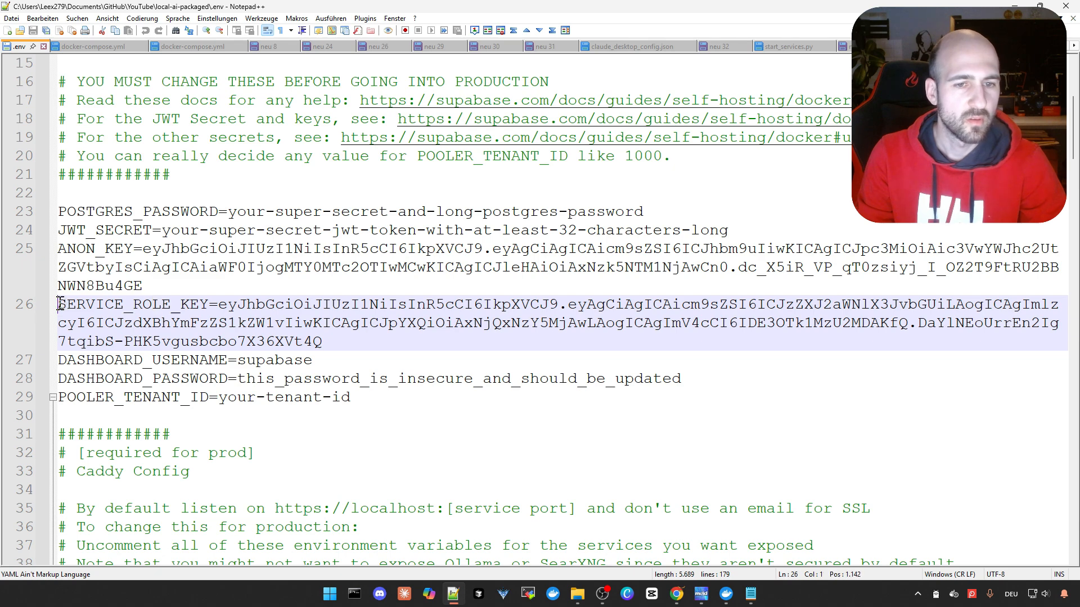
Select the SERVICE_ROLE_KEY value in the .env file for copying.
double_click(132, 304)
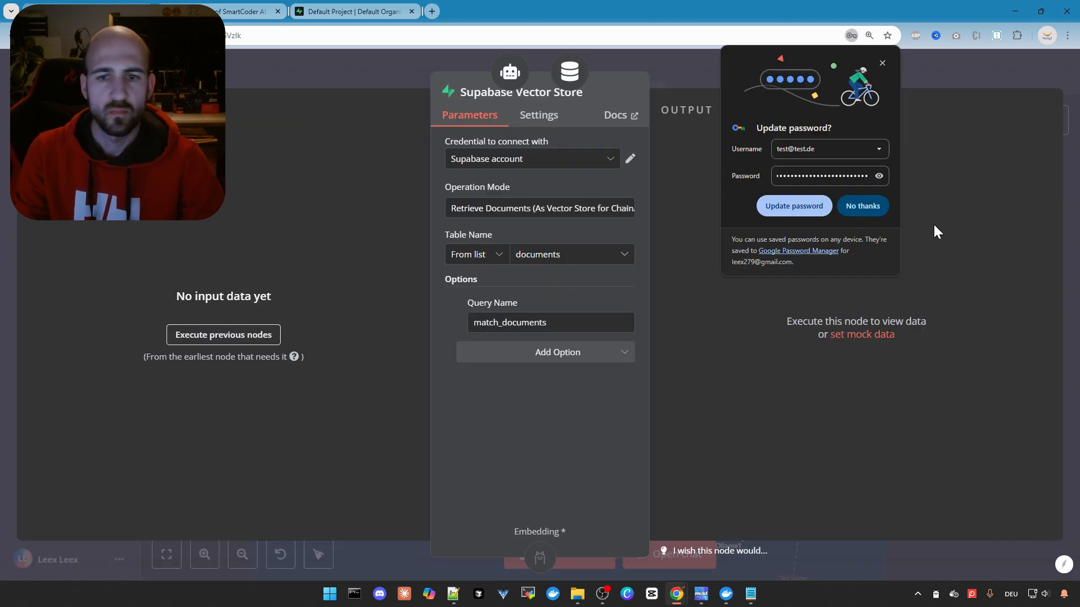
Review the Supabase Vector Store1 node in the knowledge-base section and save the workflow.
click(861, 205)
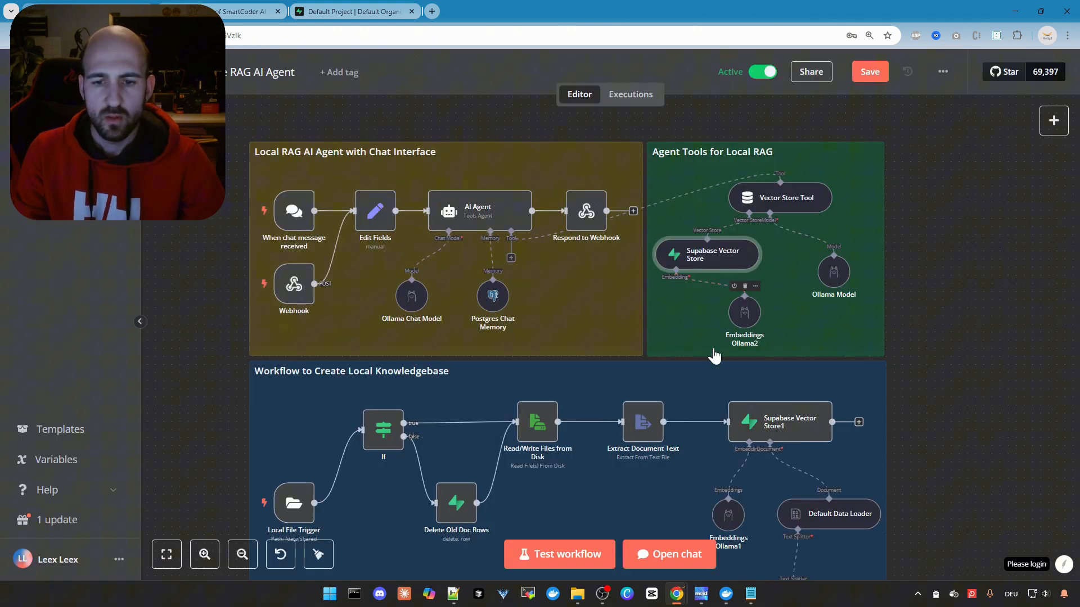
scroll(down, 3)
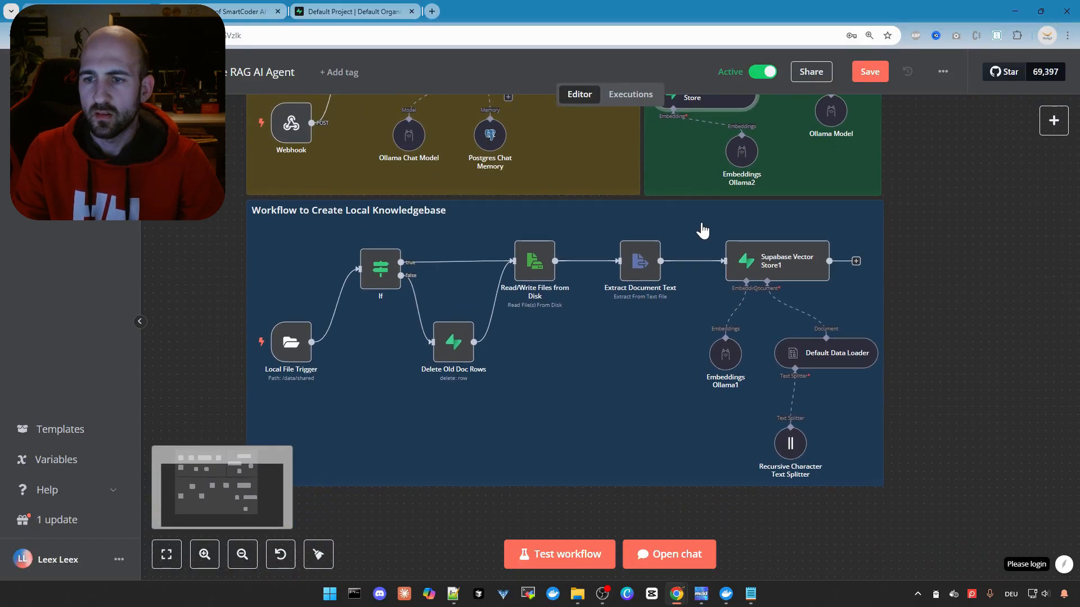
double_click(777, 261)
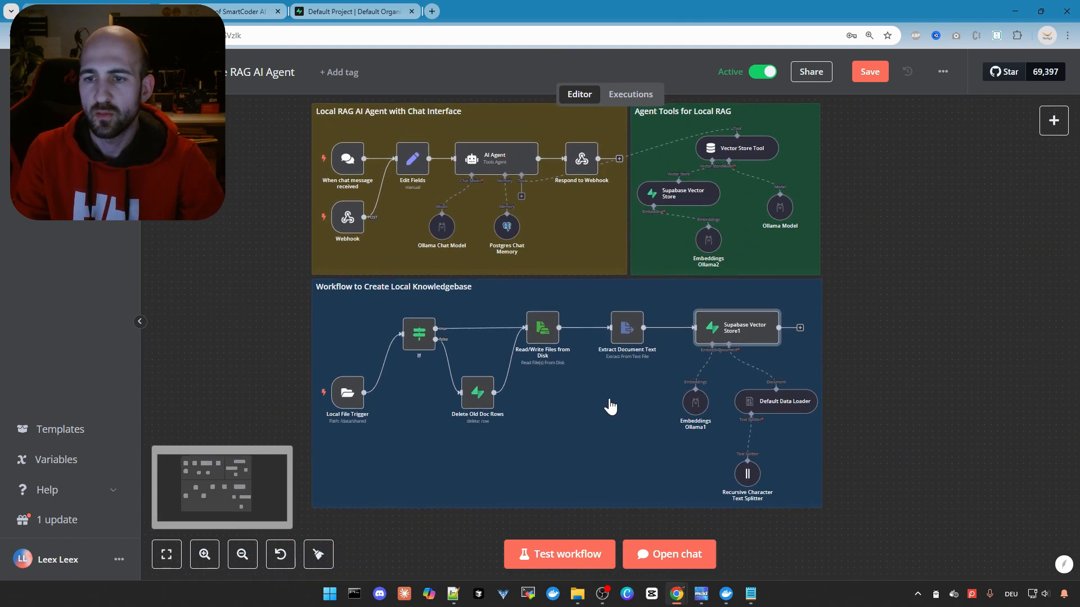
mouse_move(677, 229)
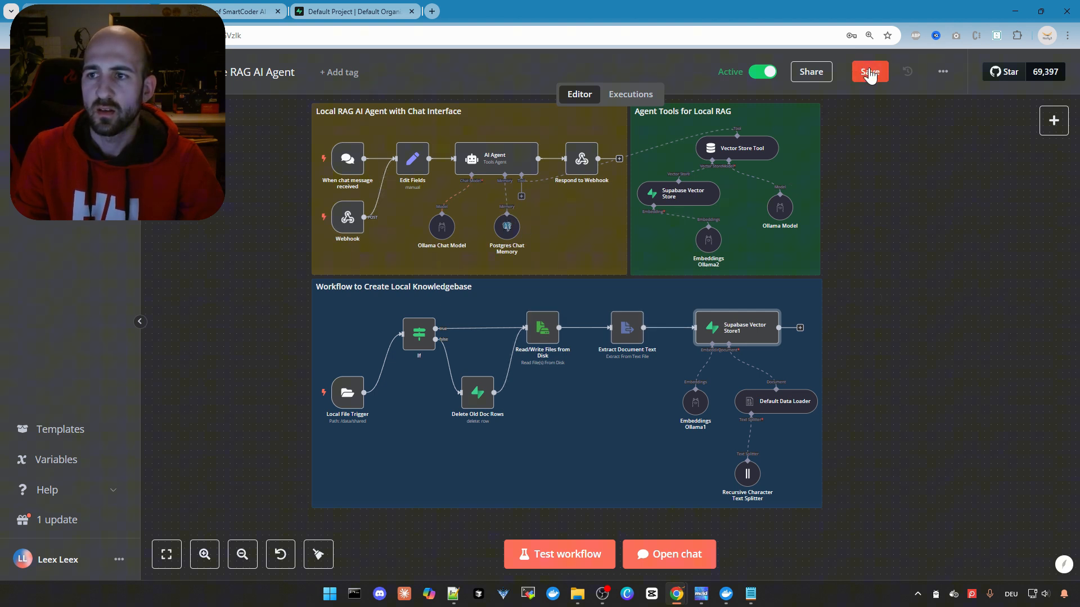
click(869, 71)
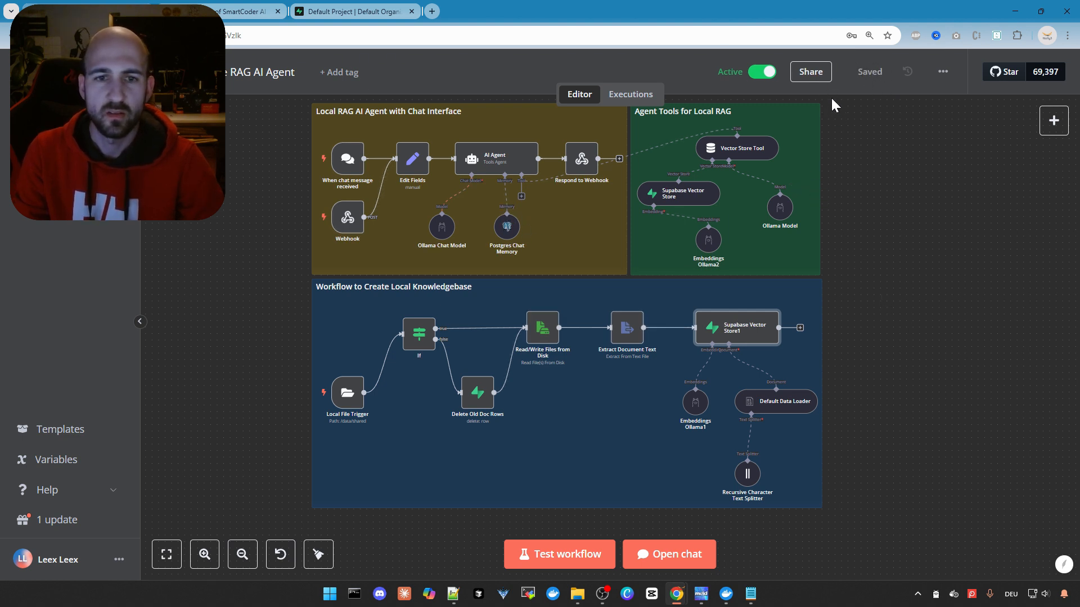
mouse_move(824, 271)
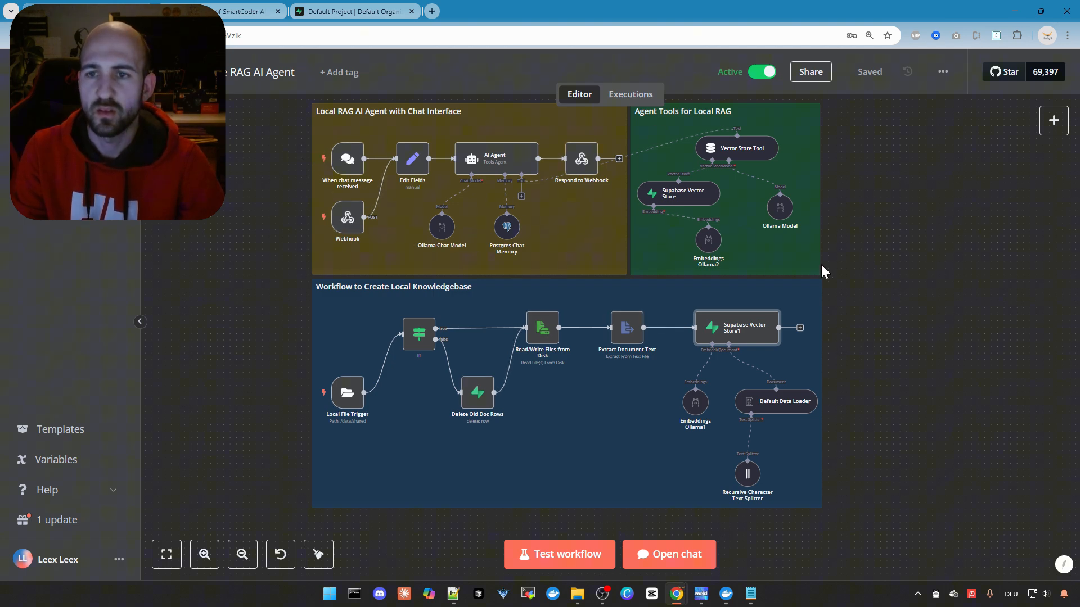
mouse_move(841, 109)
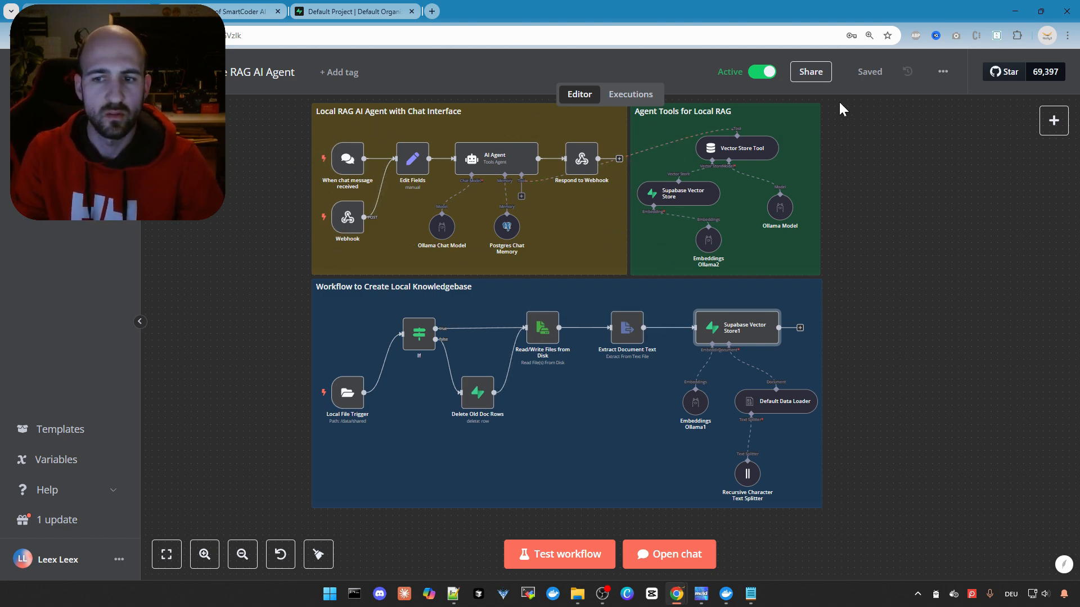
mouse_move(651, 198)
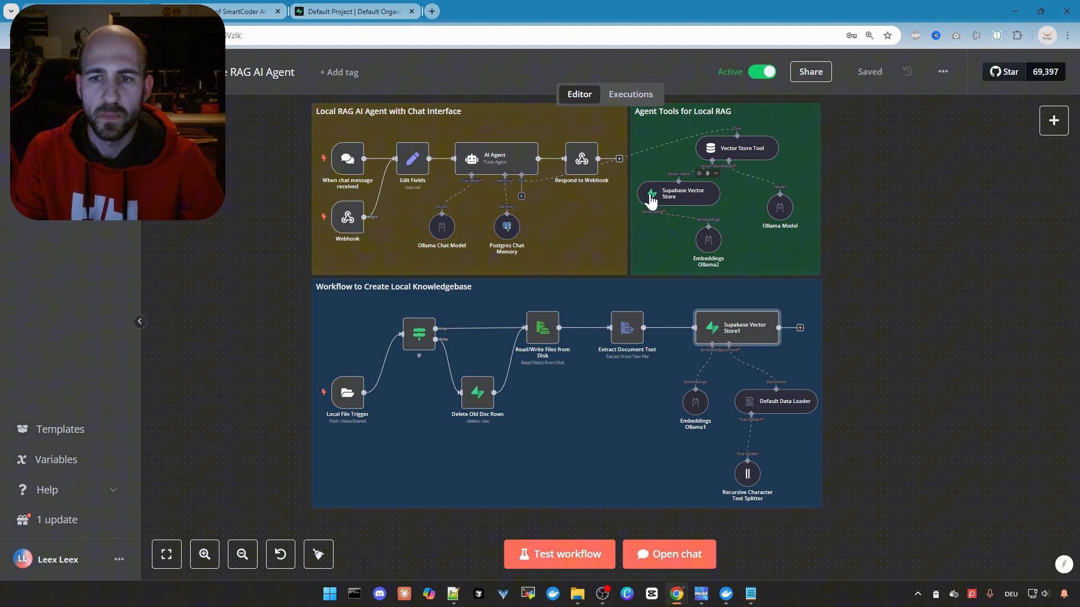
mouse_move(627, 452)
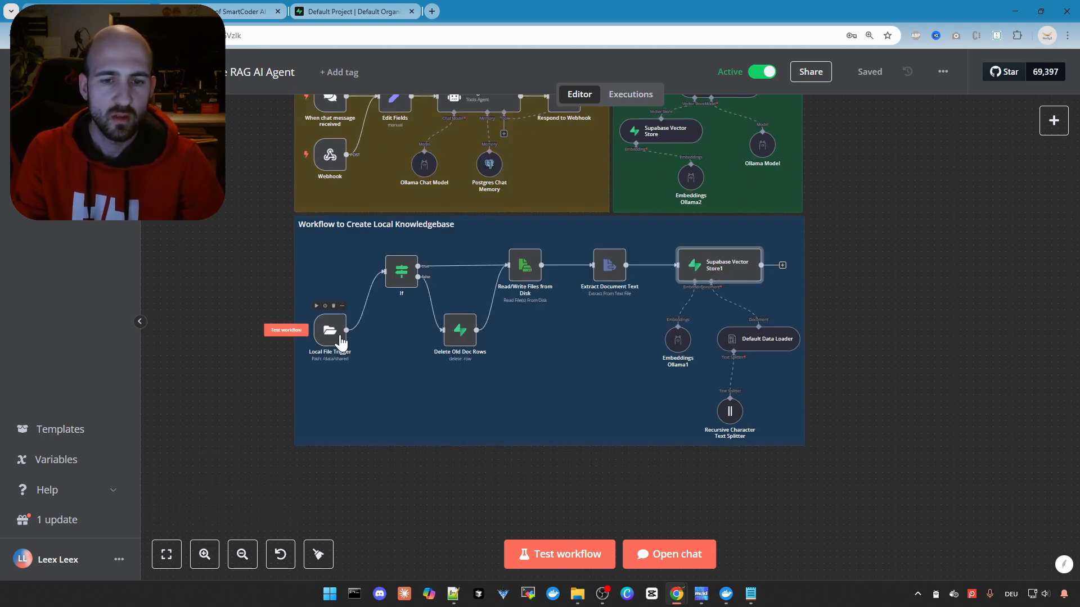
click(330, 332)
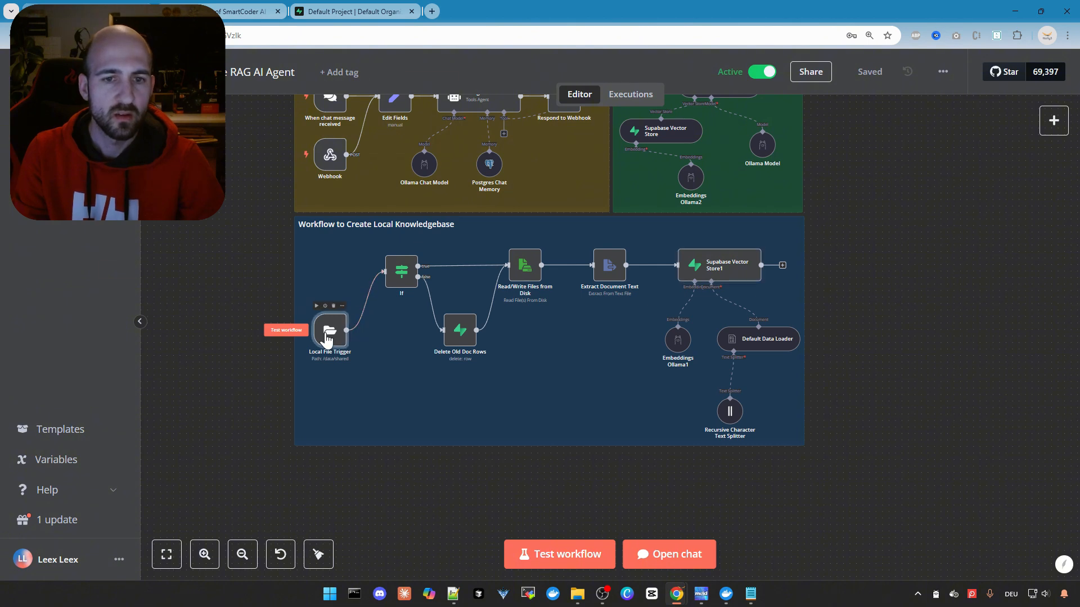
double_click(329, 330)
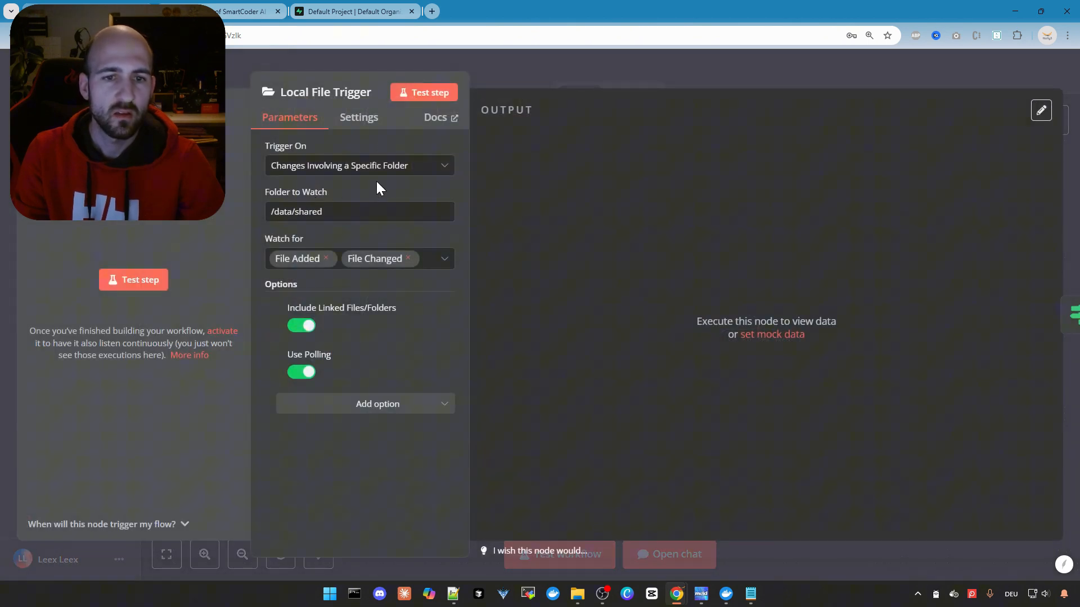
click(344, 212)
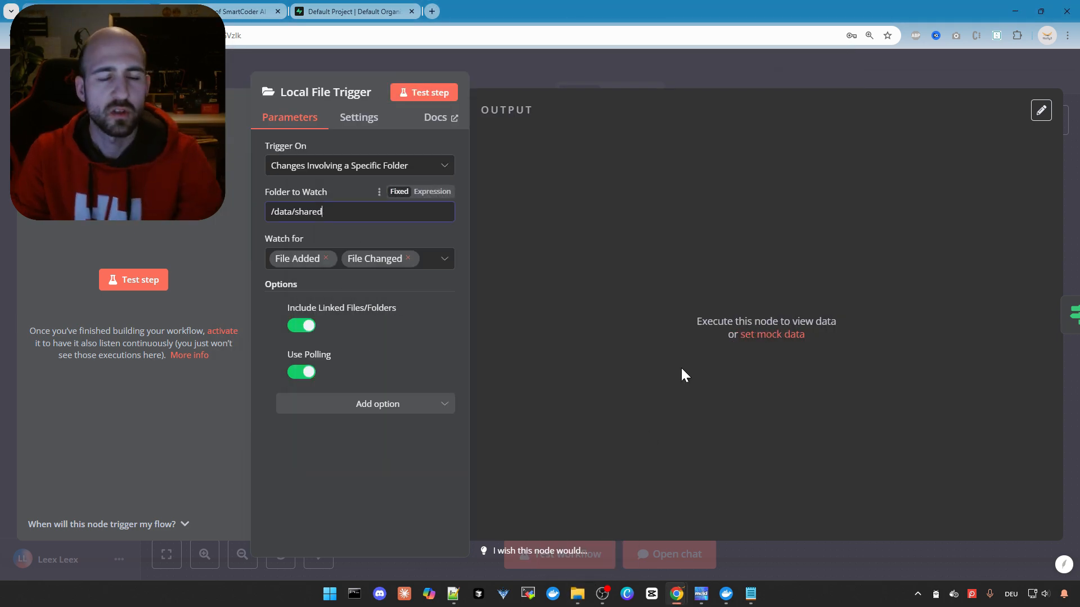
mouse_move(480, 262)
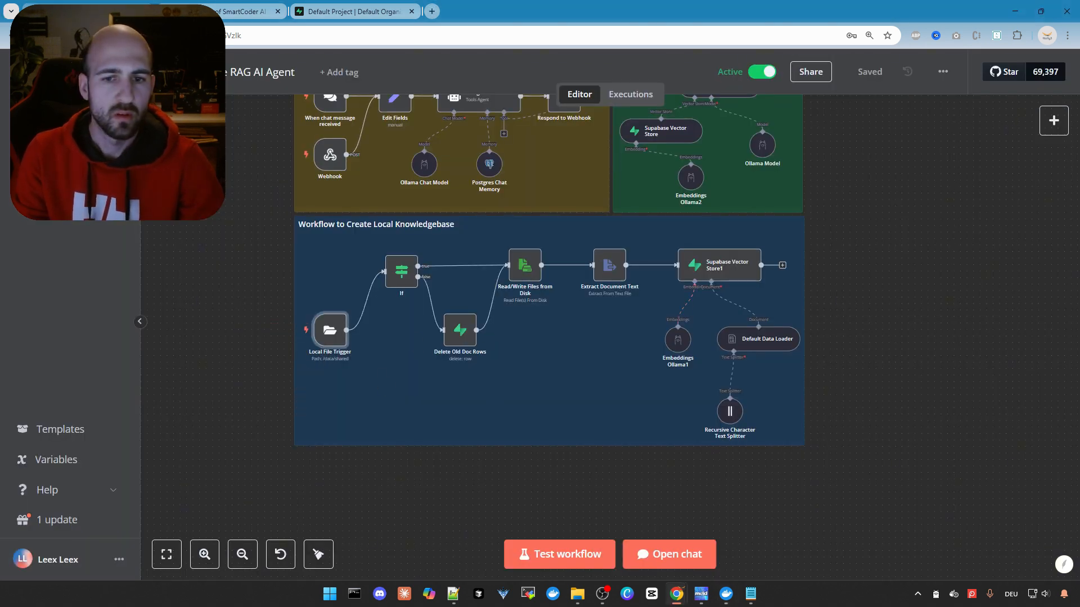
mouse_move(360, 357)
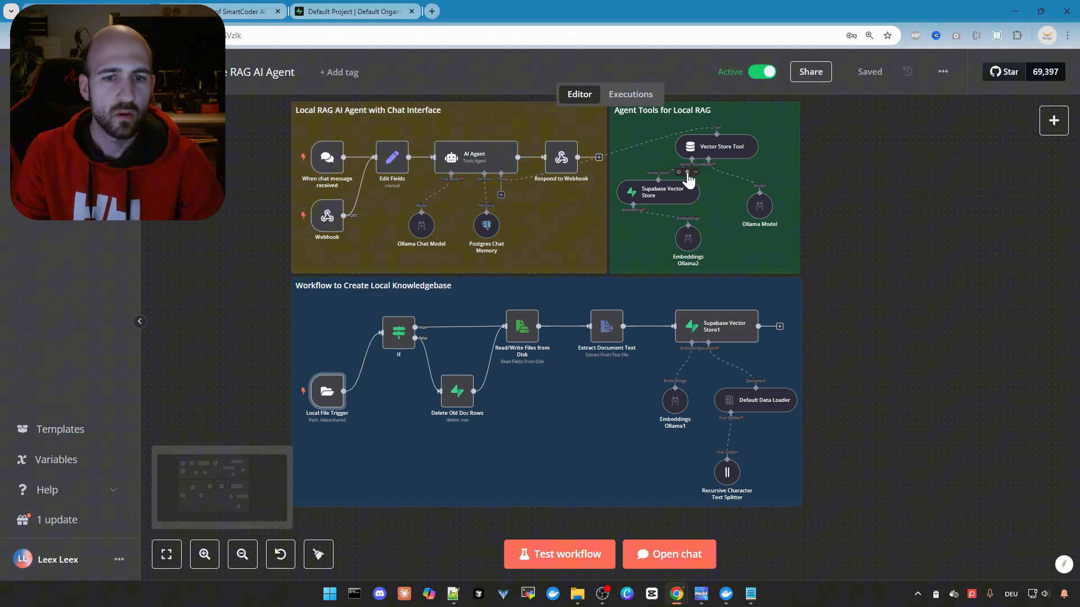
Review the Webhook node's path, keeping it invoke_n8n_agent_v2.
click(220, 11)
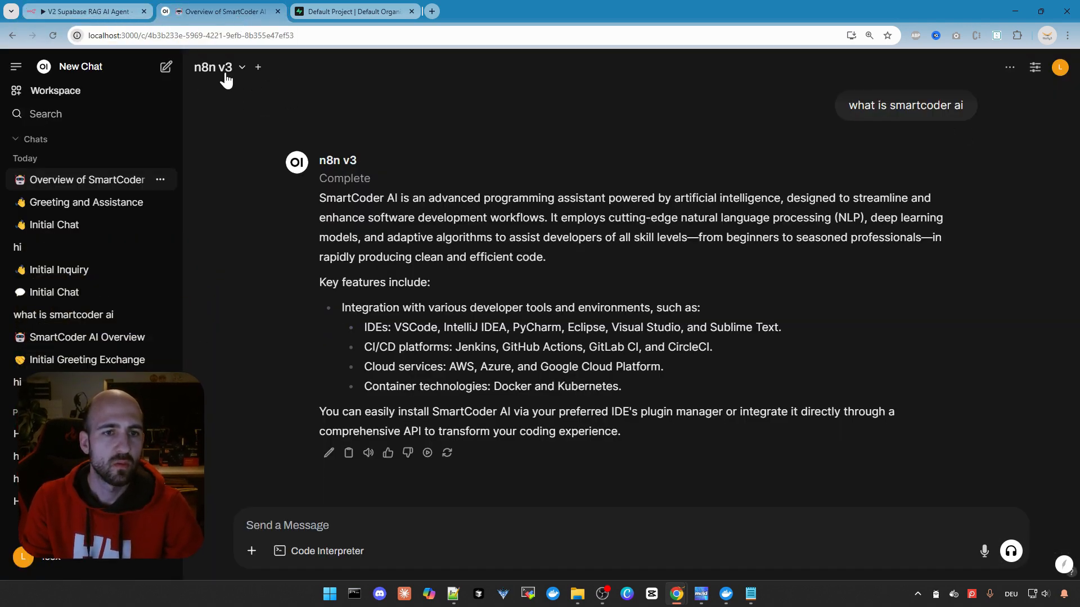
click(82, 11)
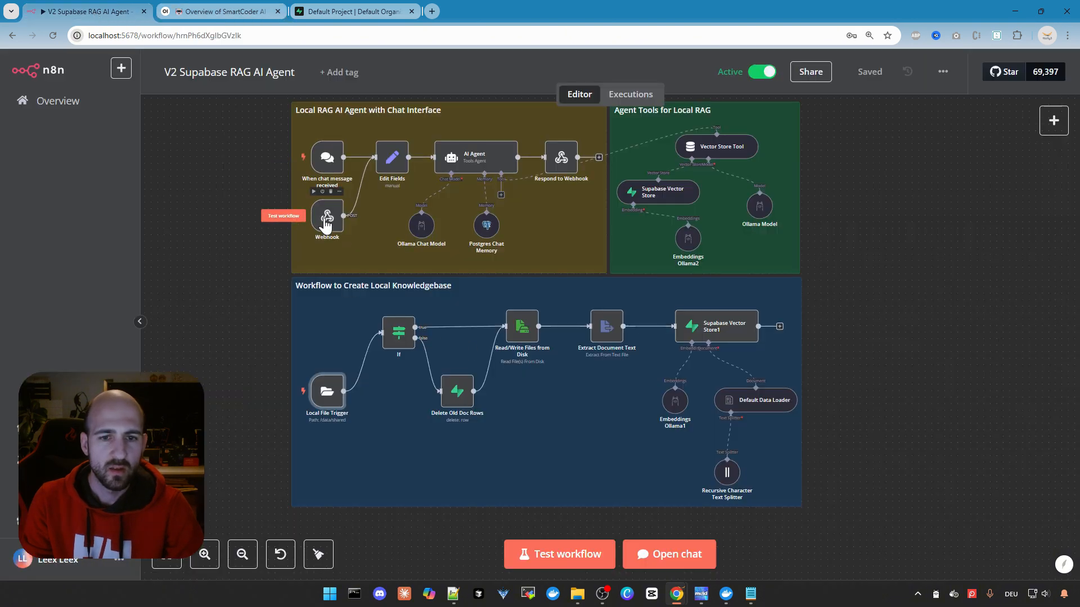
double_click(326, 217)
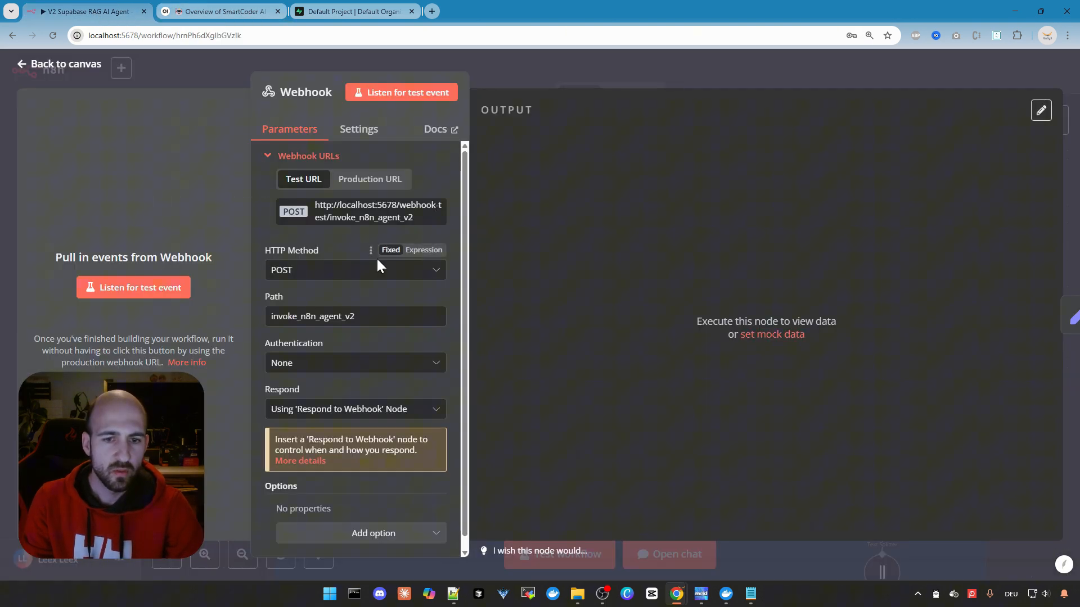
mouse_move(337, 296)
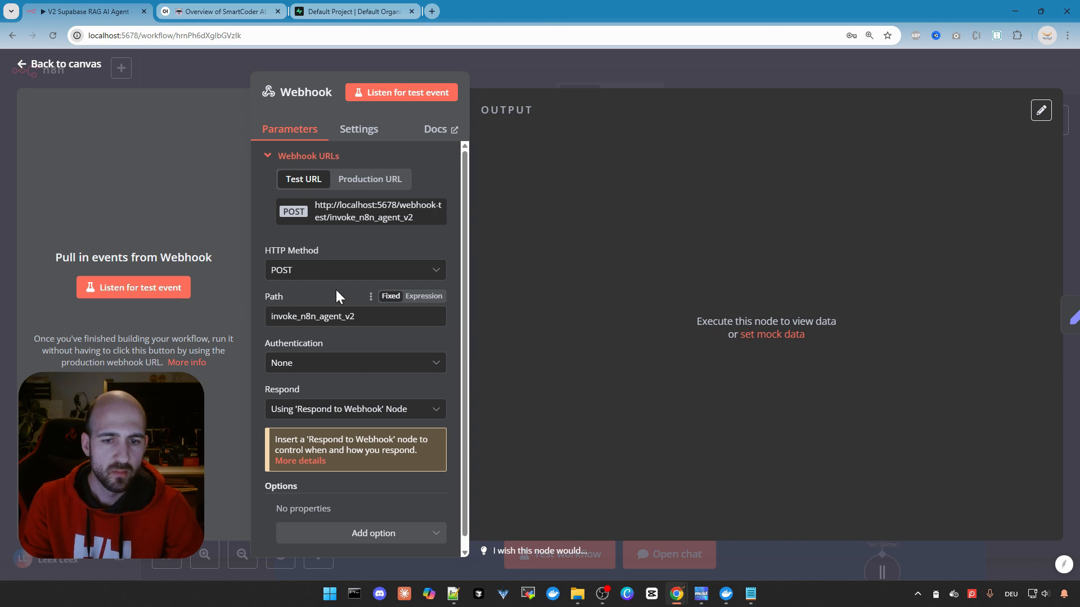
click(344, 316)
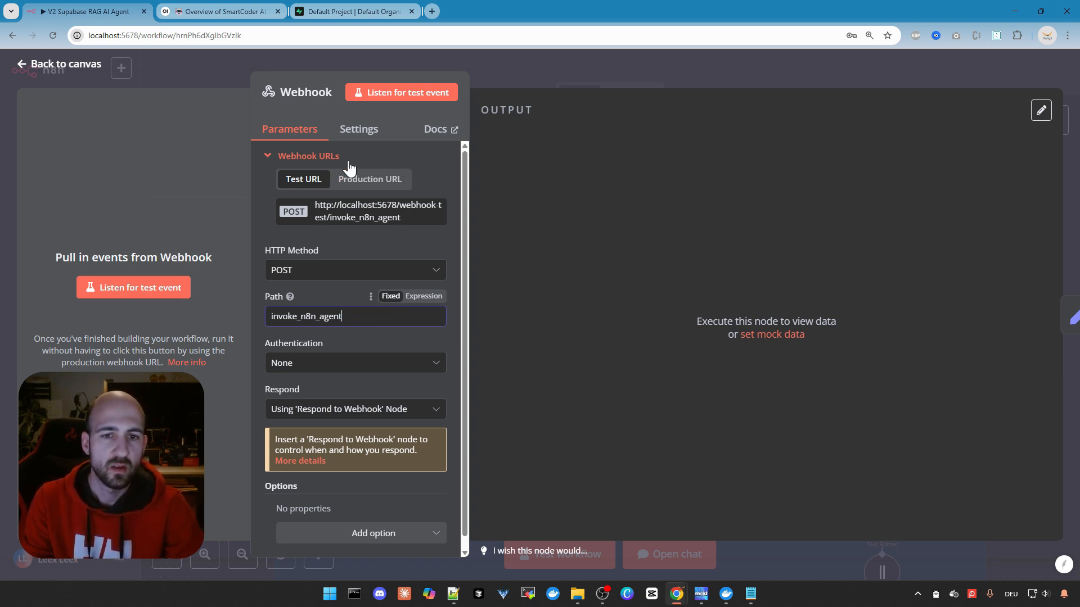
mouse_move(218, 152)
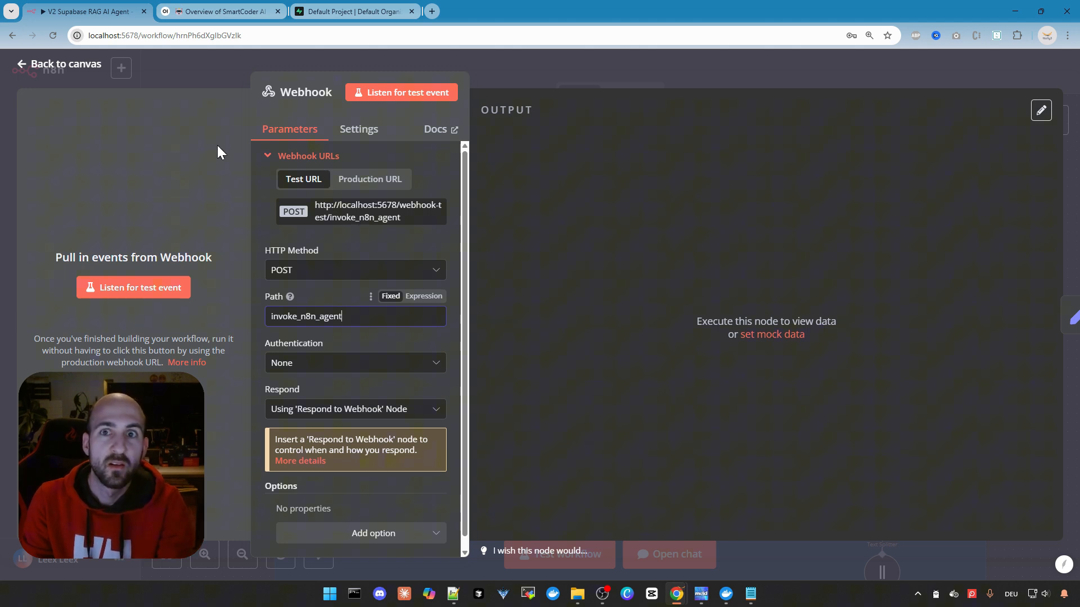
mouse_move(280, 234)
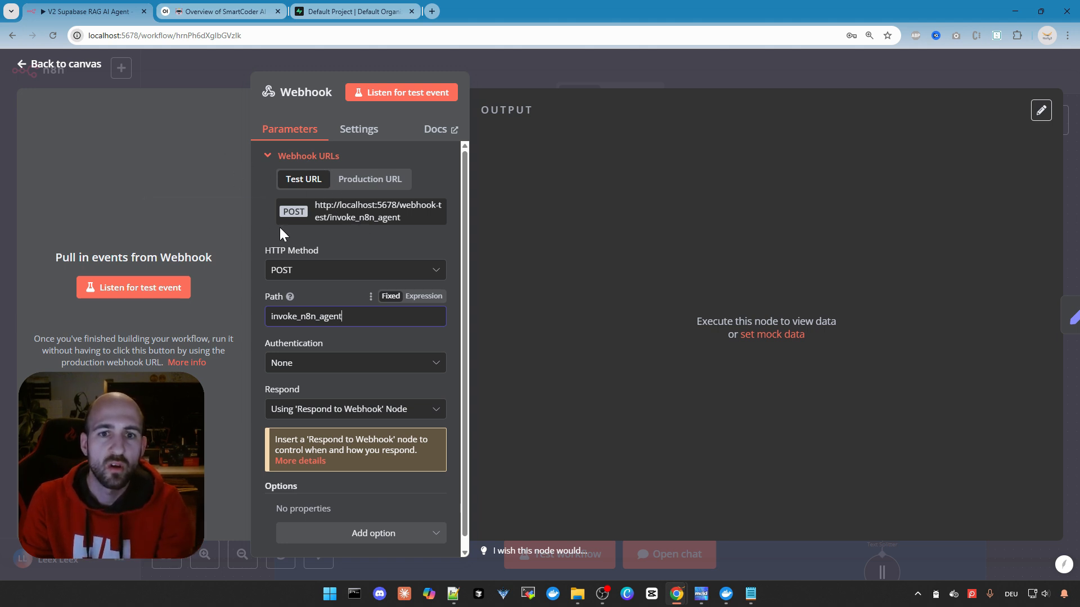
mouse_move(74, 56)
text(_v2)
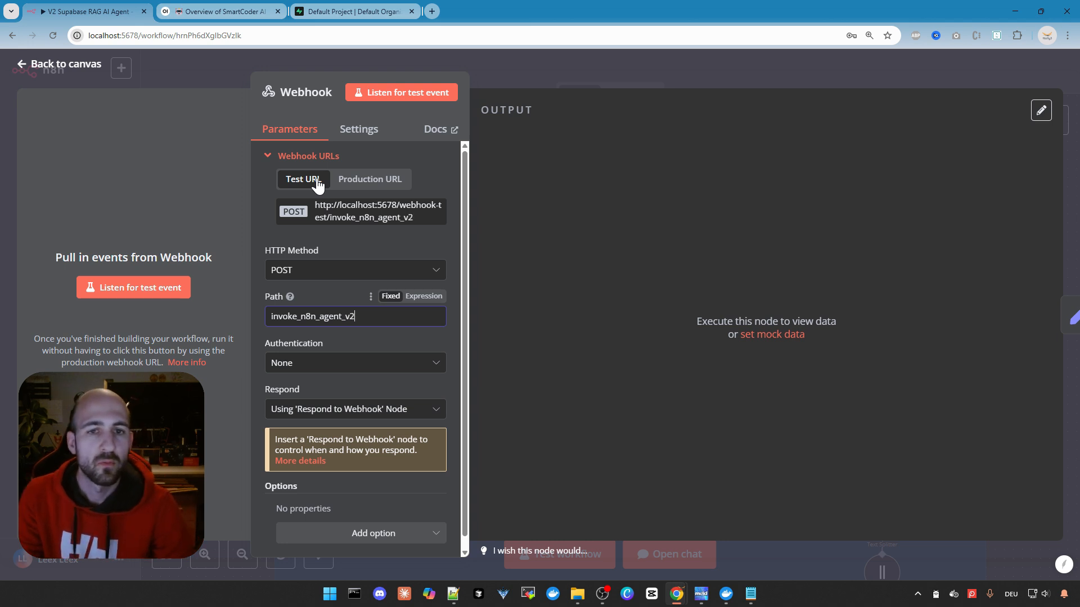
mouse_move(524, 277)
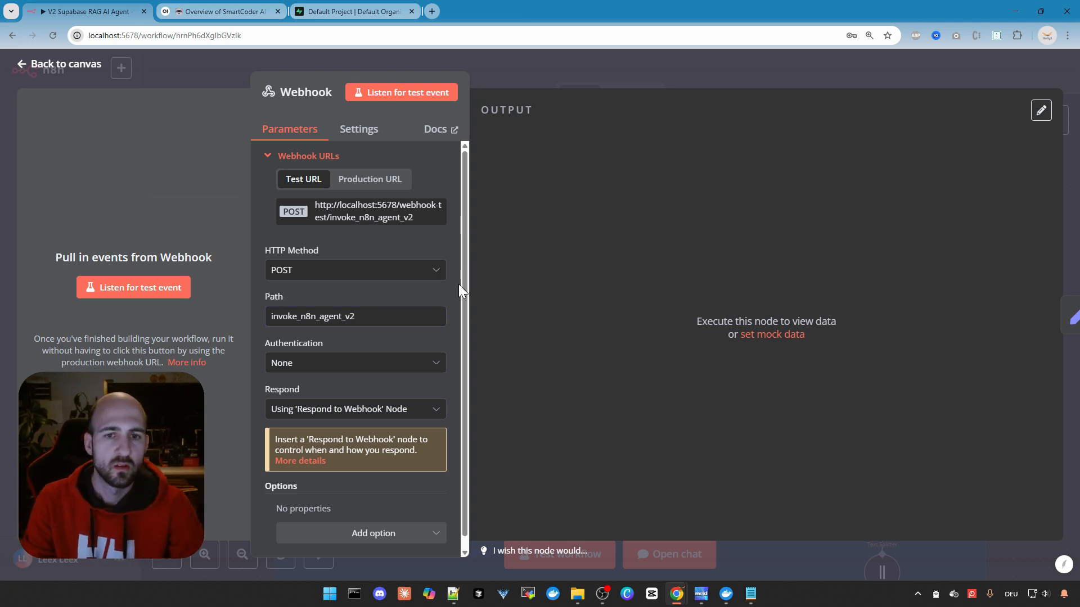
Copy the Webhook node's production URL.
click(370, 179)
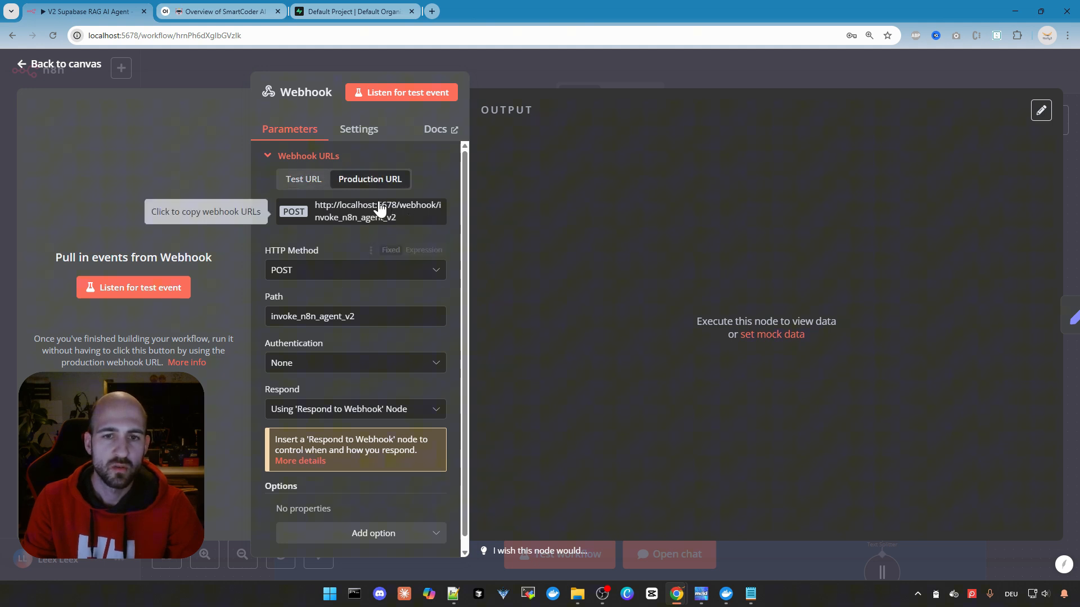
click(377, 210)
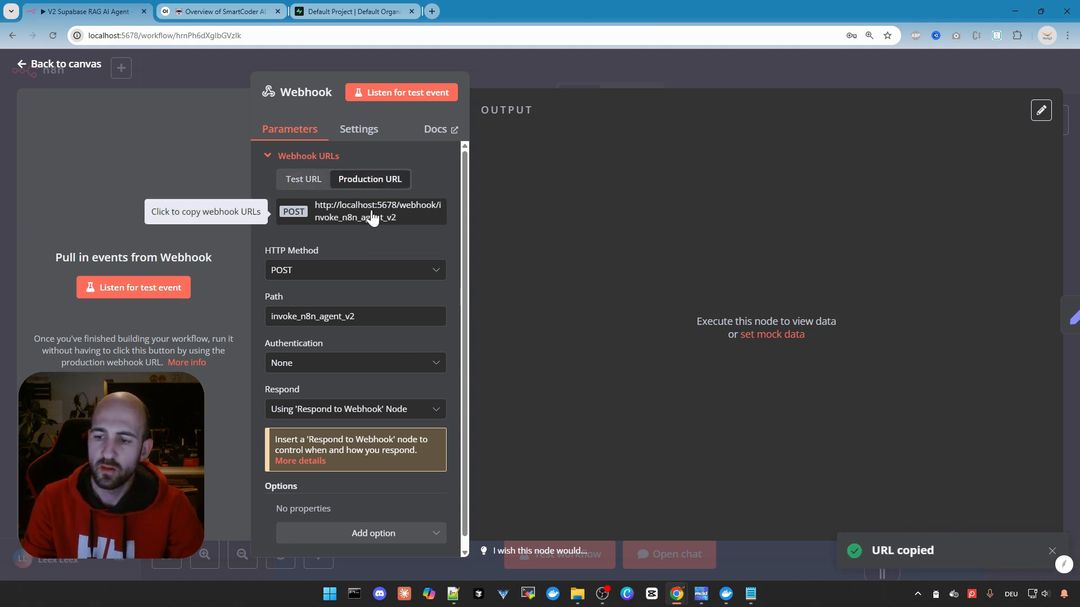
mouse_move(364, 244)
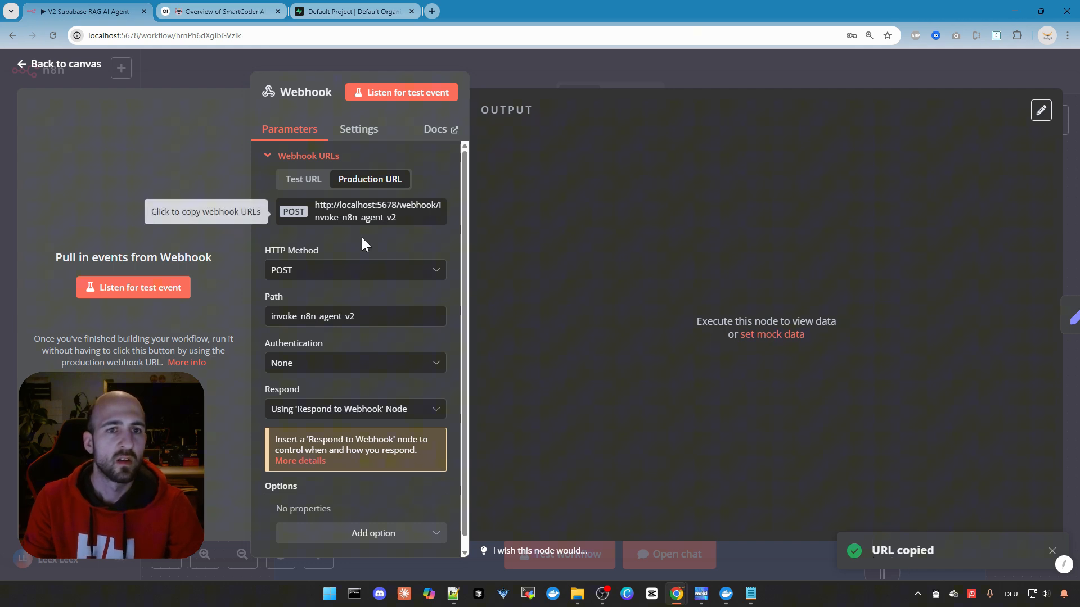
Reach the admin Functions list showing the n8n v1, v2 and v3 pipes, all enabled.
click(218, 12)
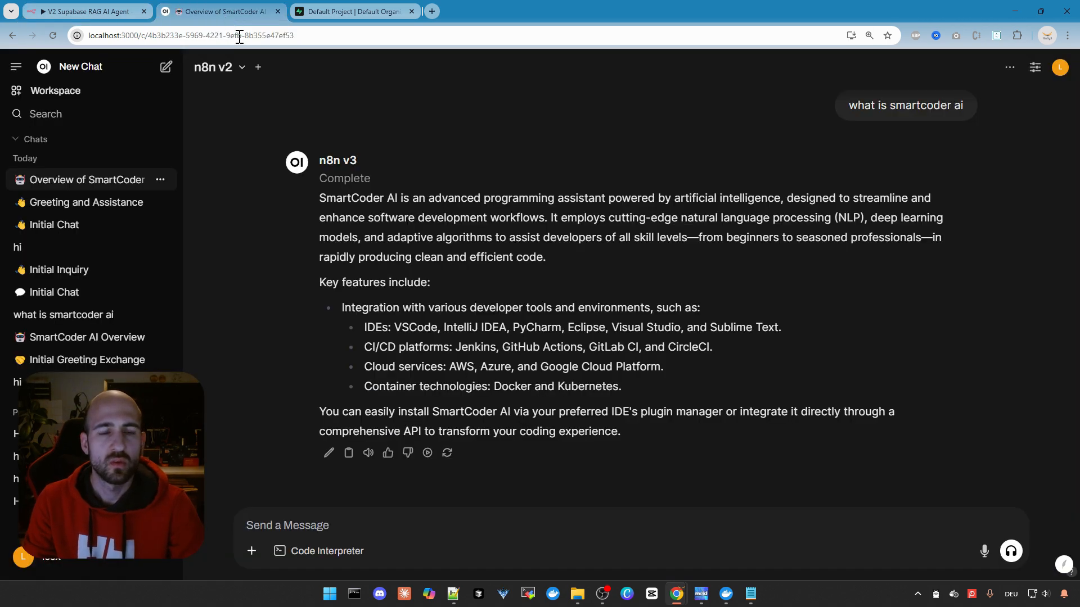
mouse_move(442, 142)
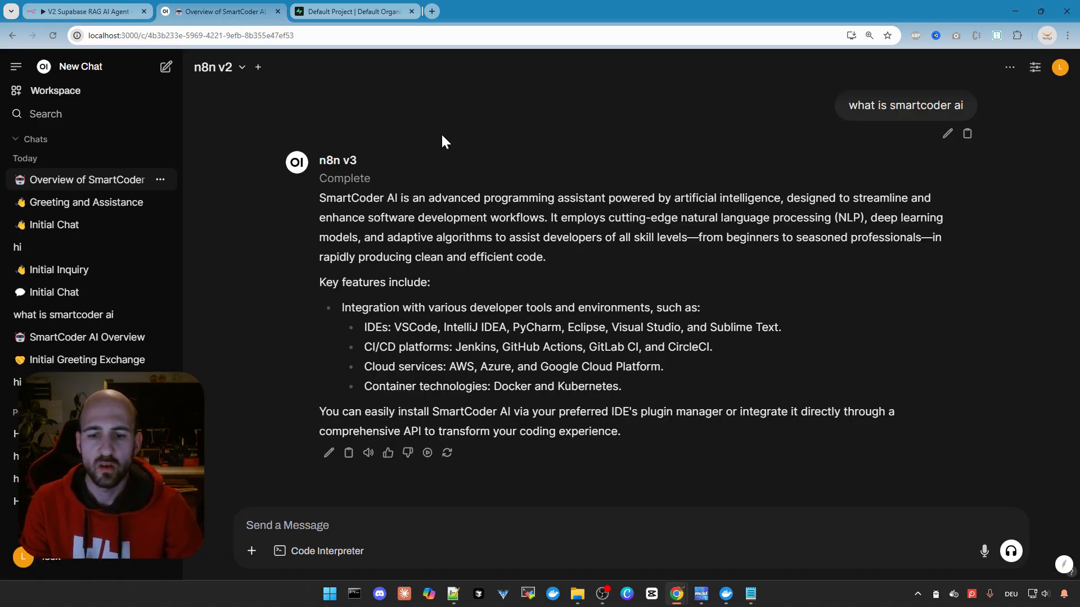
mouse_move(993, 108)
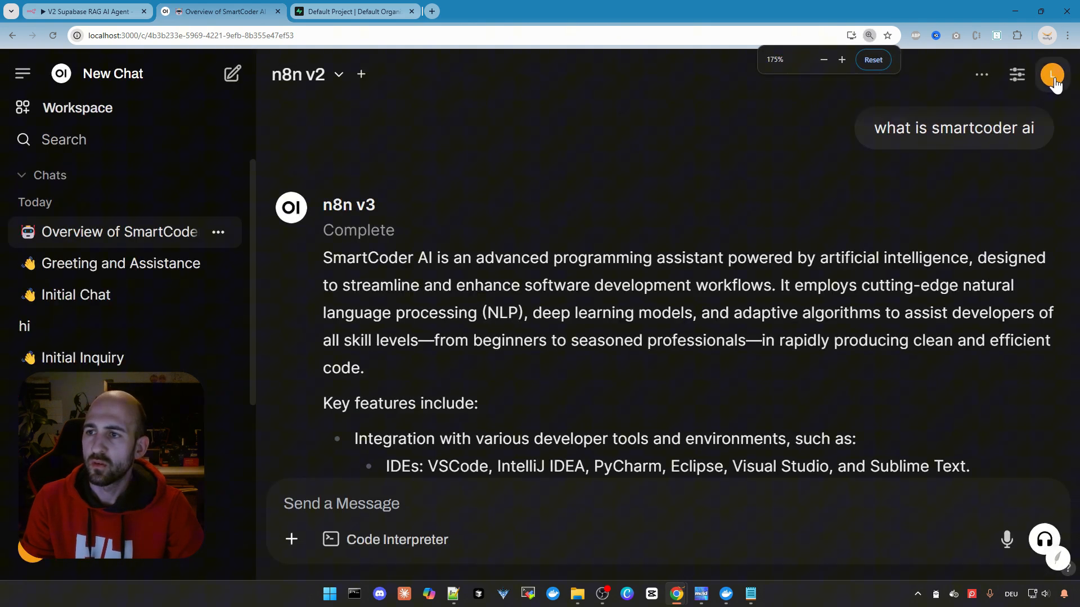
click(1056, 74)
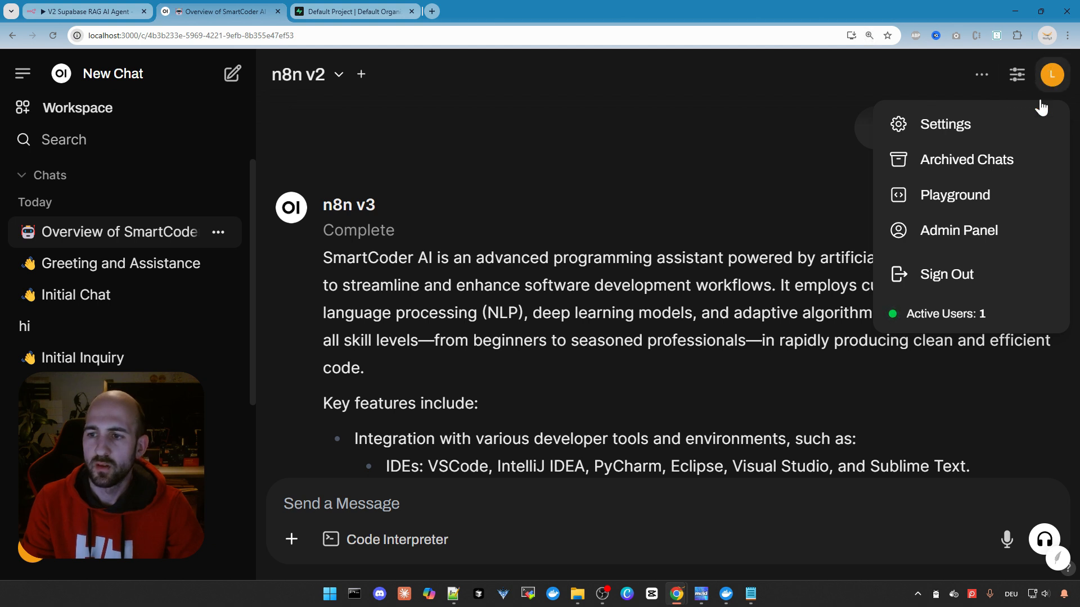
click(958, 229)
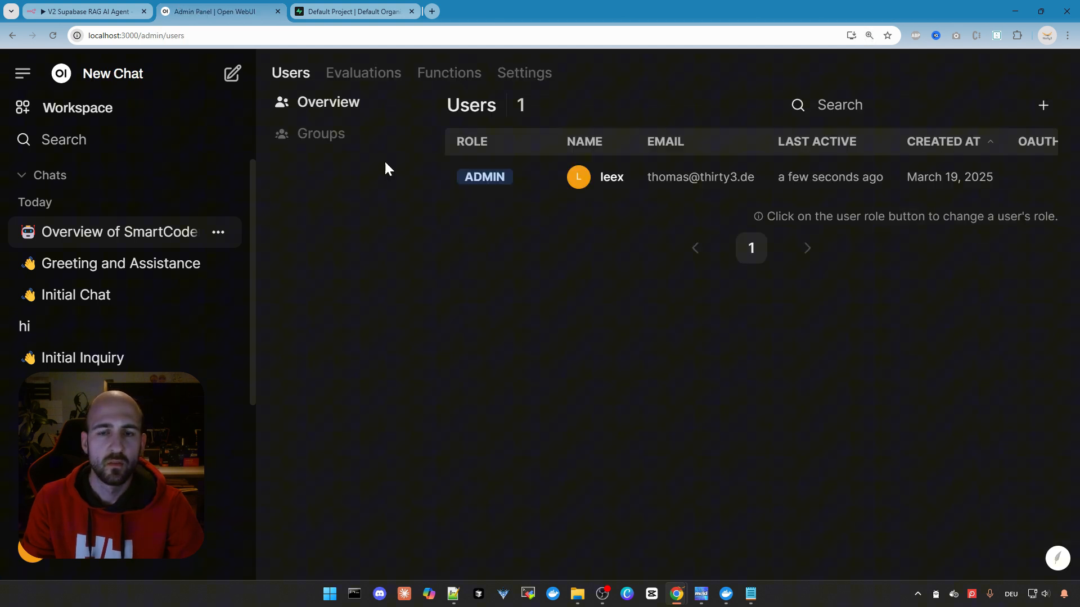
click(449, 74)
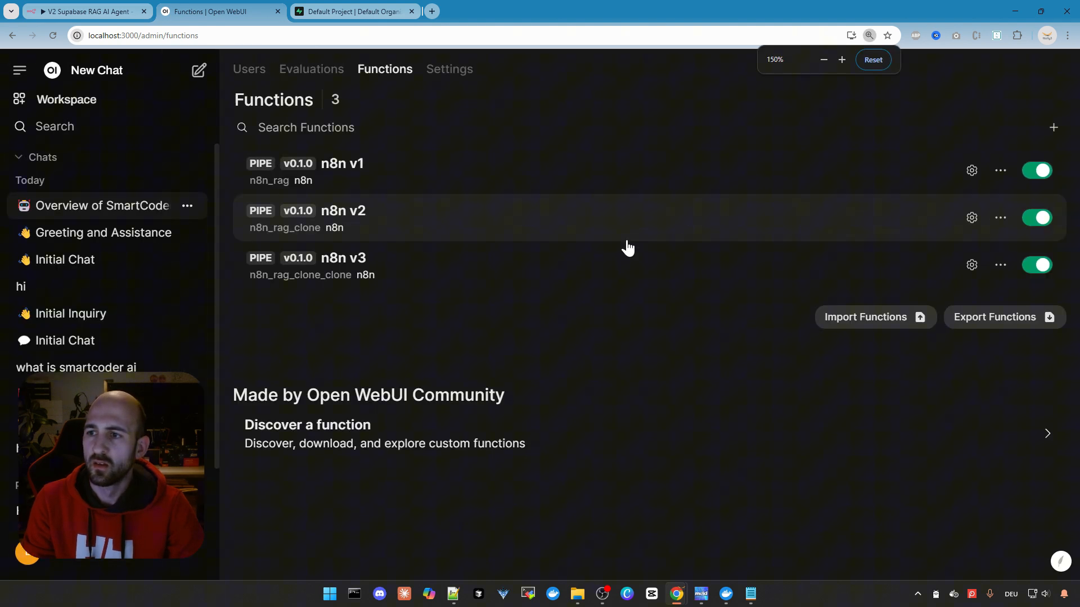
click(1052, 127)
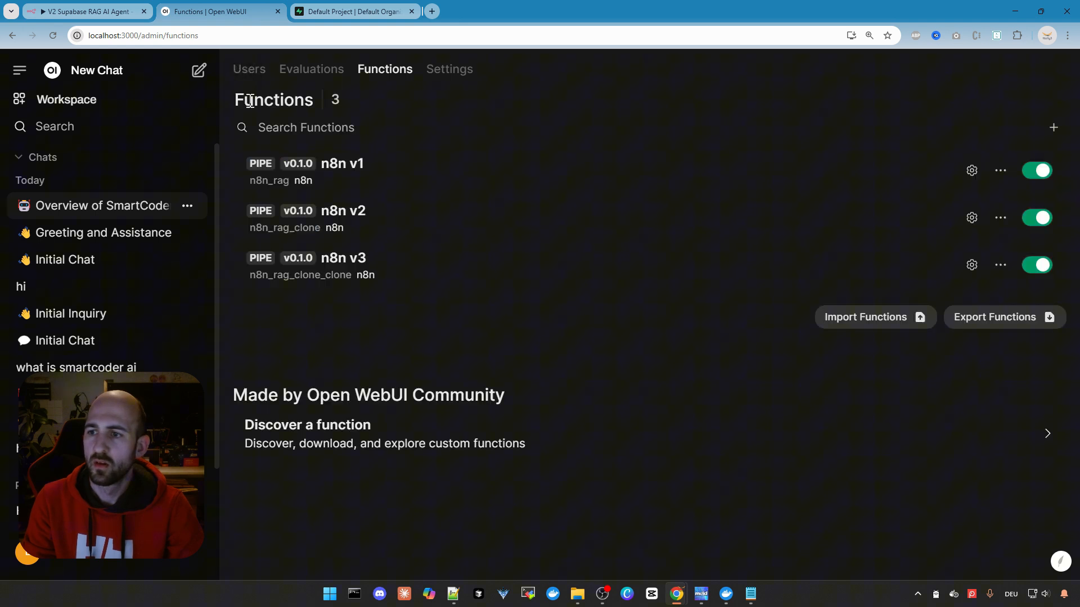
click(998, 170)
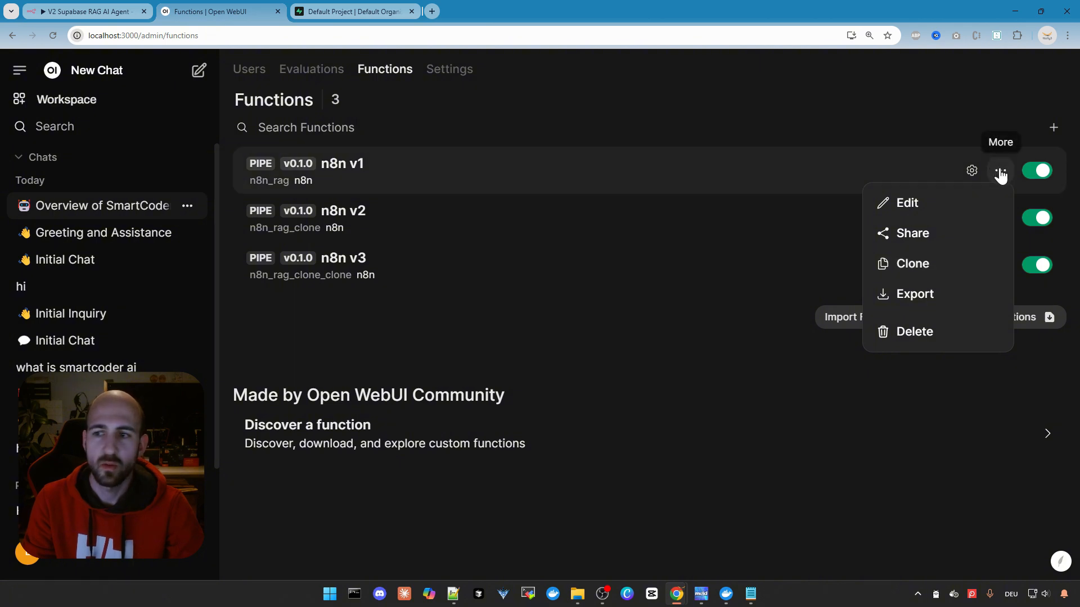
mouse_move(912, 264)
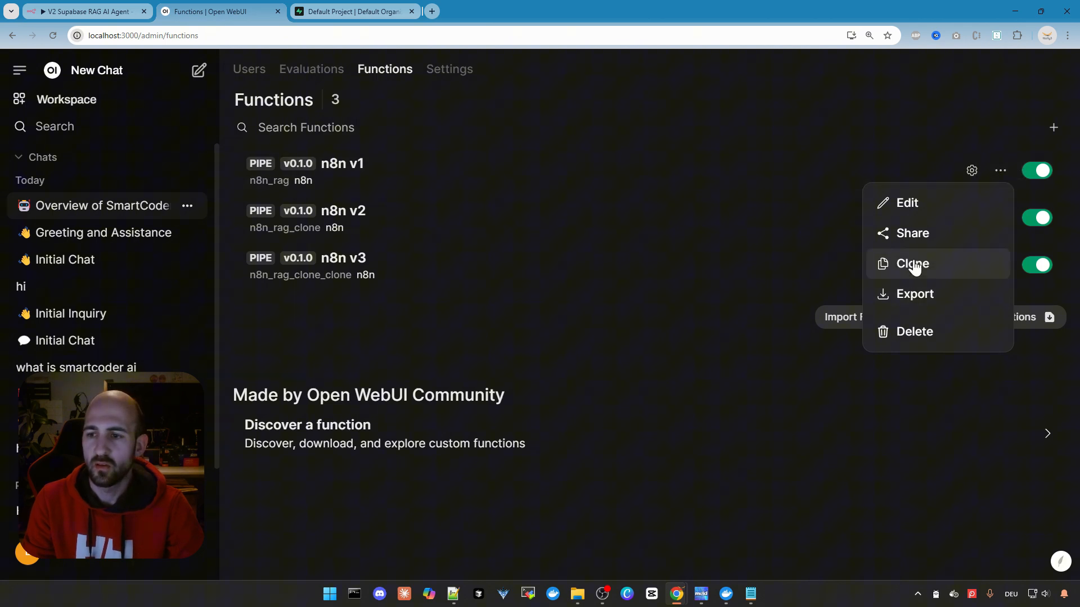
mouse_move(691, 431)
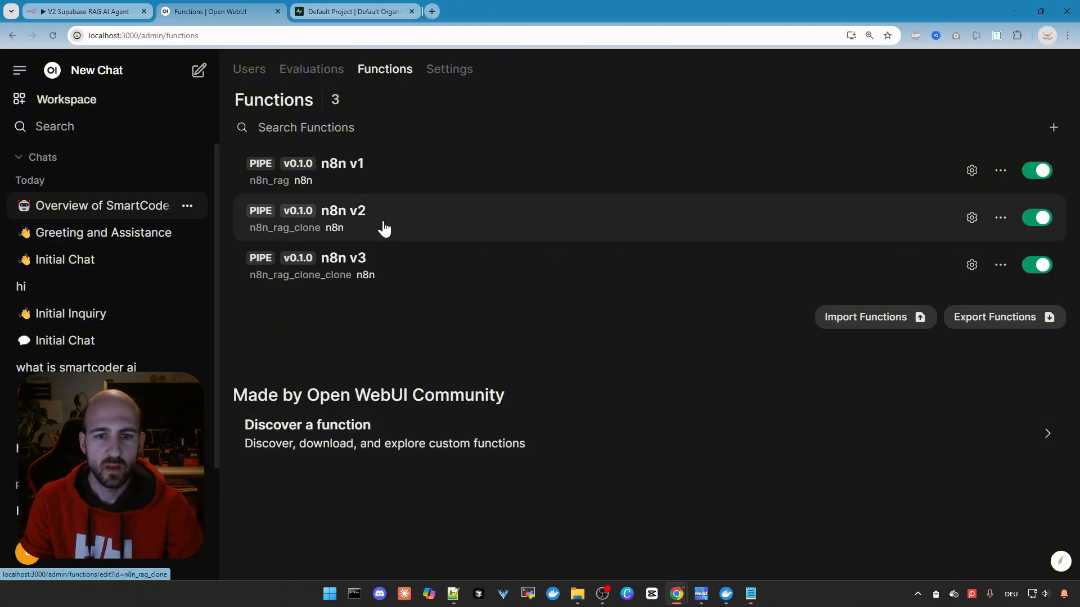
mouse_move(938, 220)
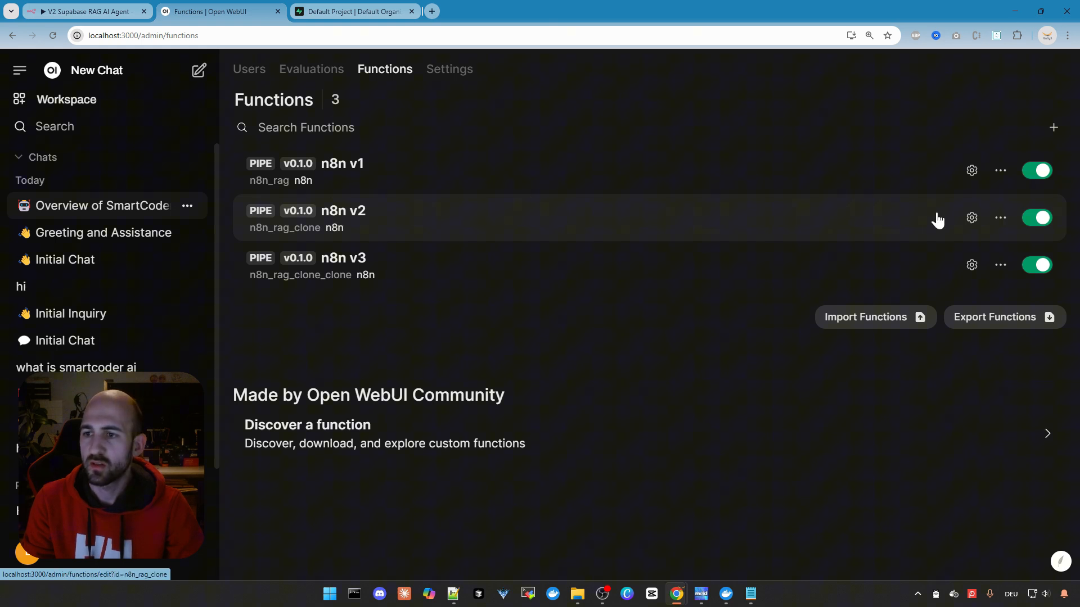
mouse_move(357, 228)
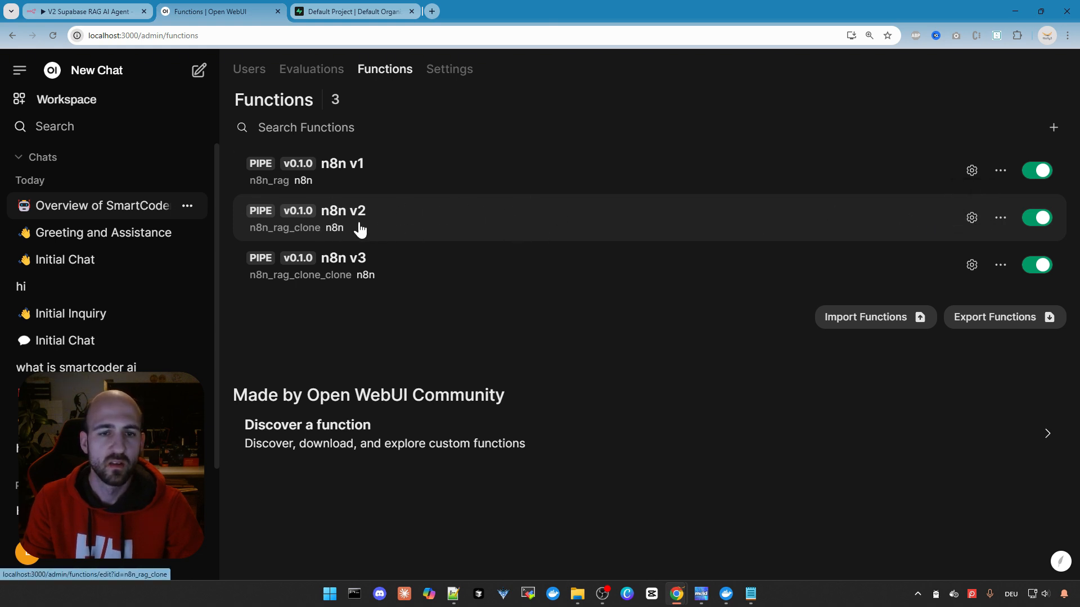
Review the n8n v2 pipe's code, down to its Valves with the n8n URL field.
click(342, 211)
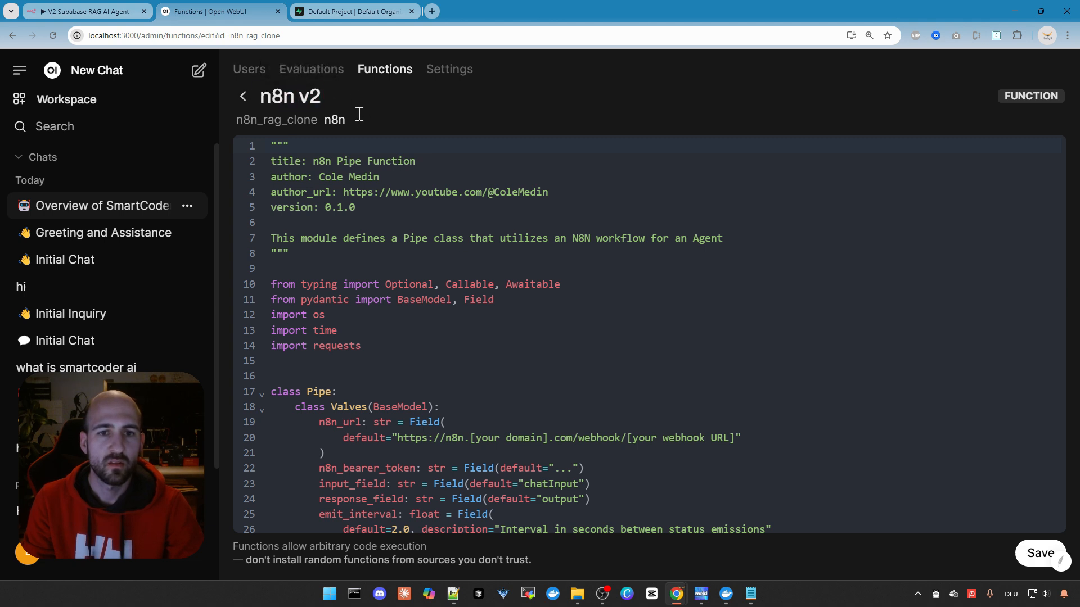
double_click(333, 120)
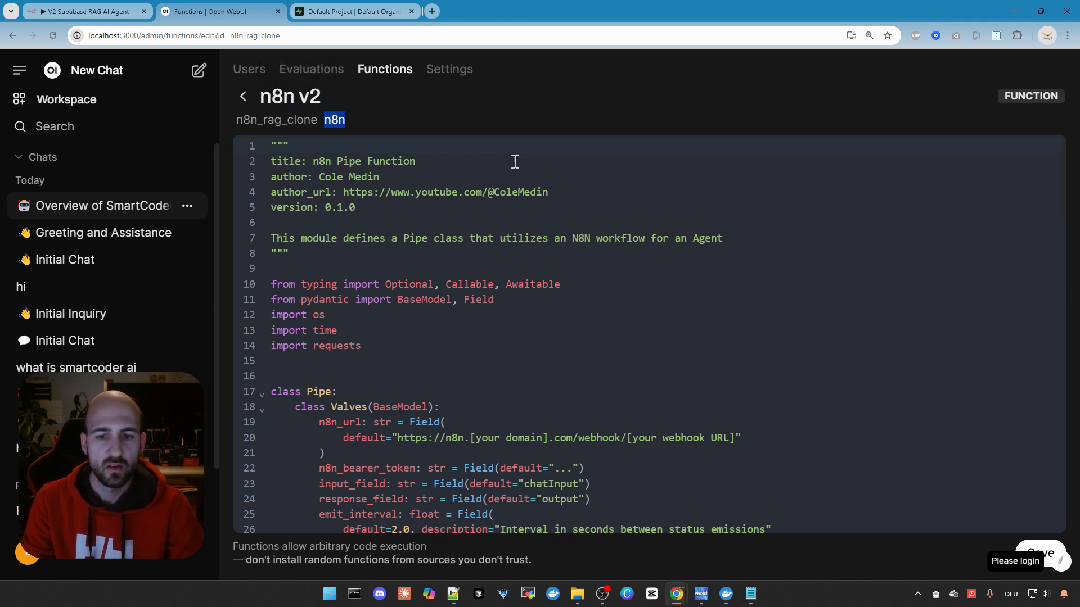
scroll(down, 3)
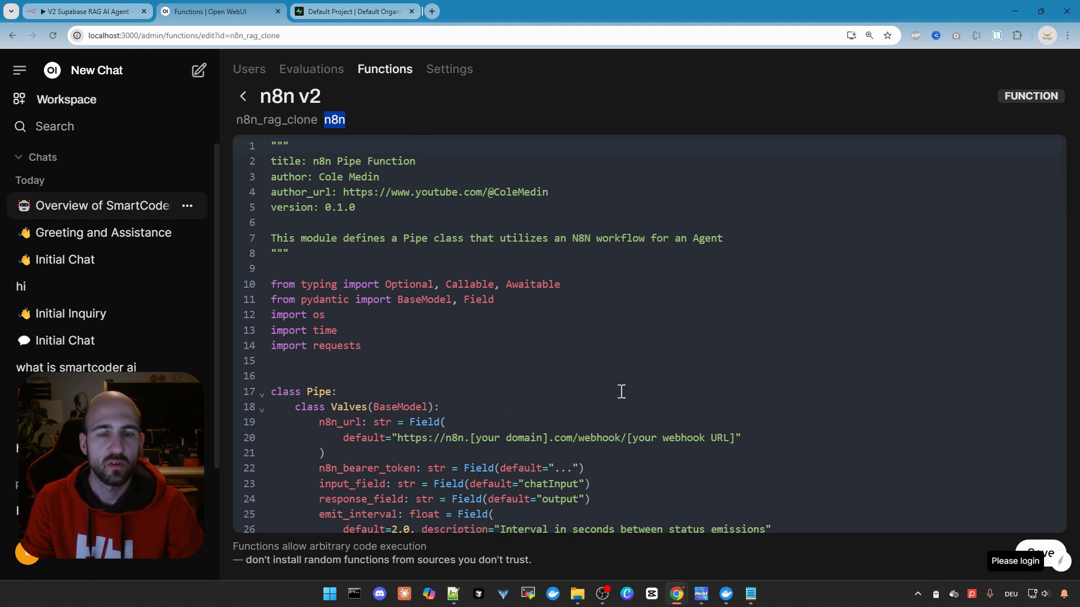
mouse_move(412, 183)
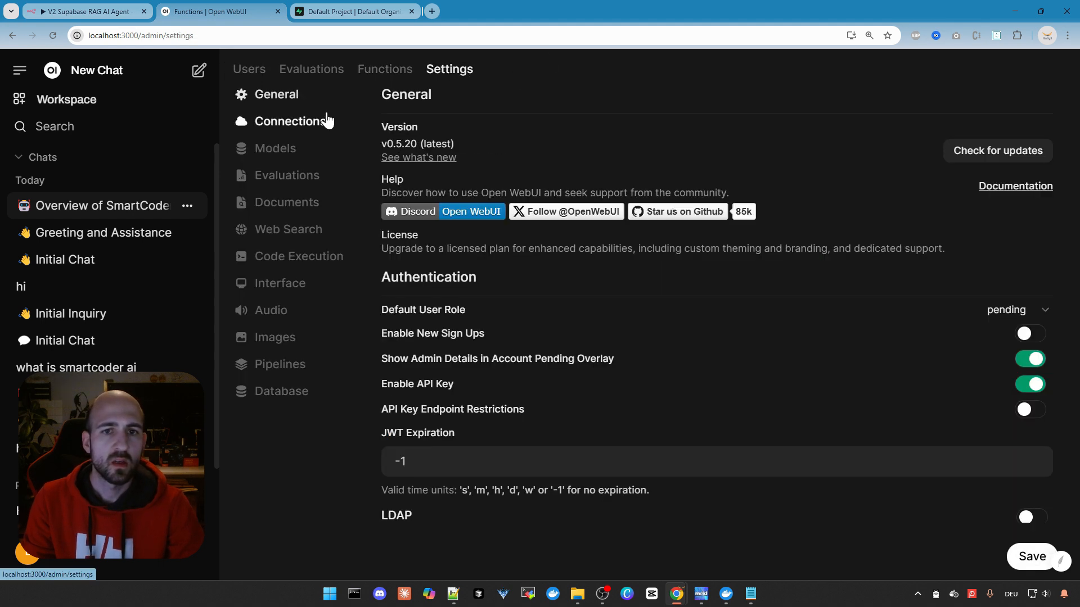
Return to the admin Functions list of the three n8n pipes.
click(384, 69)
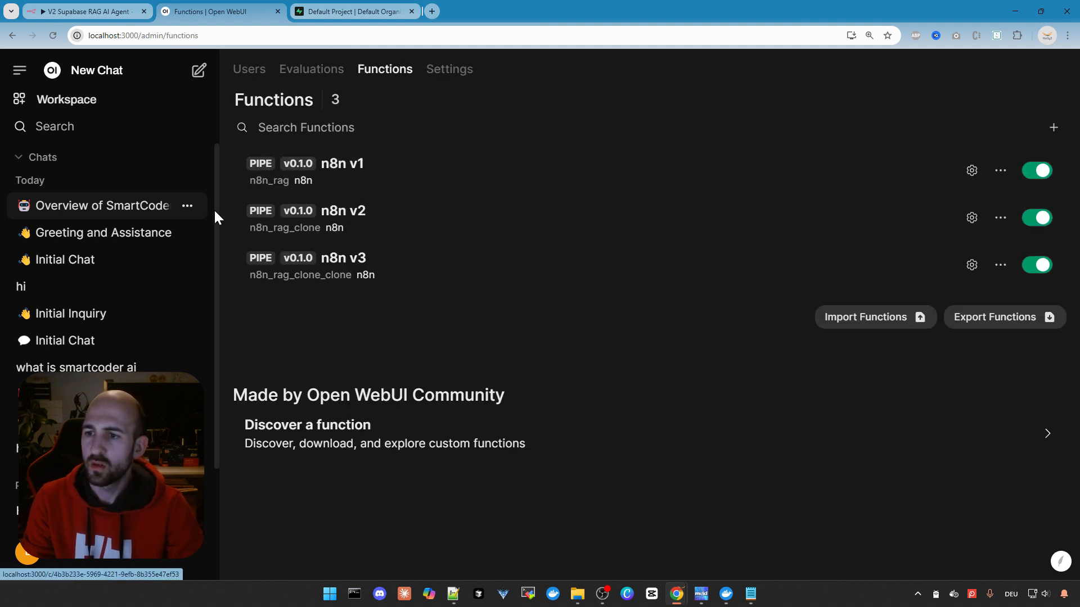
mouse_move(971, 217)
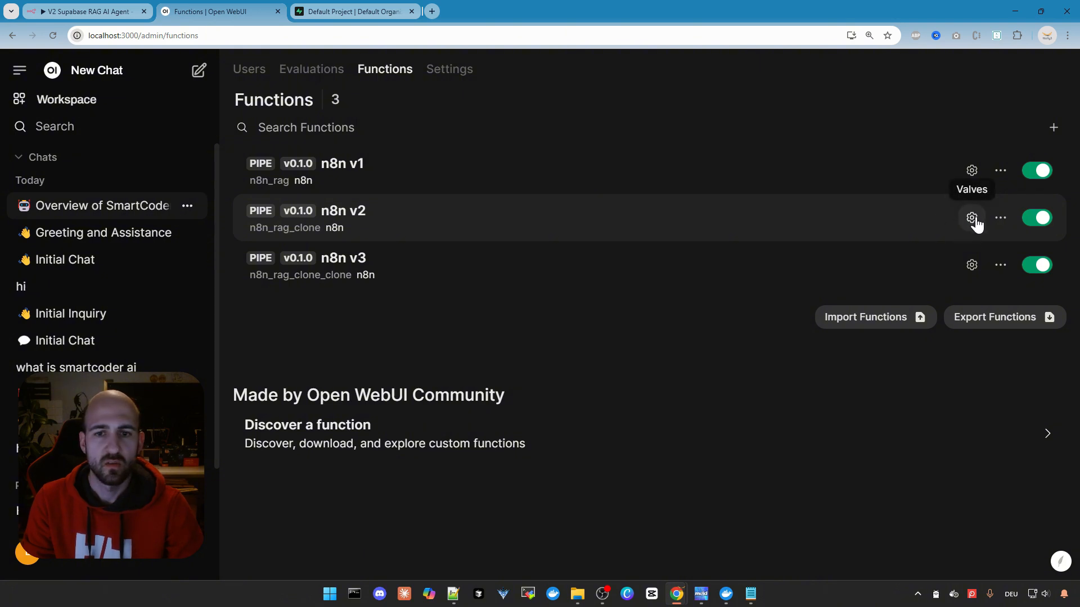
click(971, 217)
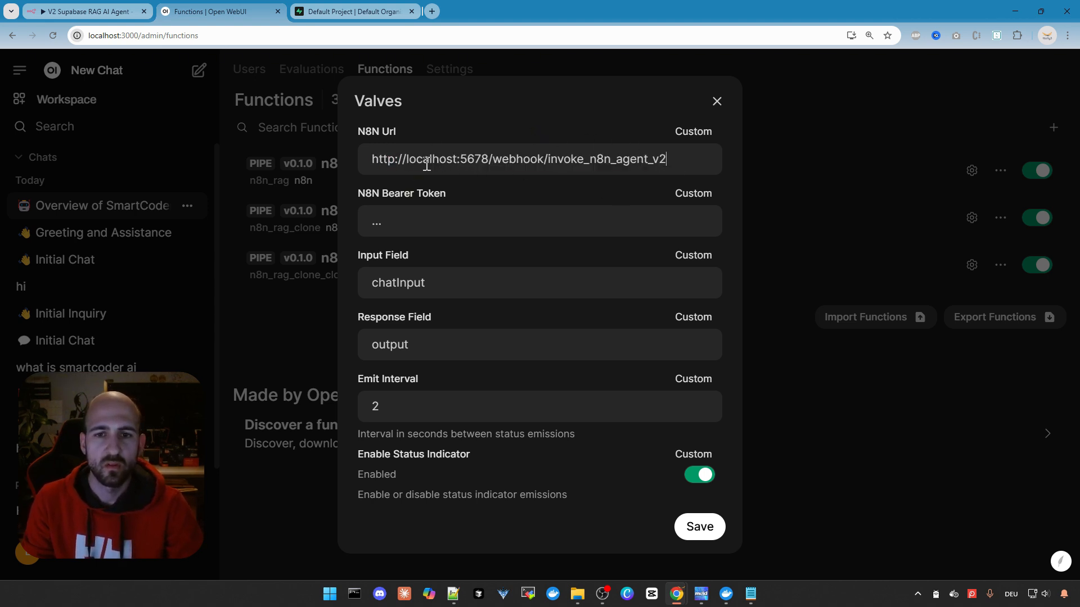
double_click(431, 159)
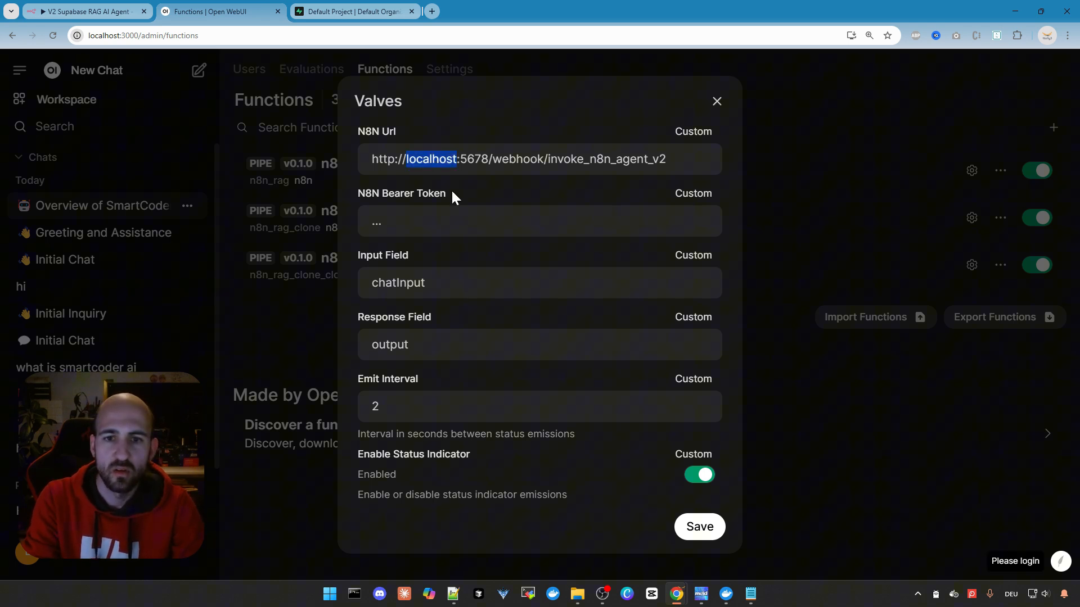
text(n)
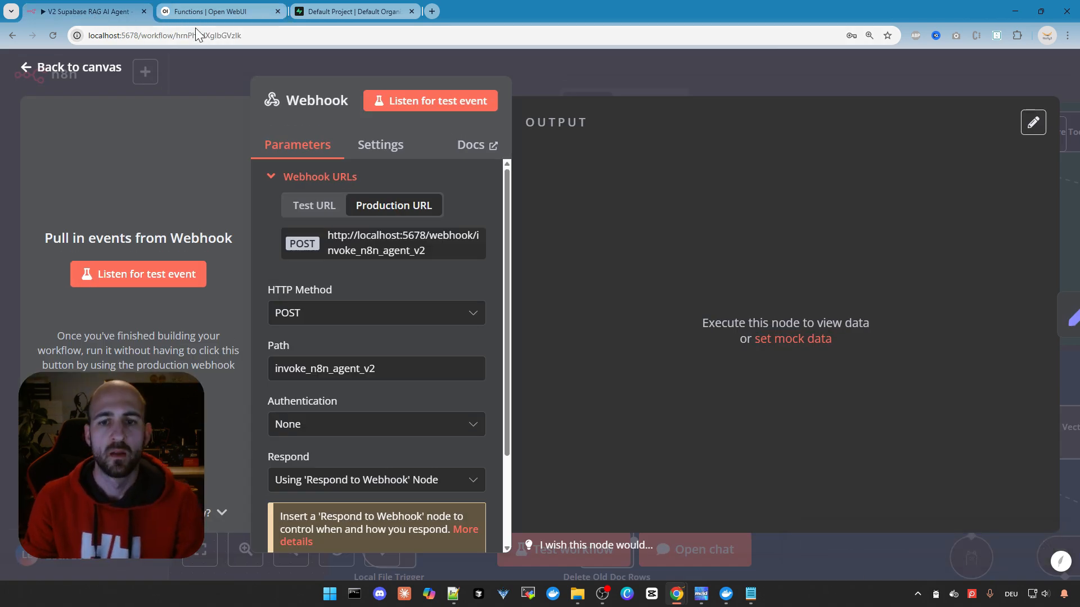
click(219, 11)
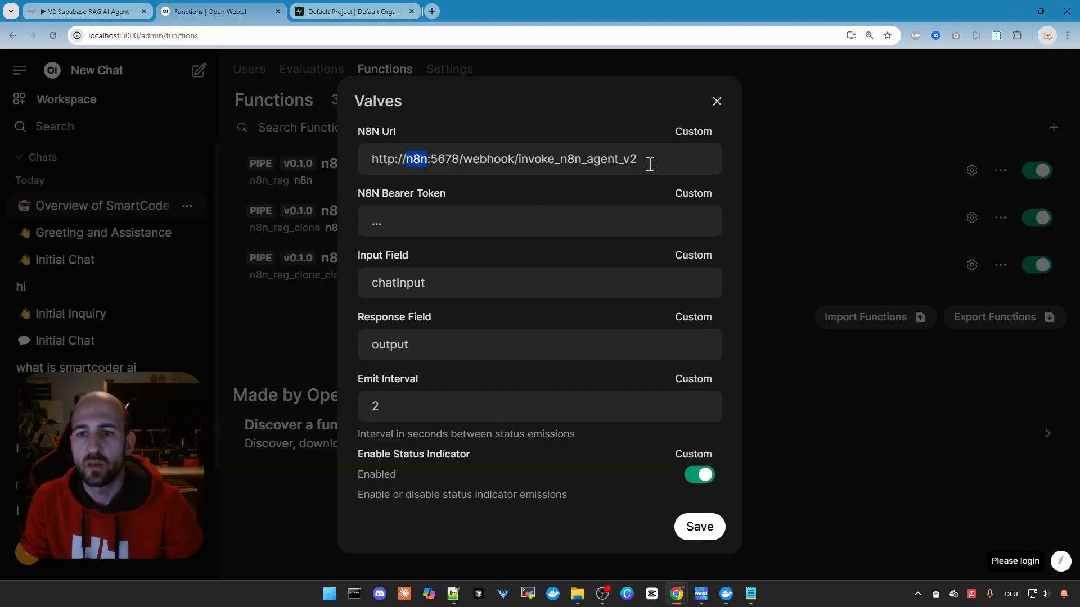
click(626, 159)
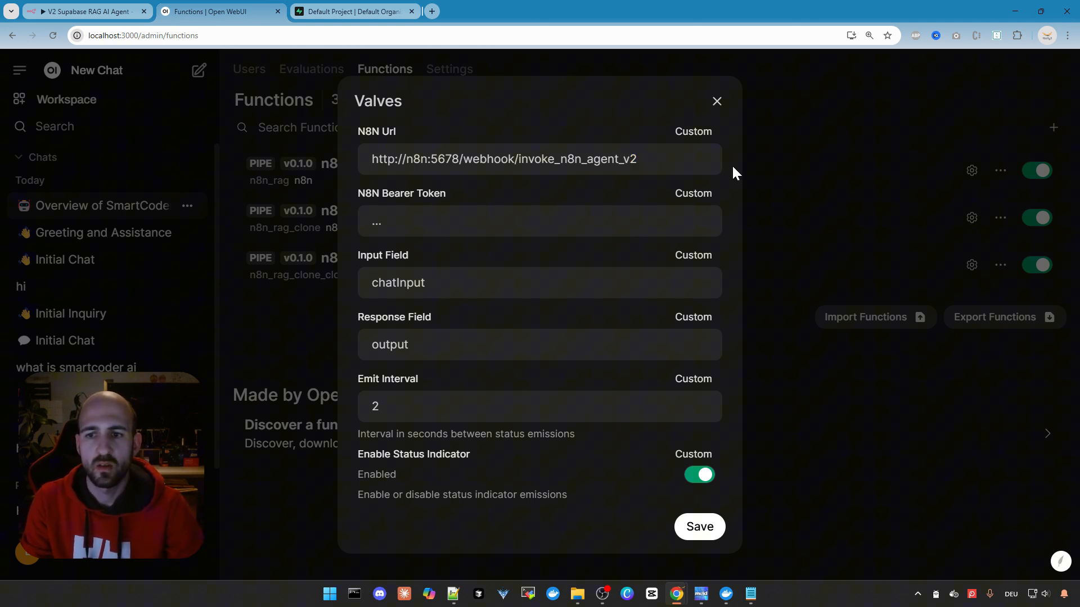
Reset the v2 pipe's bearer token to default and save the valves.
click(692, 192)
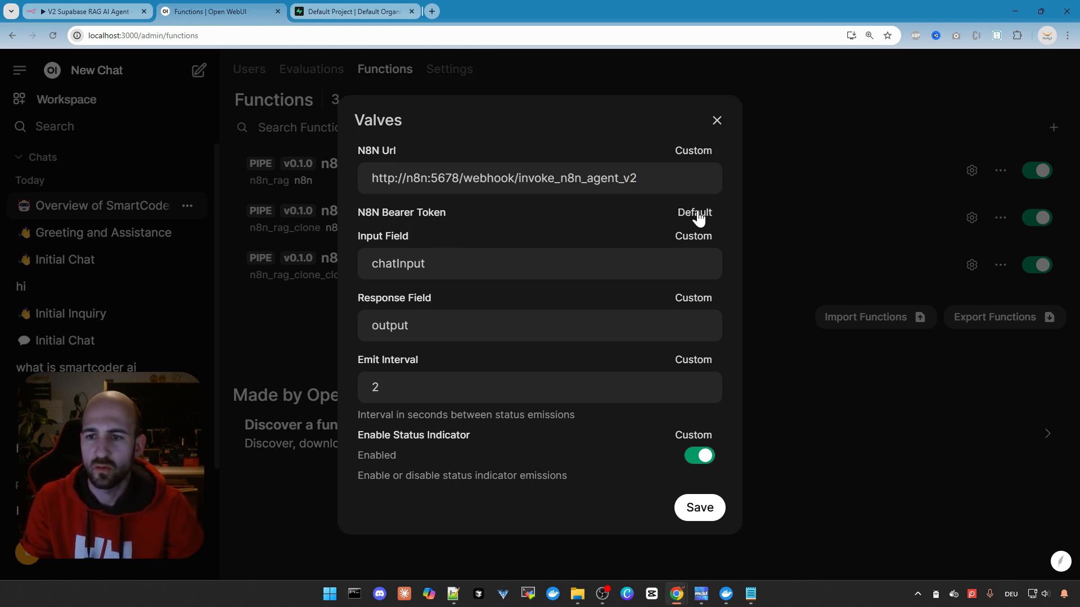
mouse_move(587, 275)
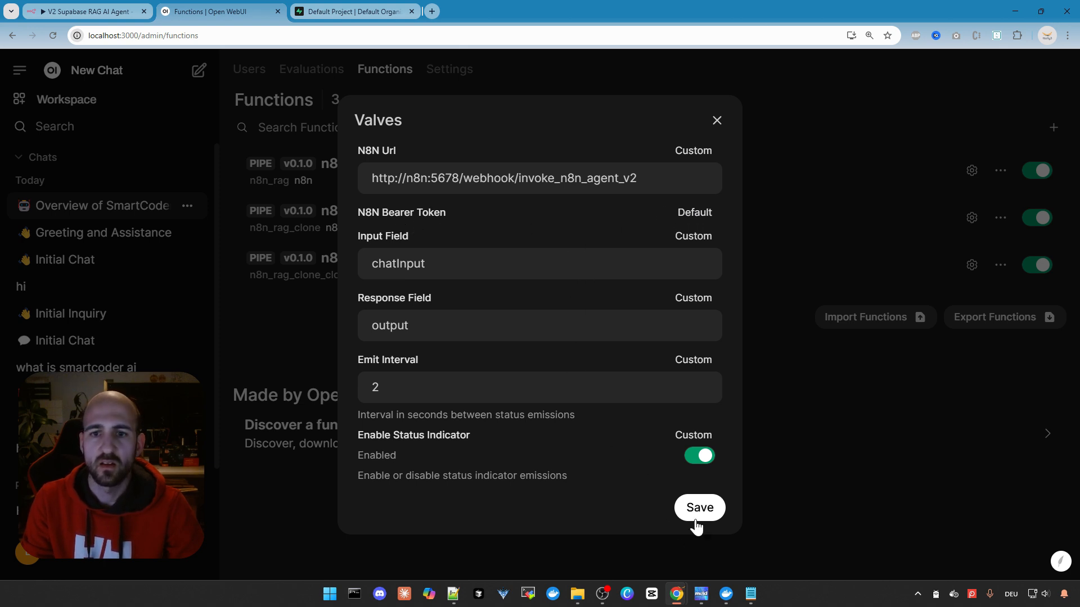
click(699, 508)
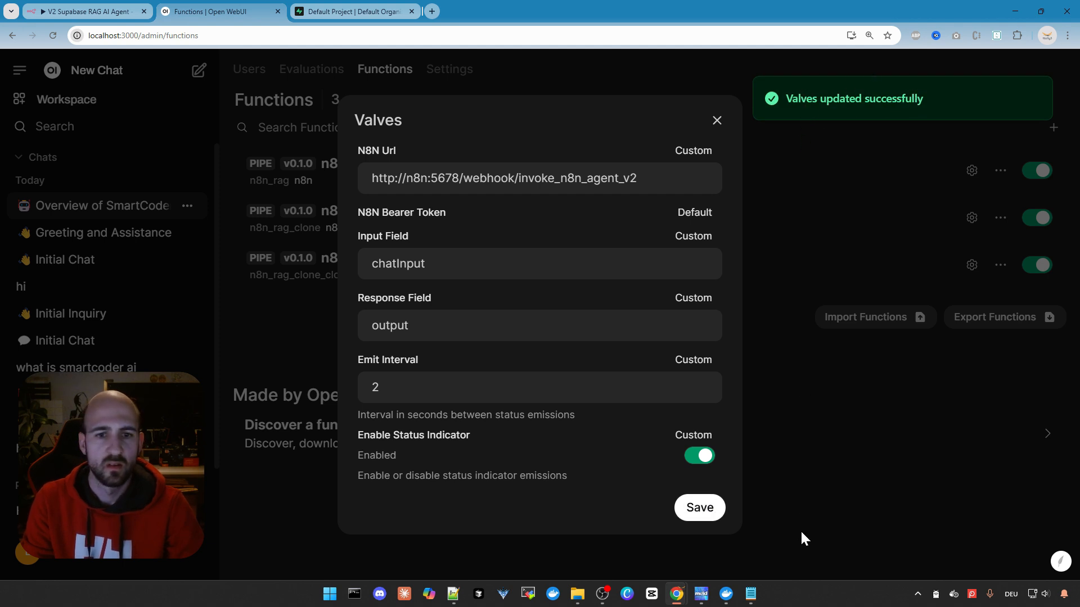
click(716, 121)
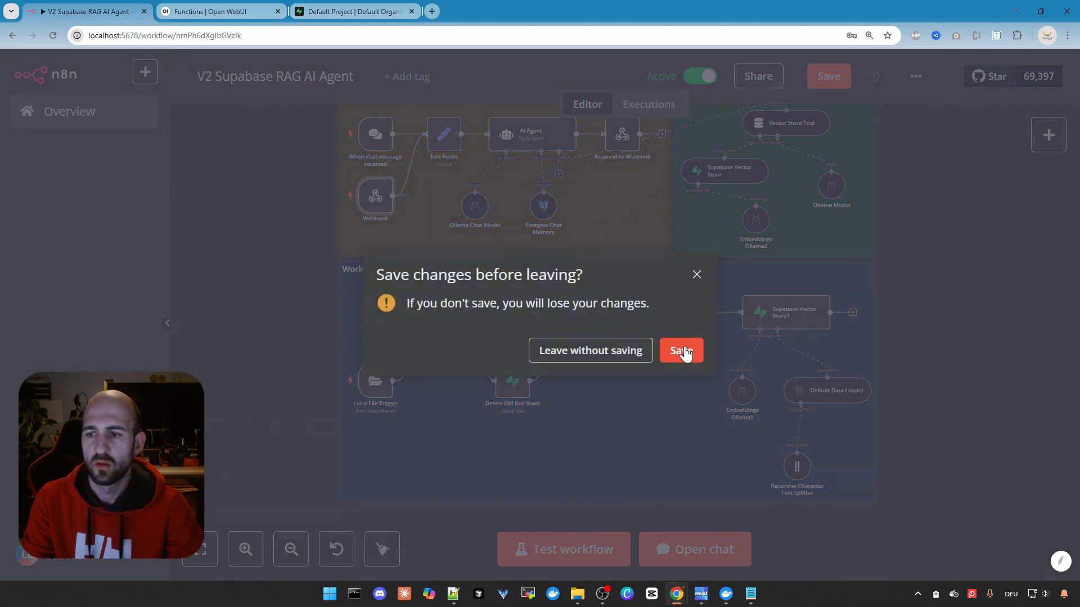
Save the V2 Supabase workflow's changes and load the V3 Local Agentic RAG AI Agent workflow.
click(679, 351)
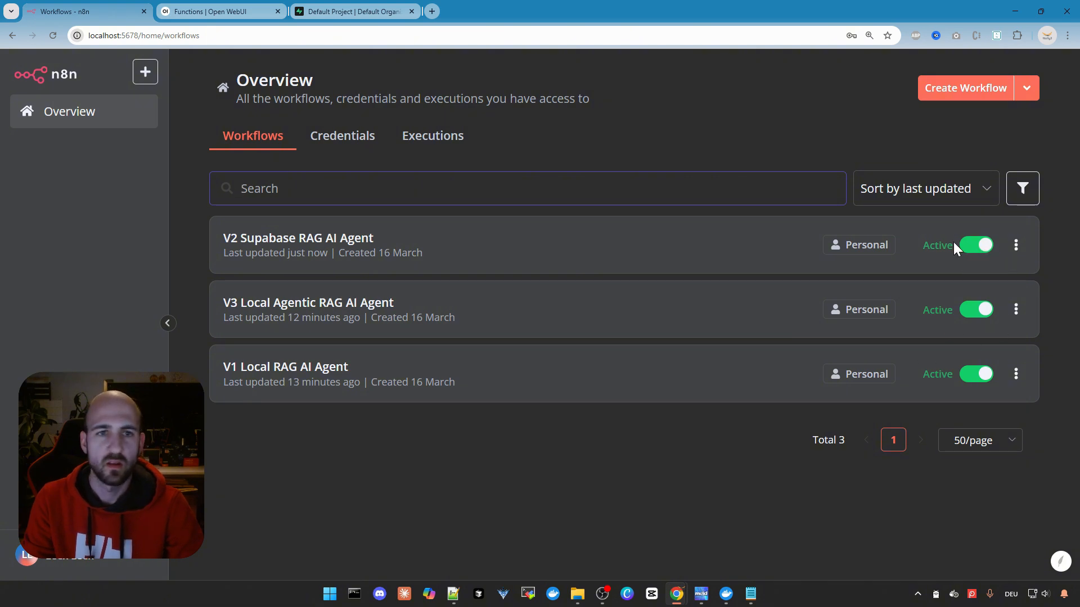
mouse_move(530, 292)
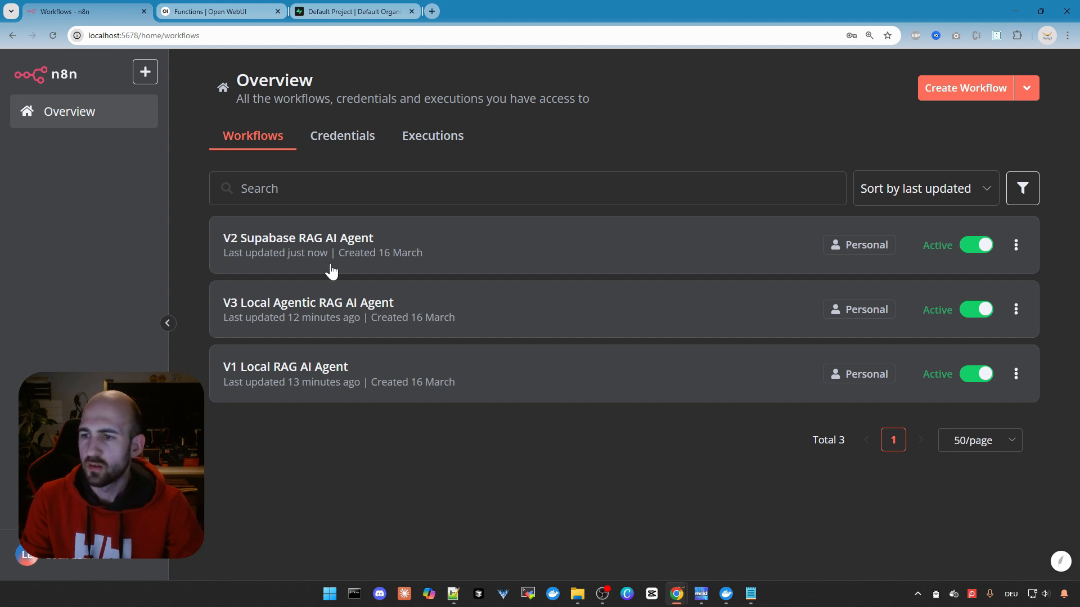
click(1015, 309)
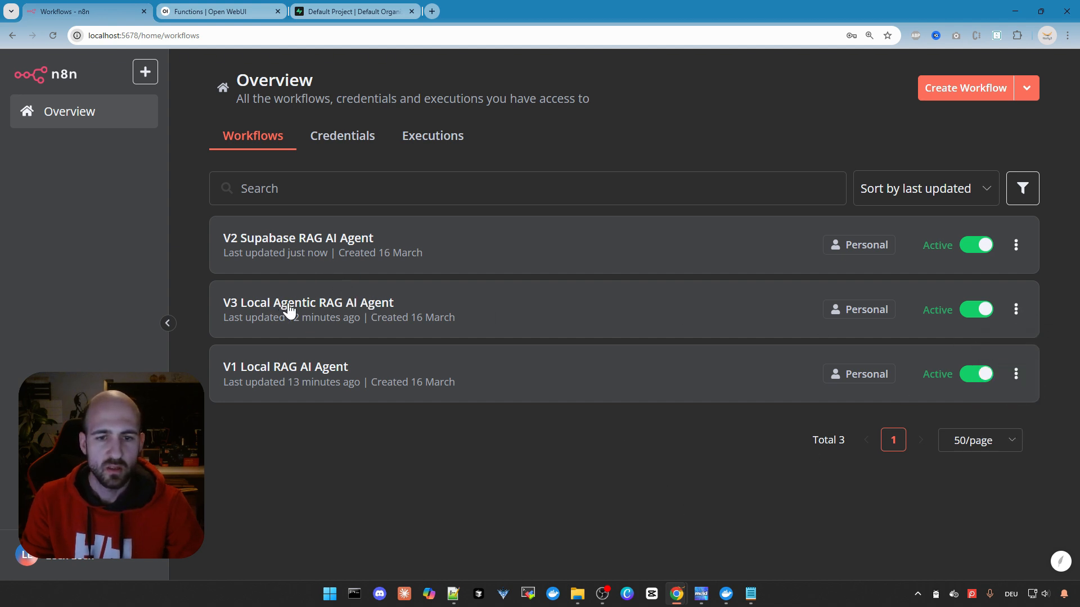
click(307, 302)
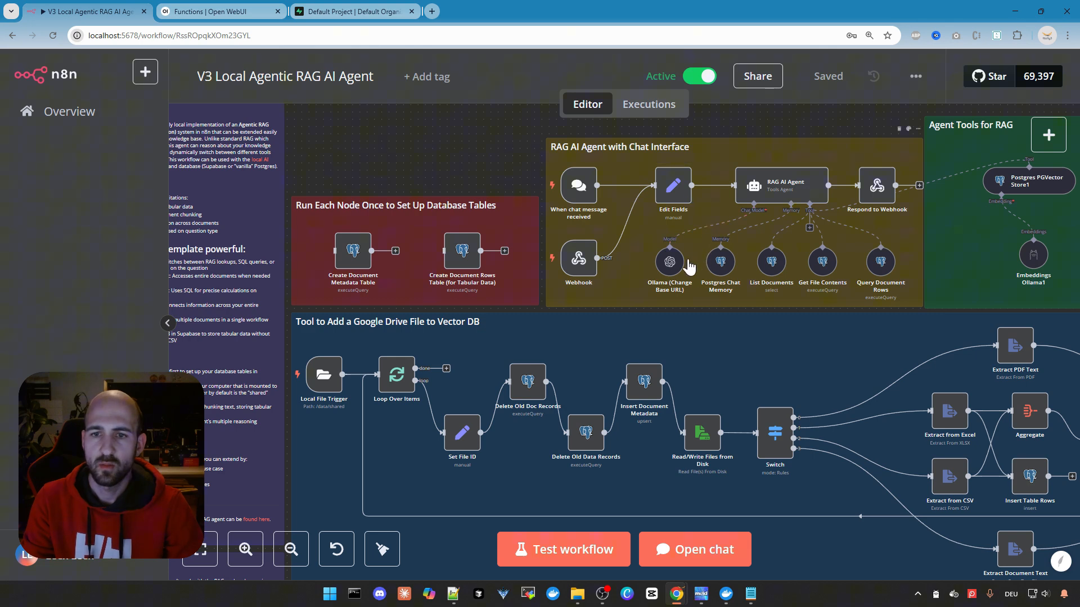
Rename the Ollama (Change Base URL) chat model node to OpenWebUI (Change Base URL).
double_click(668, 265)
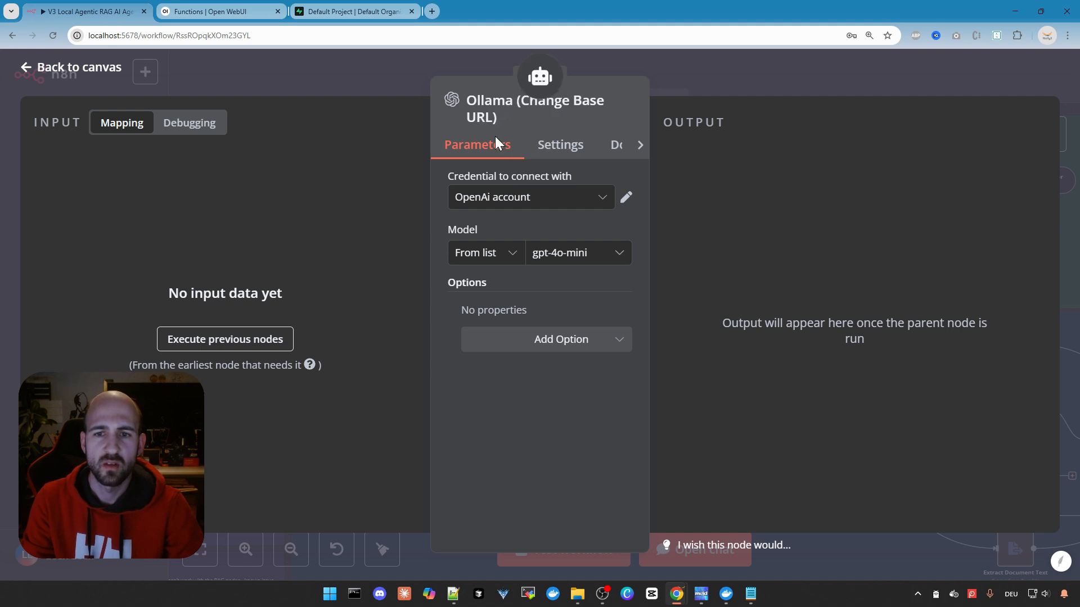
click(506, 119)
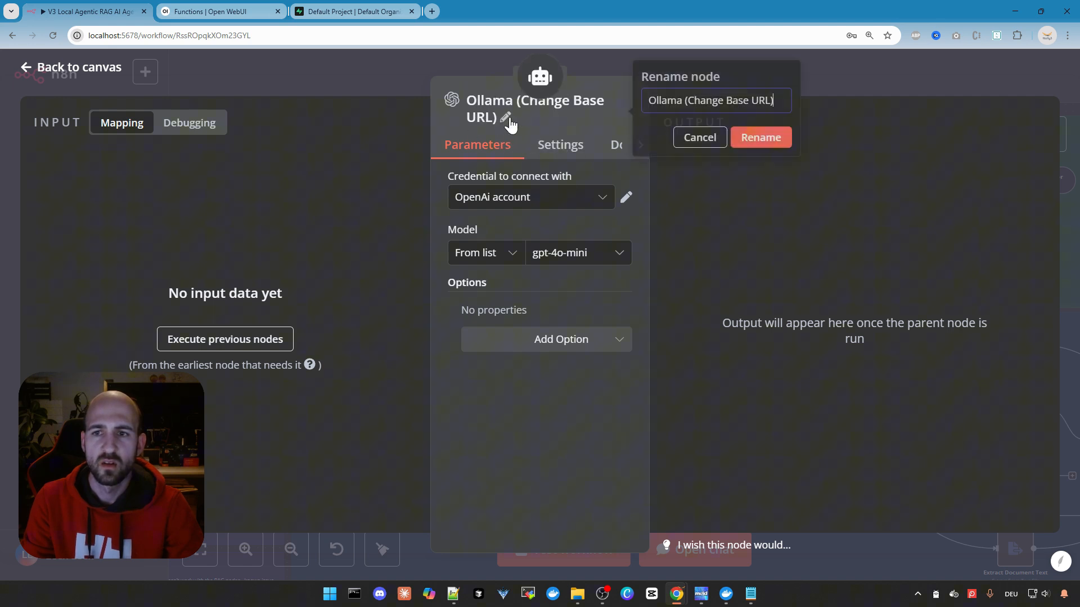
double_click(665, 100)
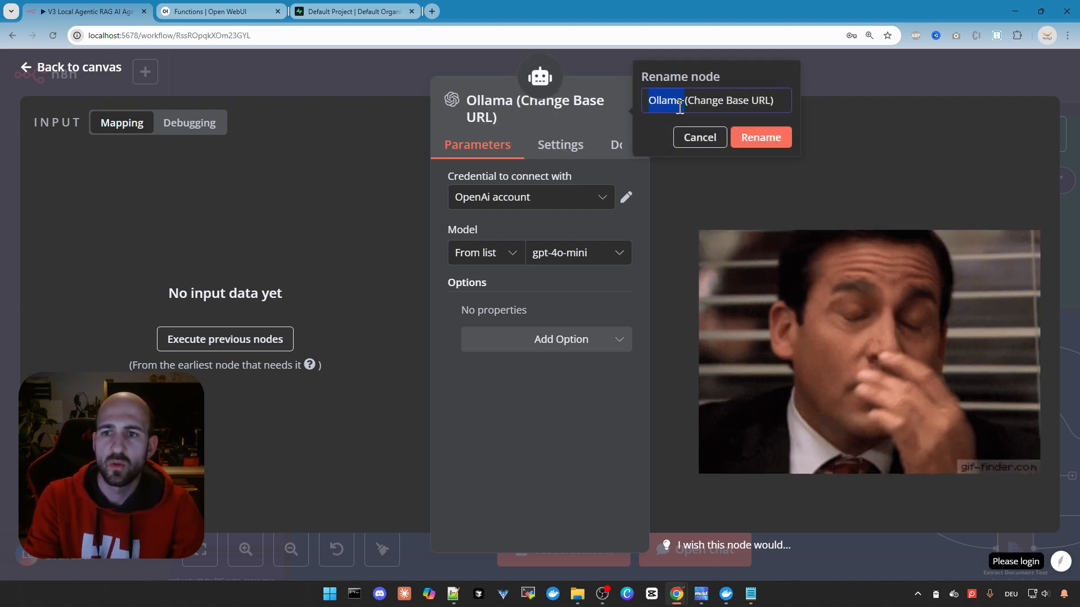
text(OpenWebUI)
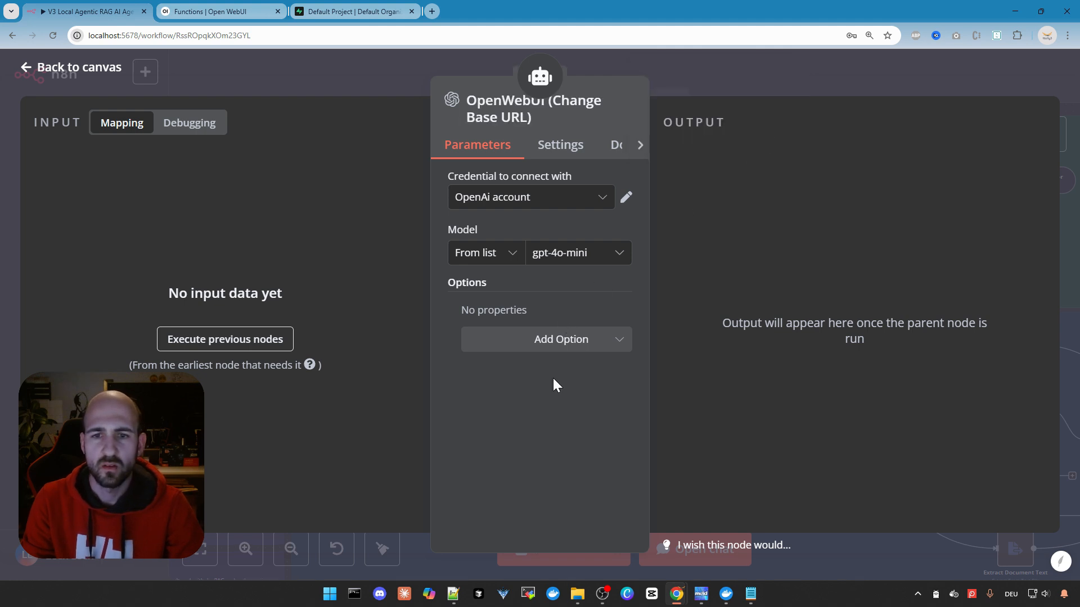
Check the node's OpenAi account credential details and return to the canvas.
click(529, 197)
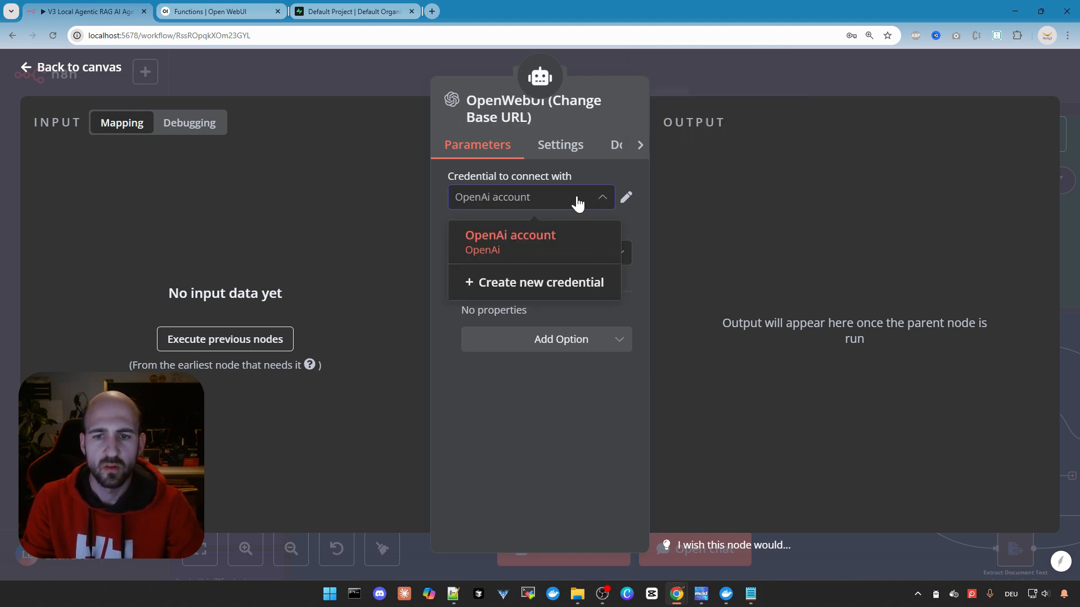
click(510, 240)
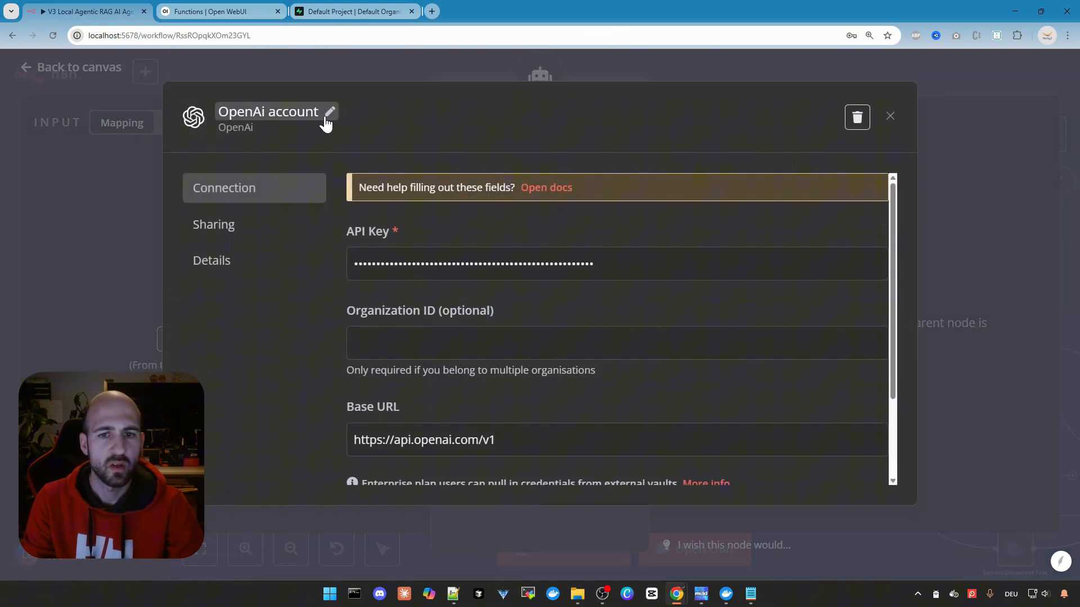
scroll(down, 3)
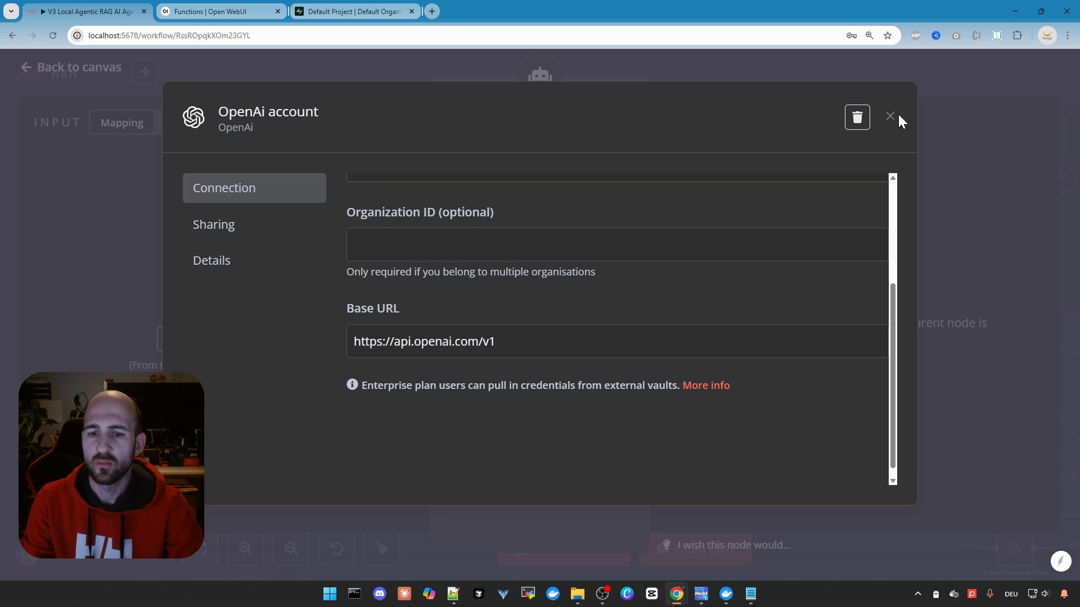
click(890, 116)
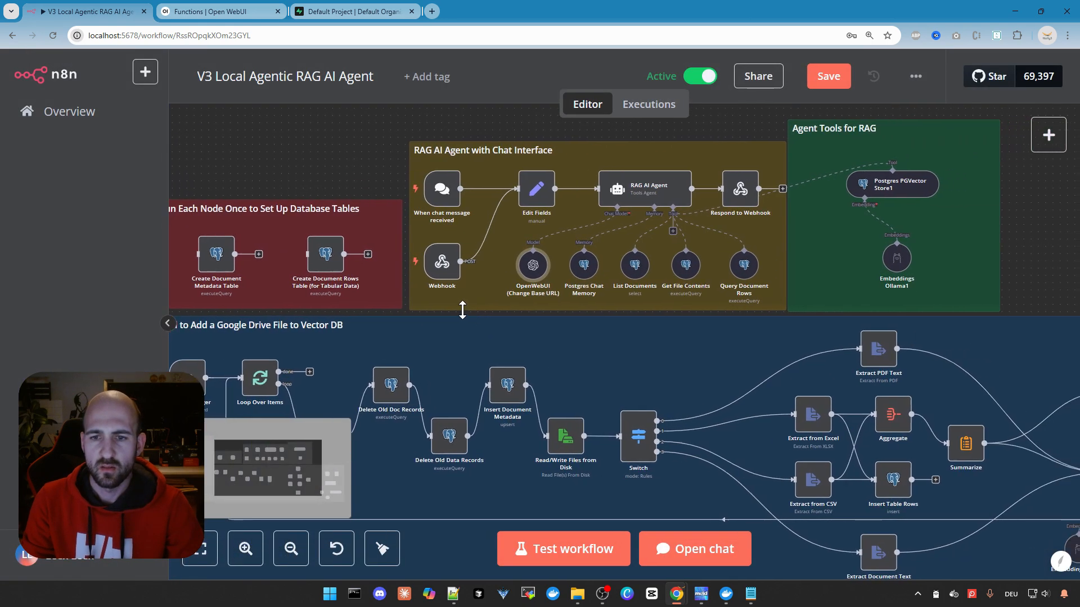
double_click(582, 266)
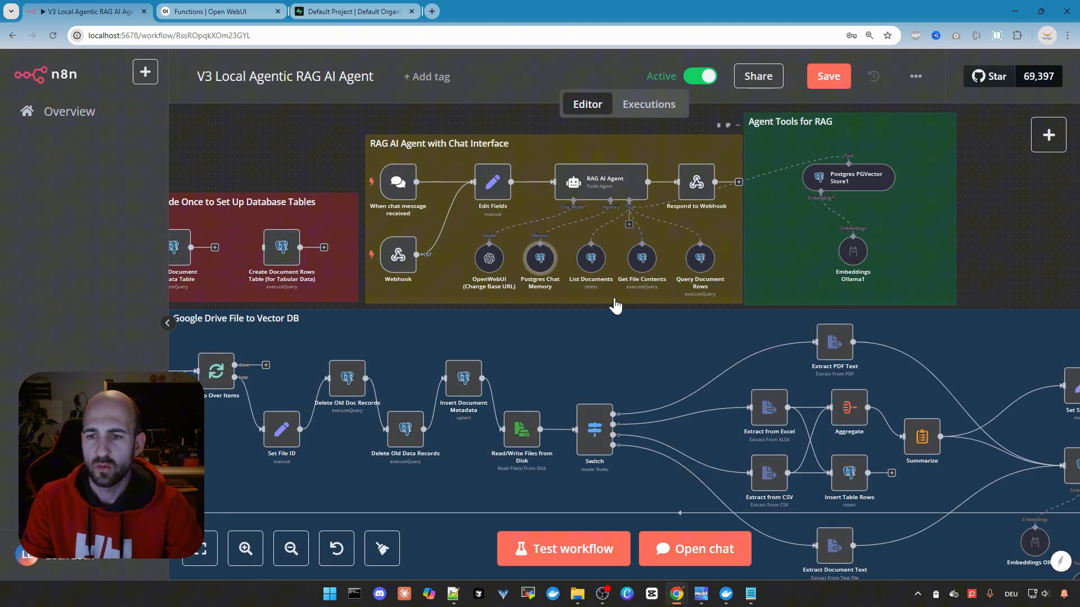
mouse_move(726, 264)
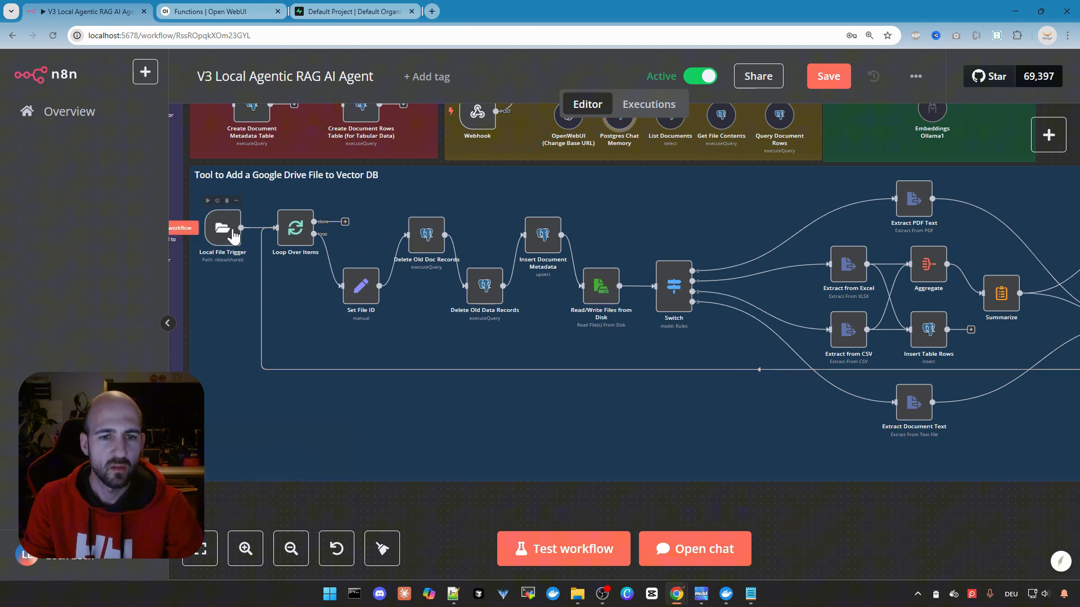
mouse_move(756, 321)
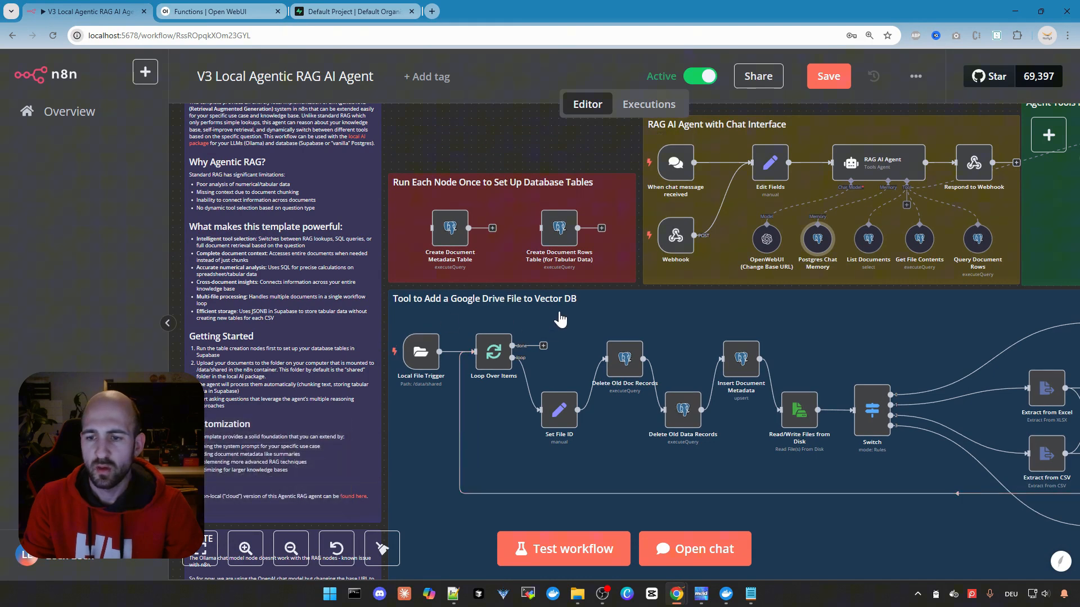
mouse_move(421, 241)
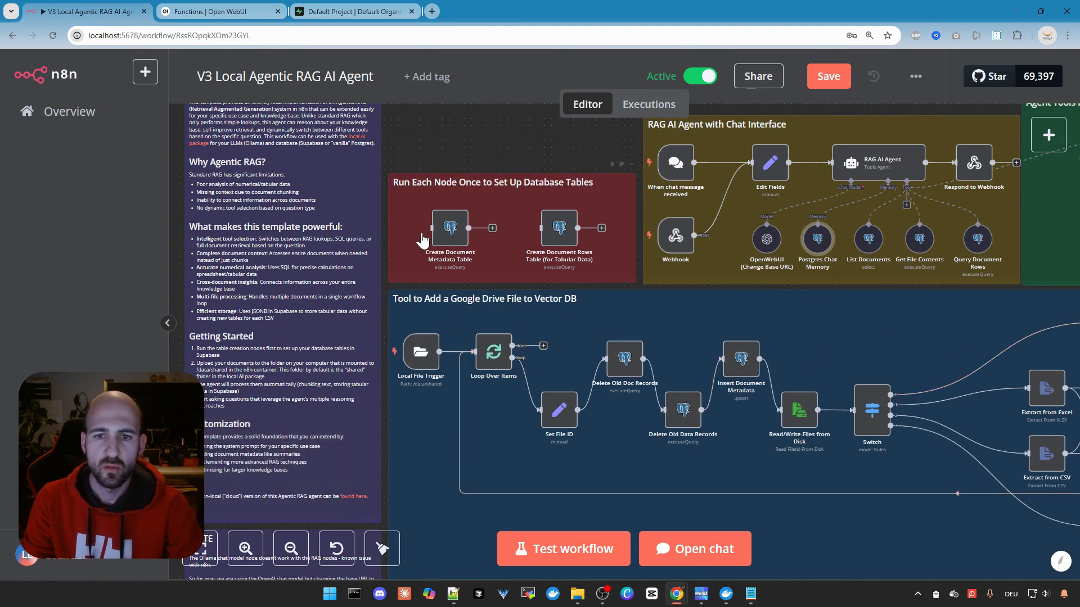
mouse_move(443, 205)
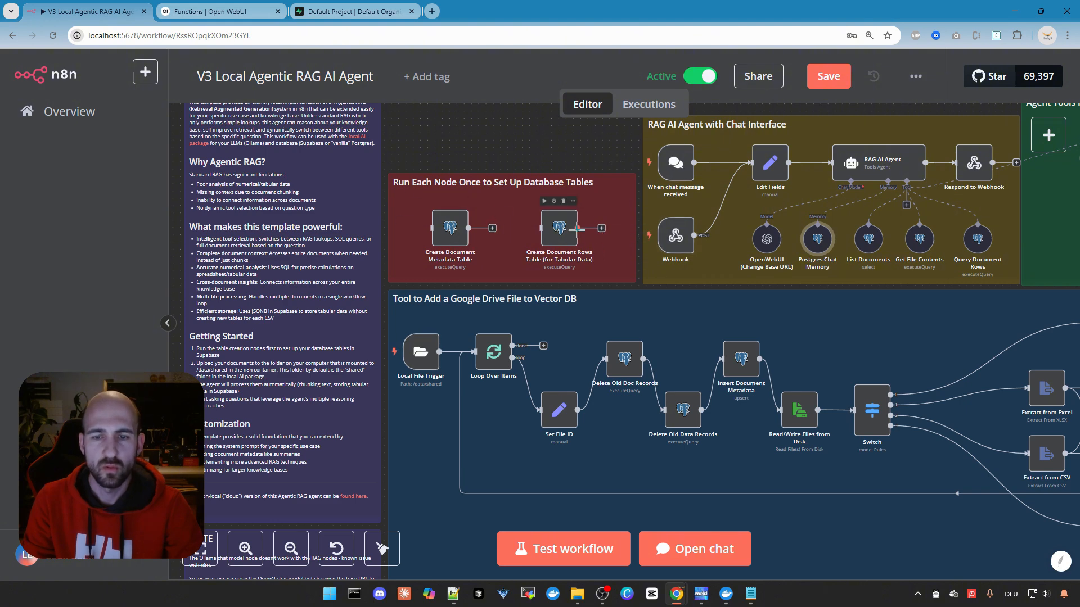
mouse_move(480, 204)
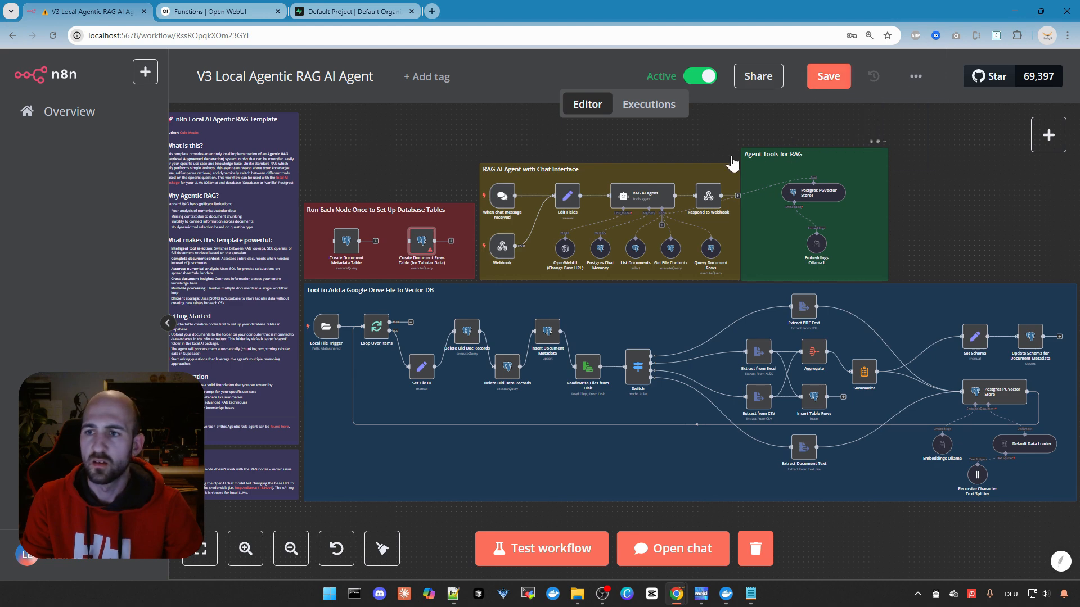
Save the V3 workflow and switch back to the Open WebUI functions page.
click(827, 75)
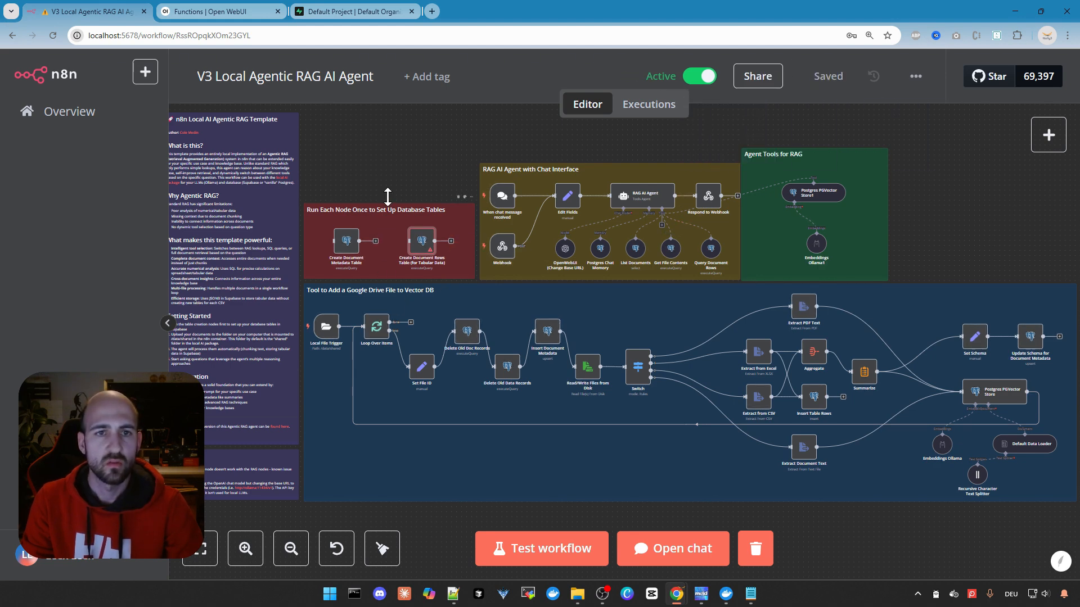
click(217, 11)
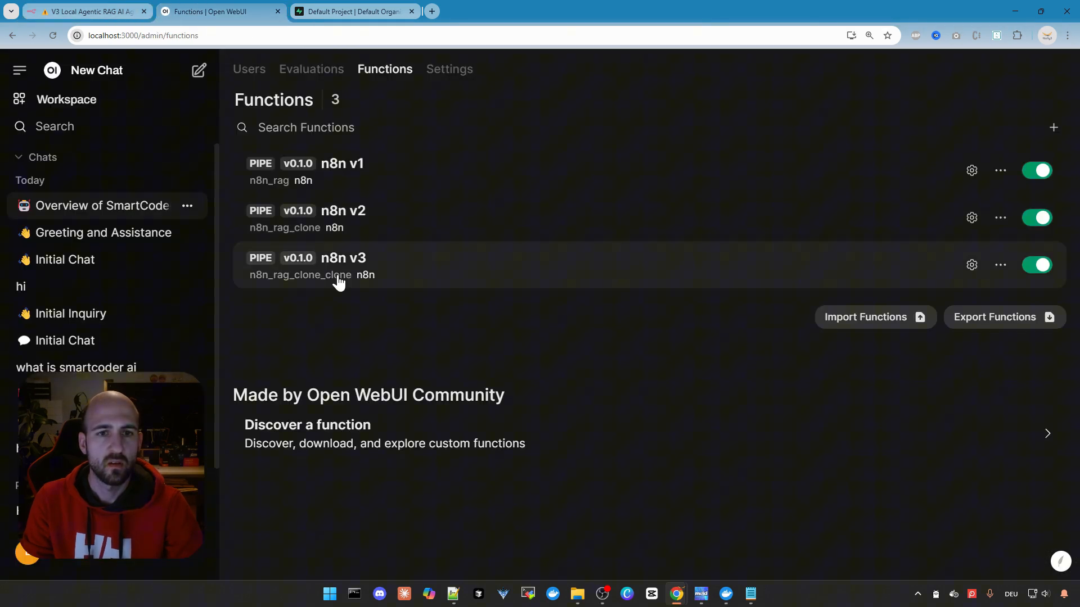
mouse_move(343, 324)
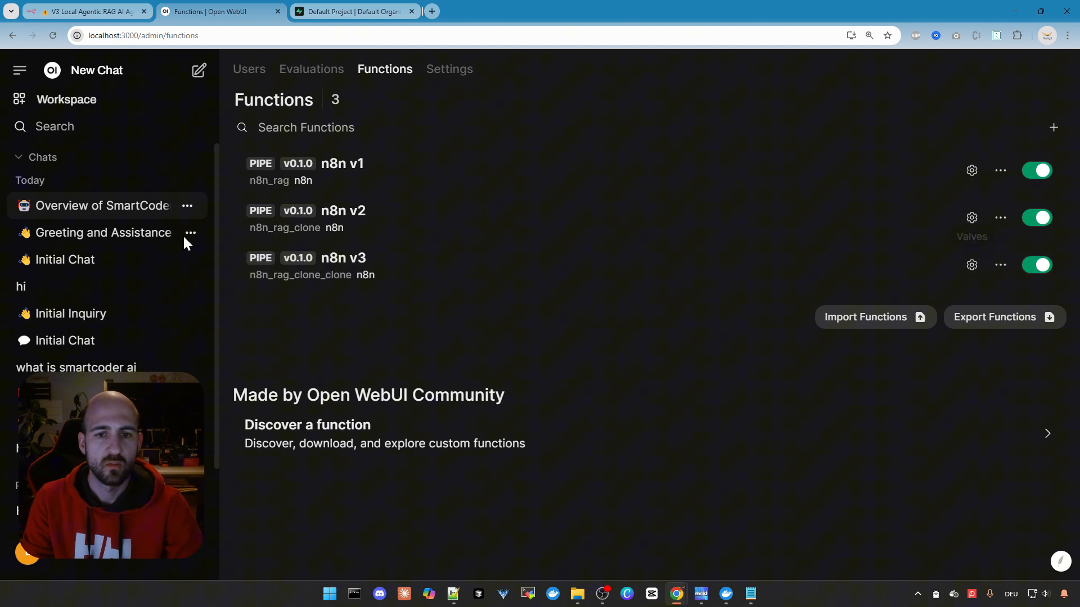
mouse_move(971, 266)
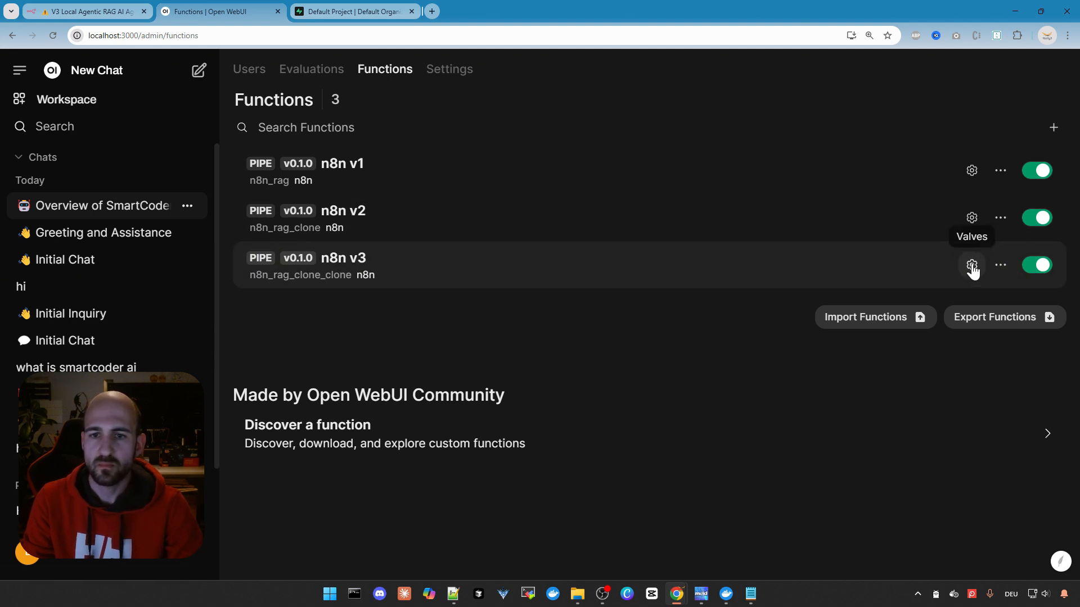
Inspect the n8n v3 pipe's valves, noting its bf4dd093 webhook URL.
click(972, 265)
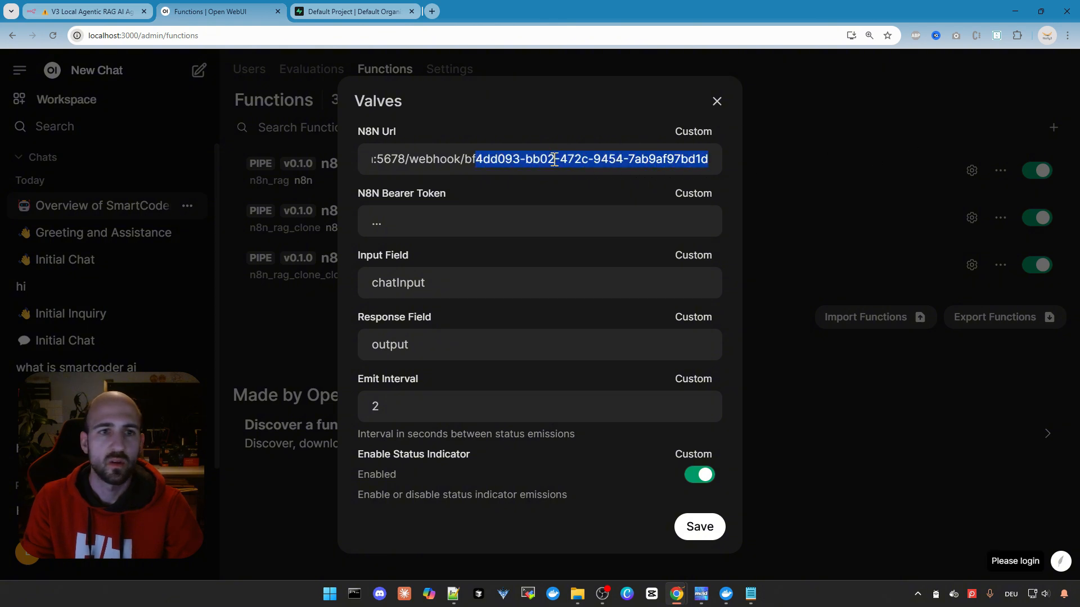
click(82, 12)
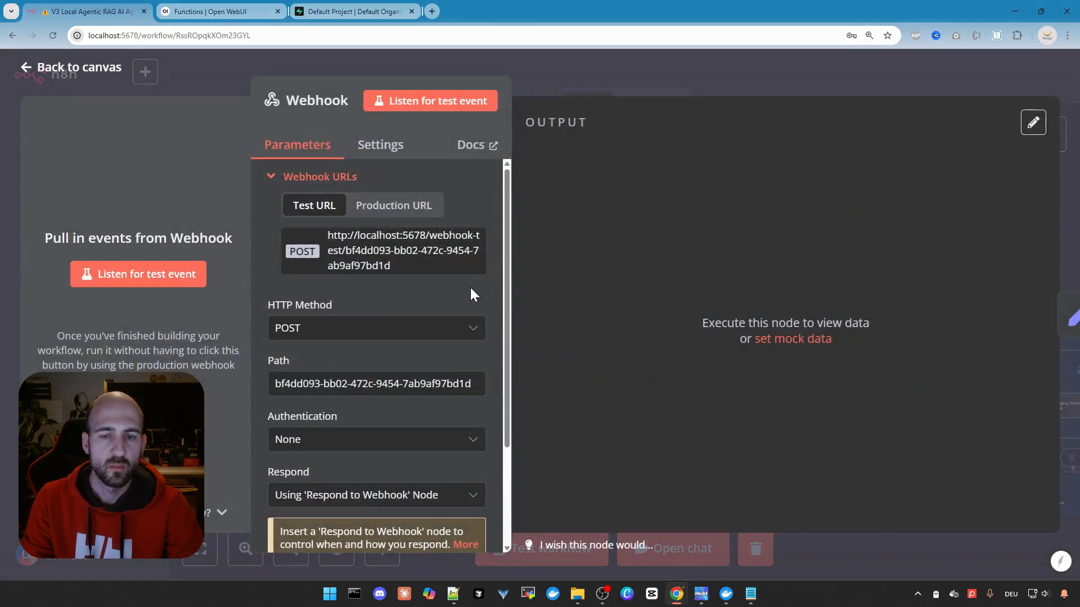
Copy the V3 workflow's production webhook URL from its Webhook node.
click(393, 205)
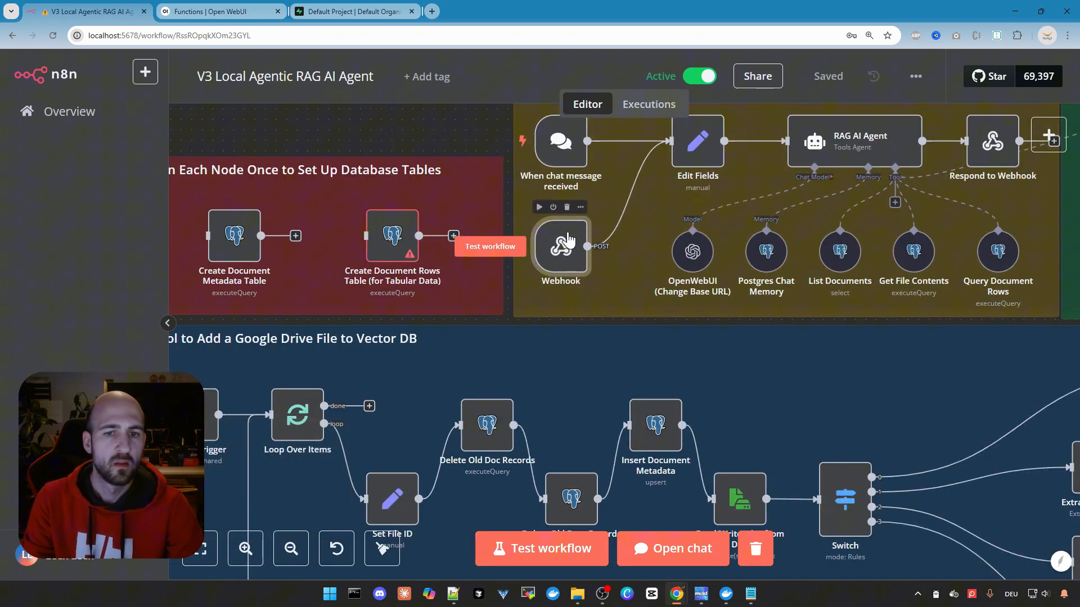
double_click(560, 247)
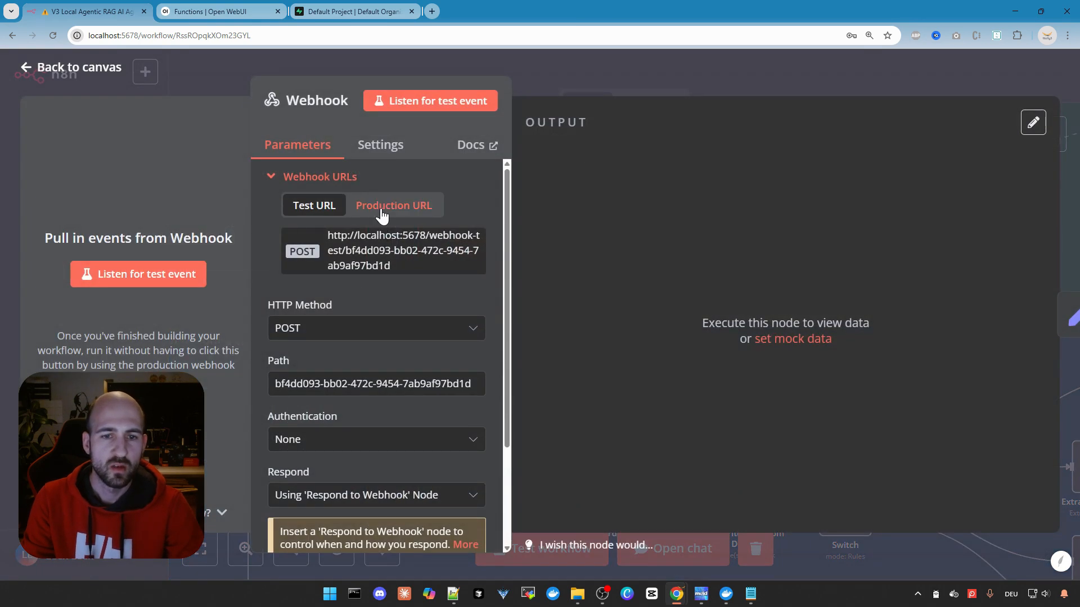
click(392, 205)
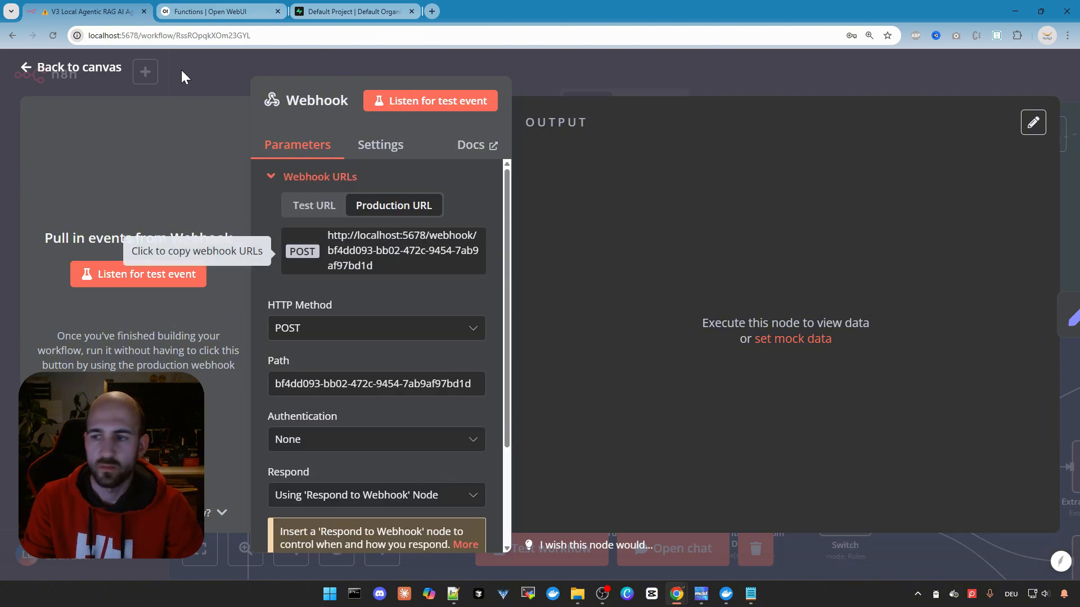
click(218, 11)
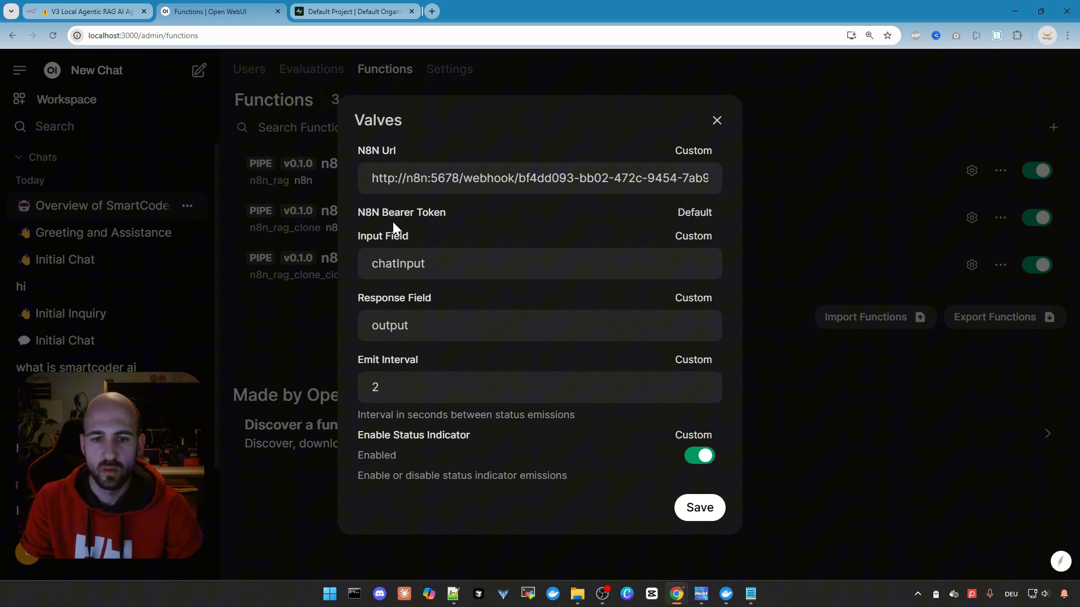
click(699, 507)
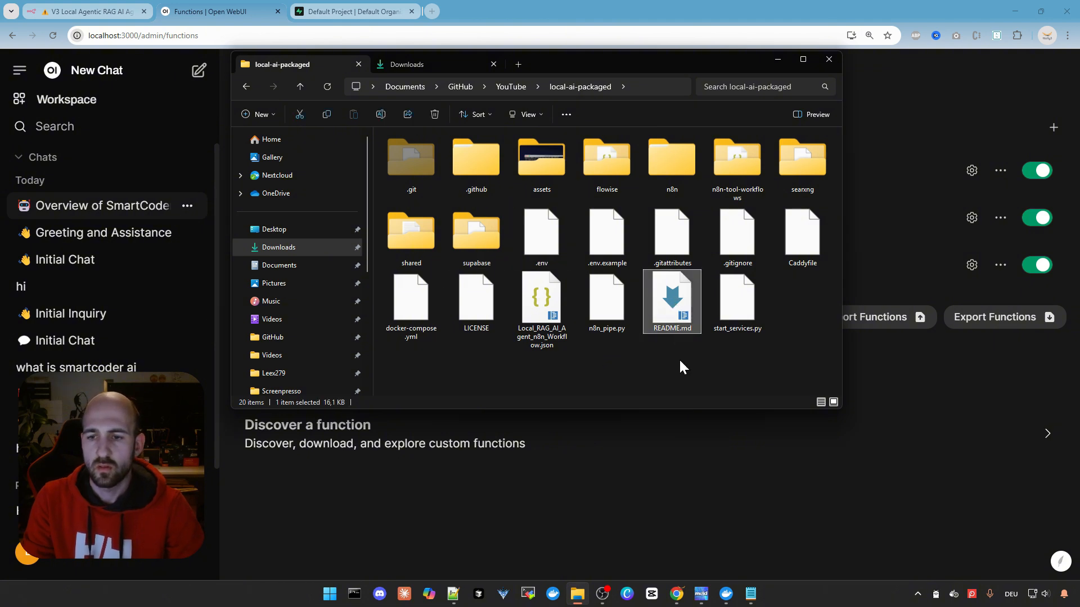
Browse into the n8n-tool-workflows folder of the local-ai-packaged project.
right_click(670, 301)
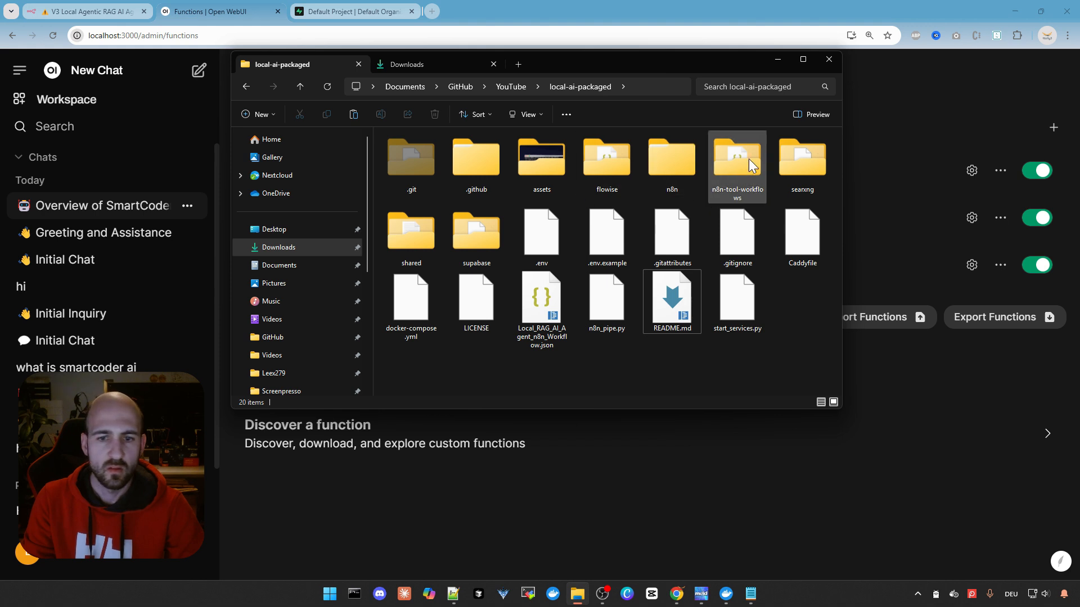
double_click(410, 233)
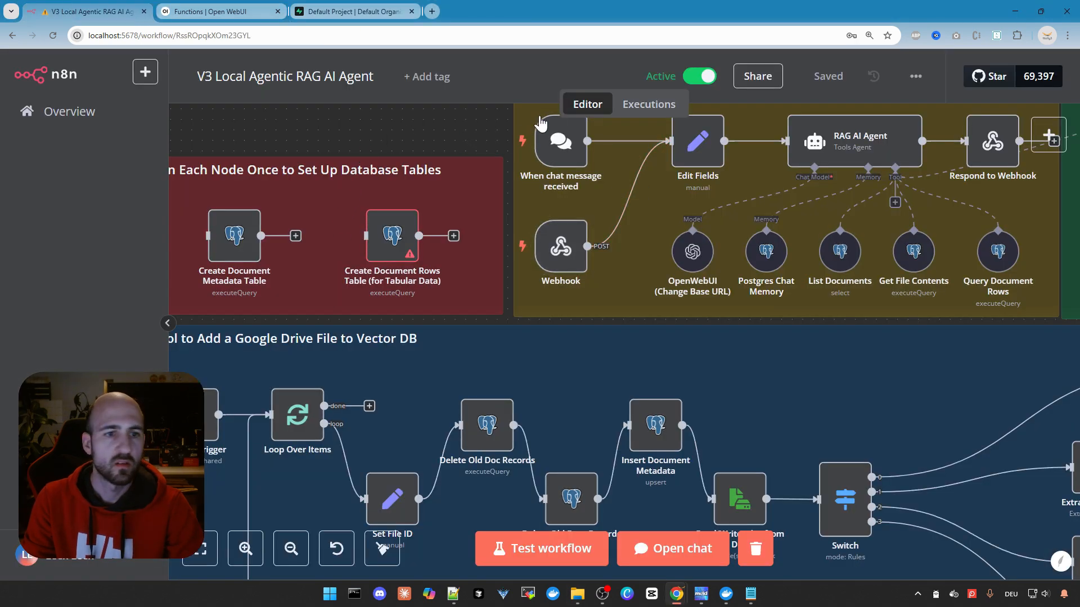
Check the latest succeeded execution (1.935s) in the V3 workflow's Executions list, then move to Open WebUI.
click(648, 103)
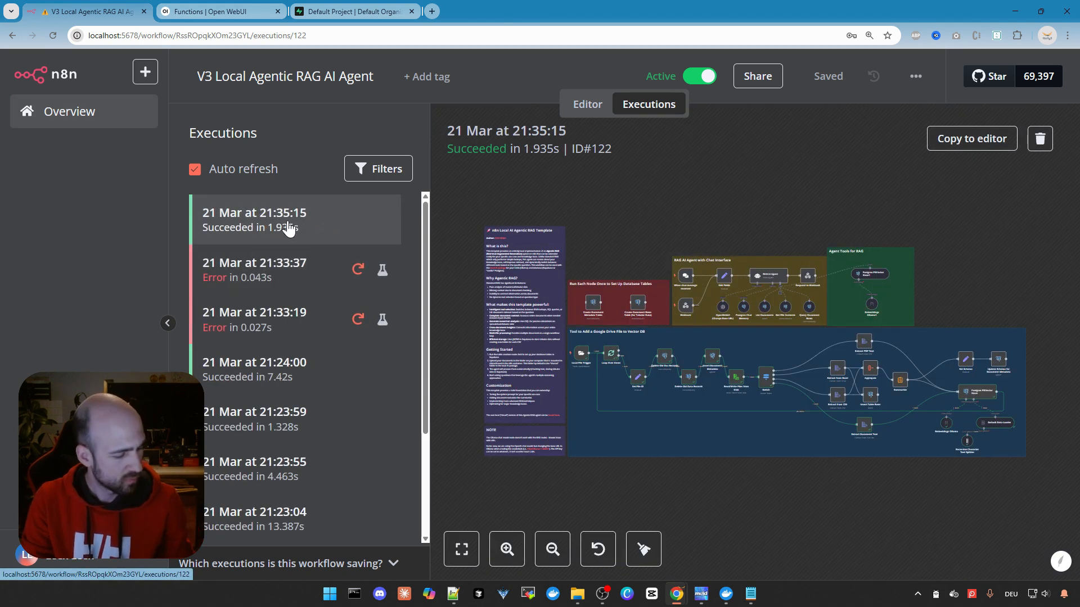
mouse_move(297, 218)
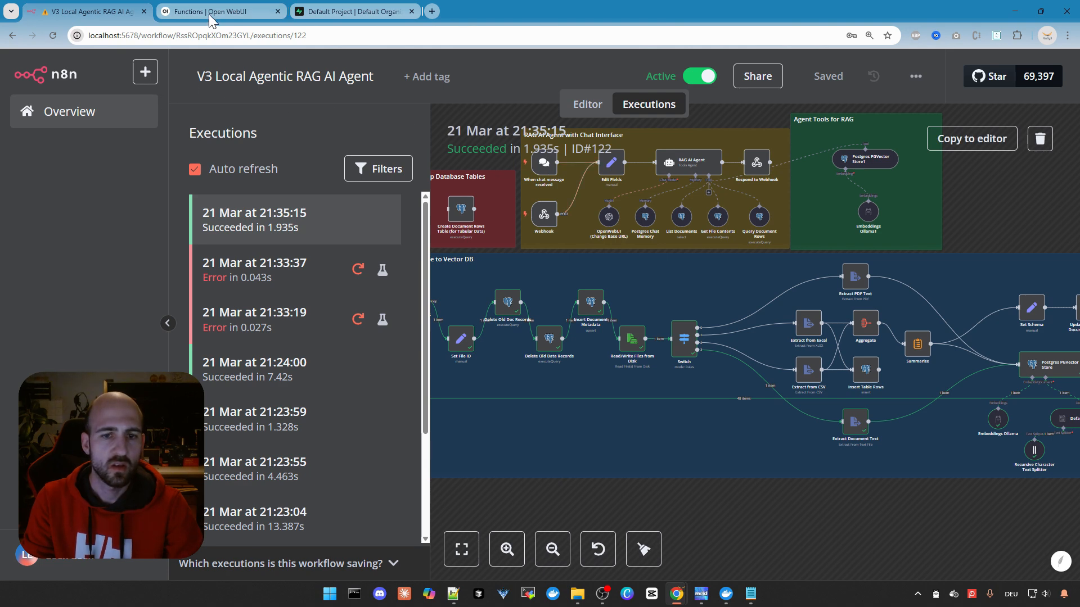
click(220, 11)
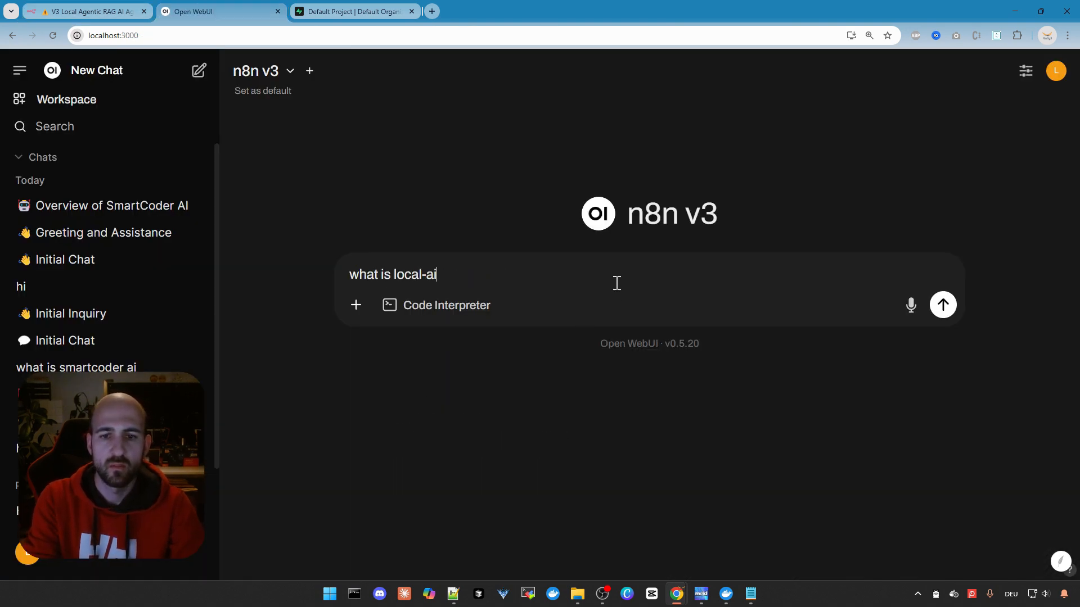
Ask the n8n v3 chat what local-ai-packaged is and how to install it, and read the step-by-step answer.
text(-packages)
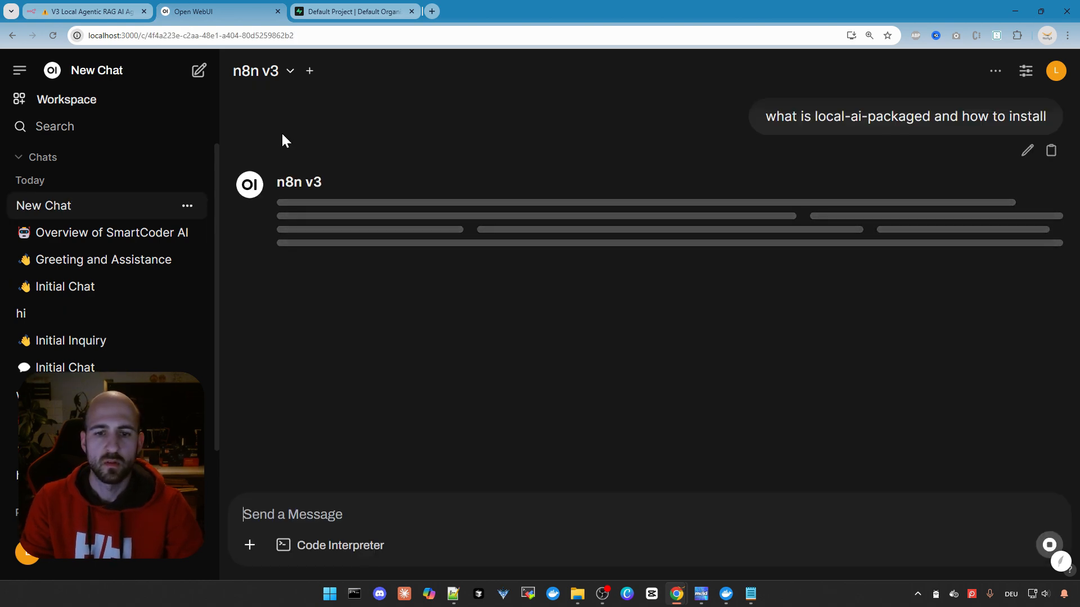
scroll(down, 3)
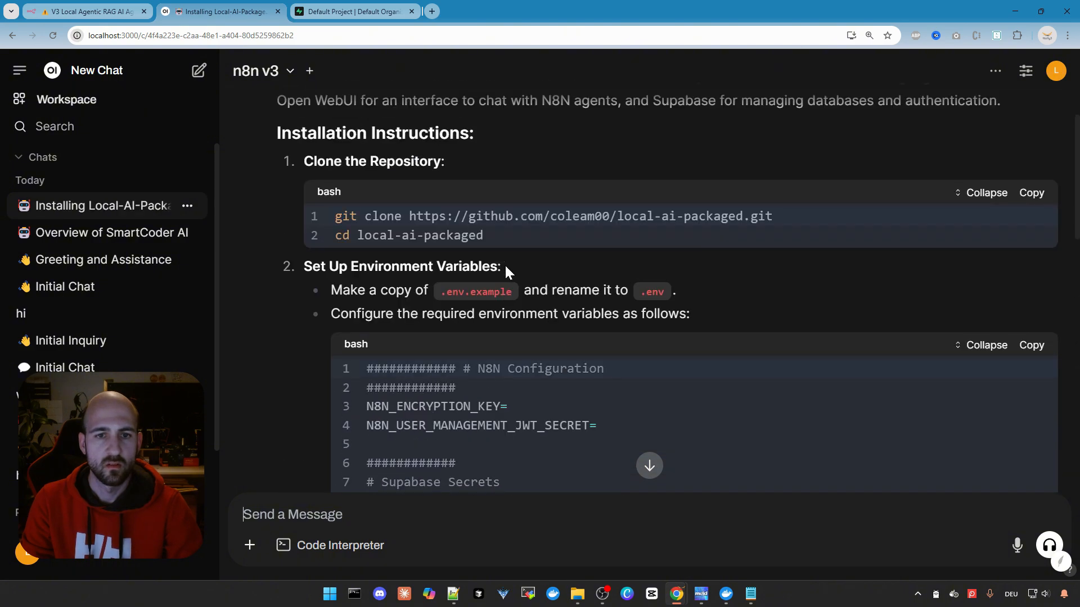
scroll(down, 3)
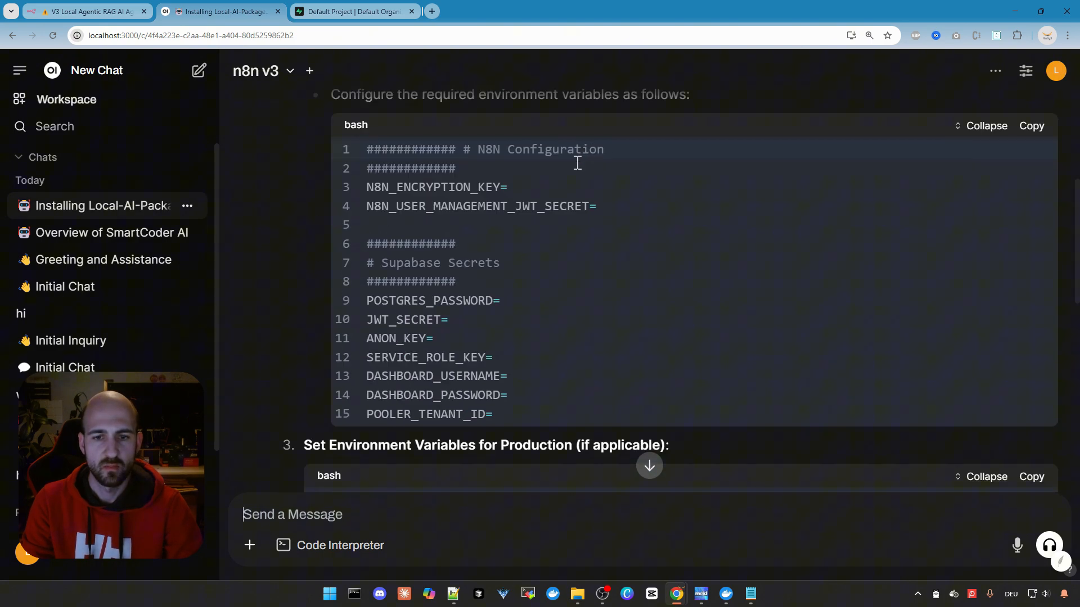
scroll(down, 3)
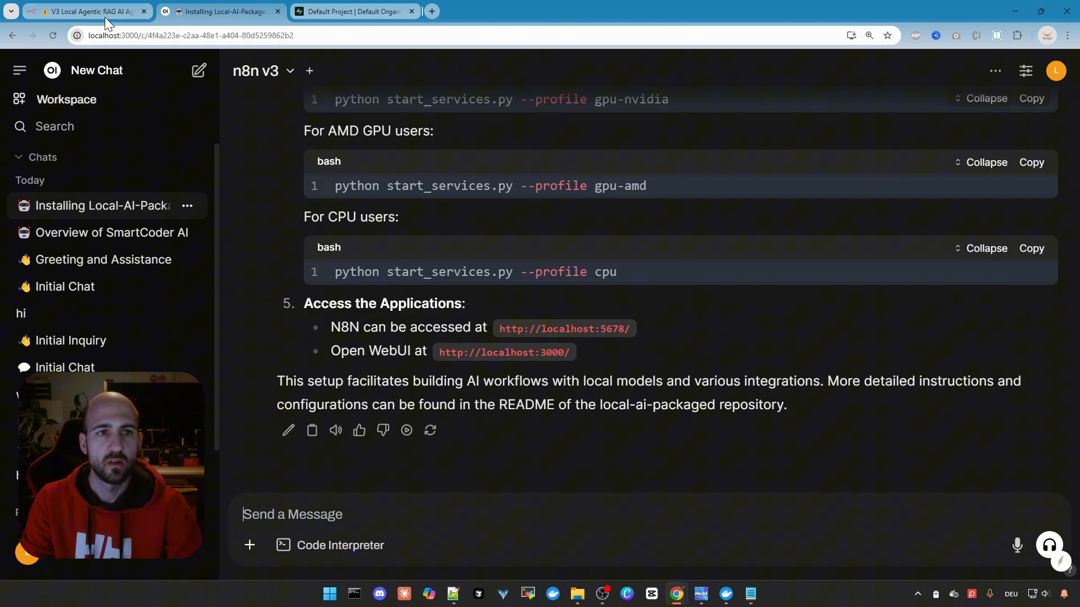
click(82, 12)
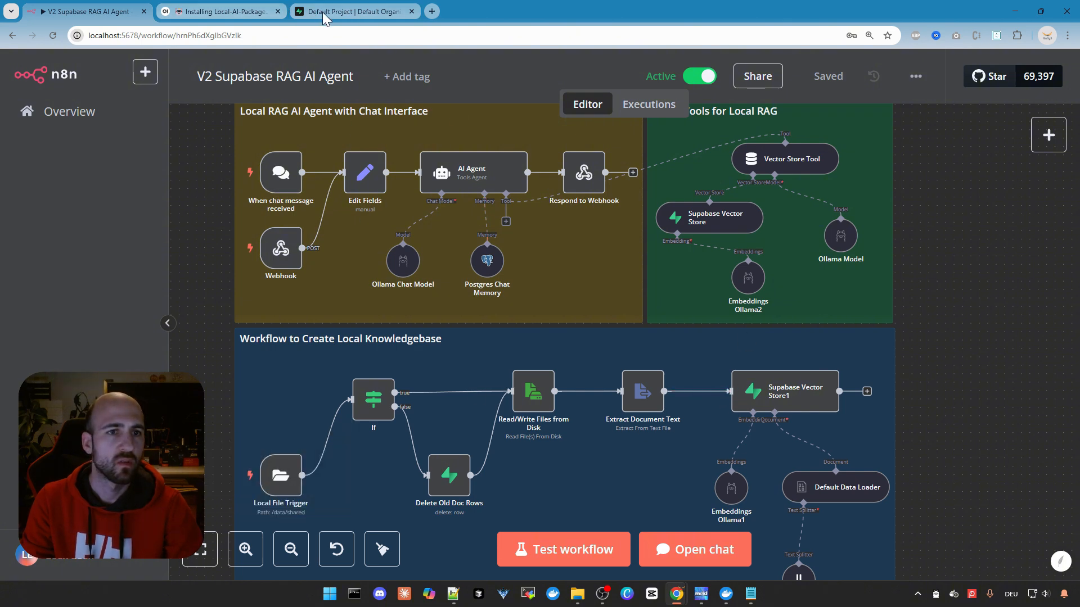
Switch to the browser tab holding the V2 Supabase RAG AI Agent workflow.
click(351, 12)
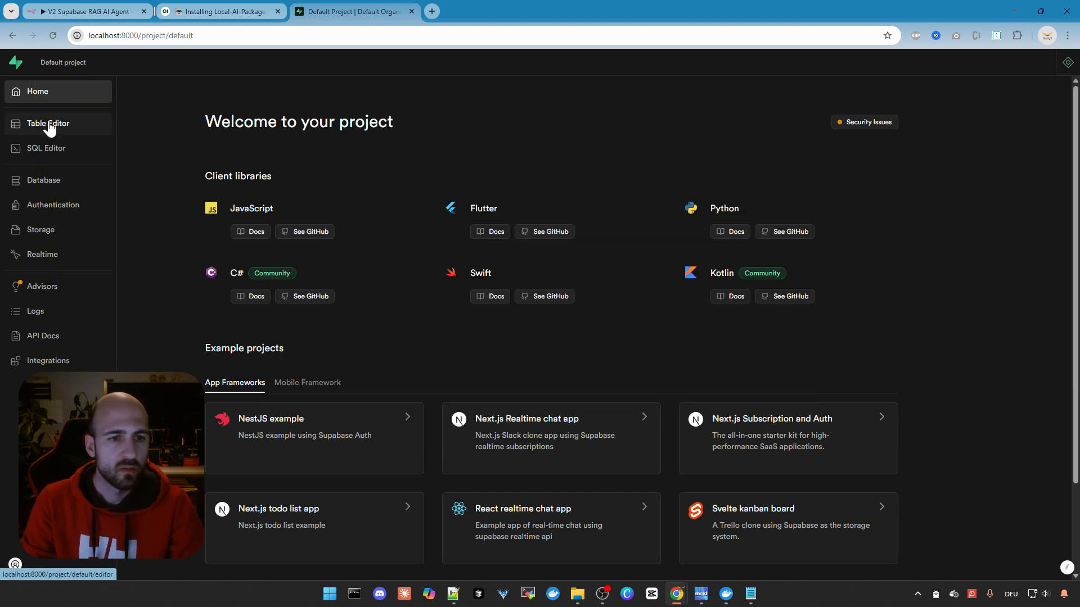
Inspect document_rows, document_metadata (boltdiy, README) and documents_pg's 64 embedded chunks in Table Editor.
click(47, 123)
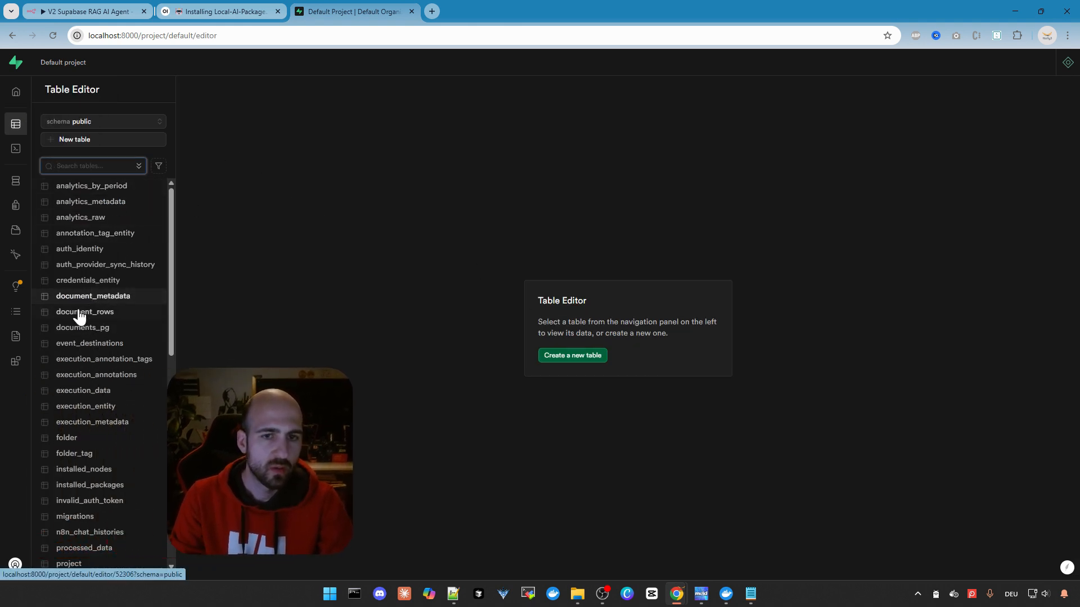
click(84, 311)
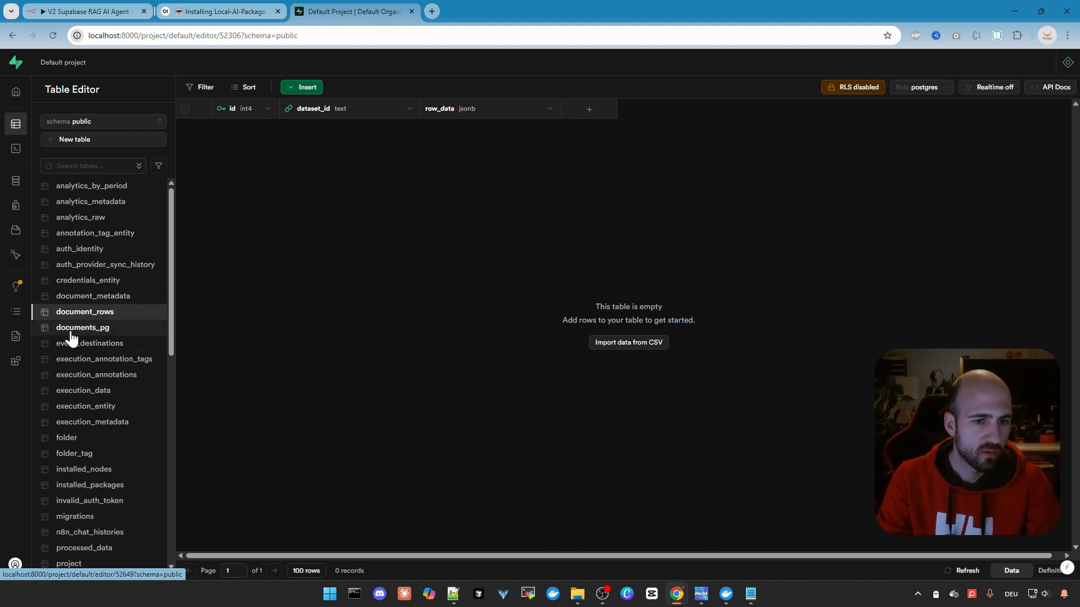
click(93, 295)
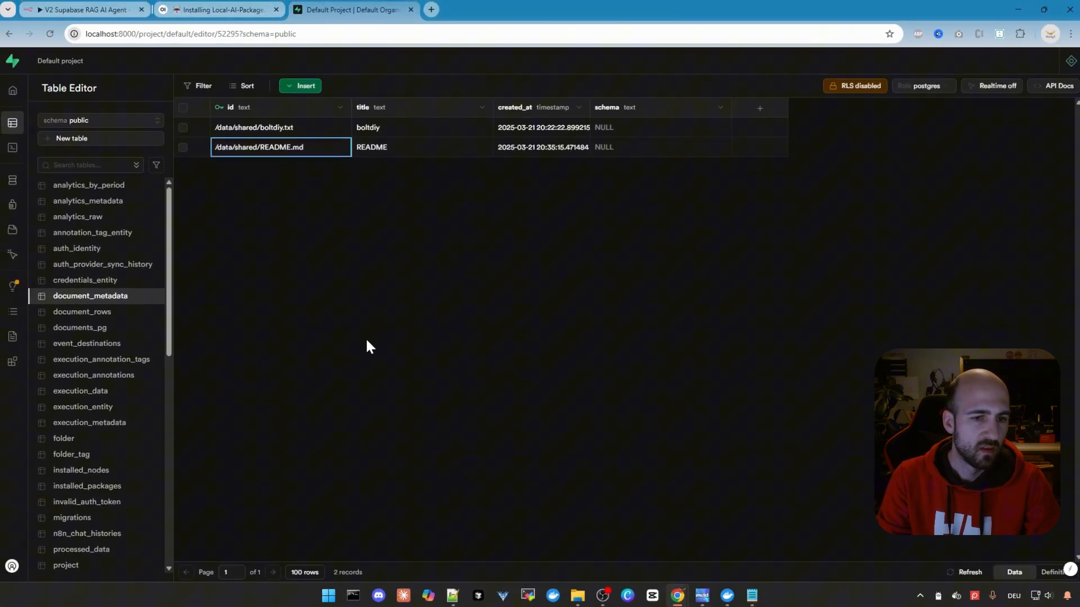
click(81, 327)
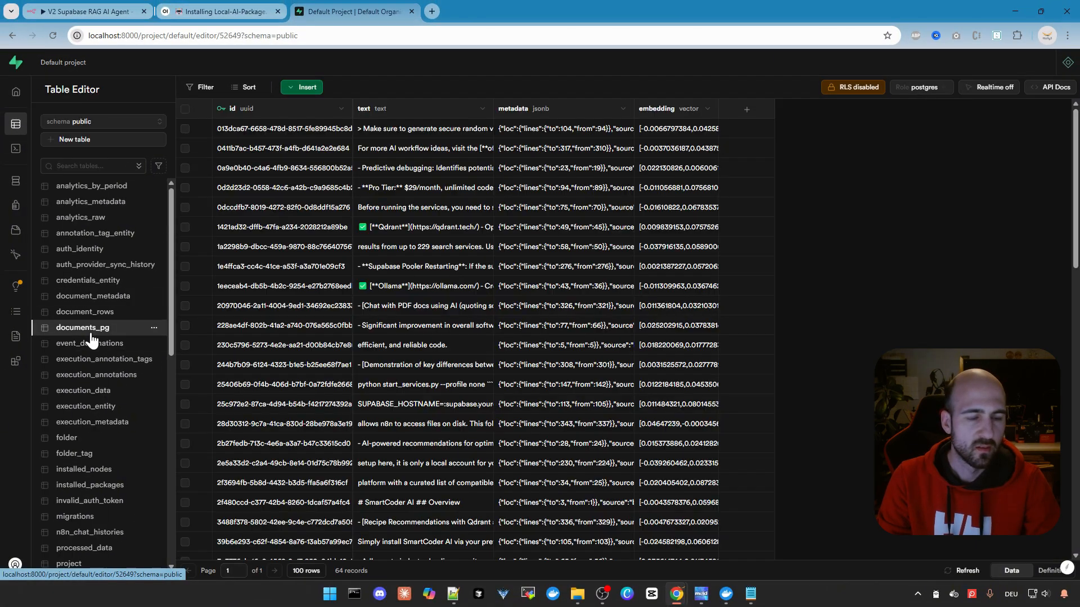
click(90, 343)
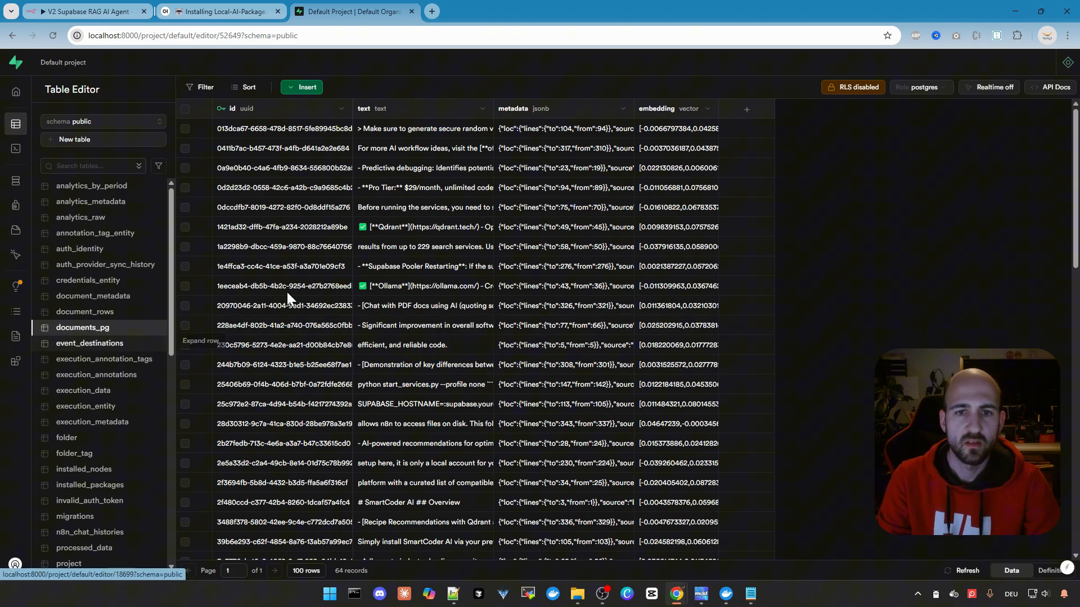
scroll(down, 3)
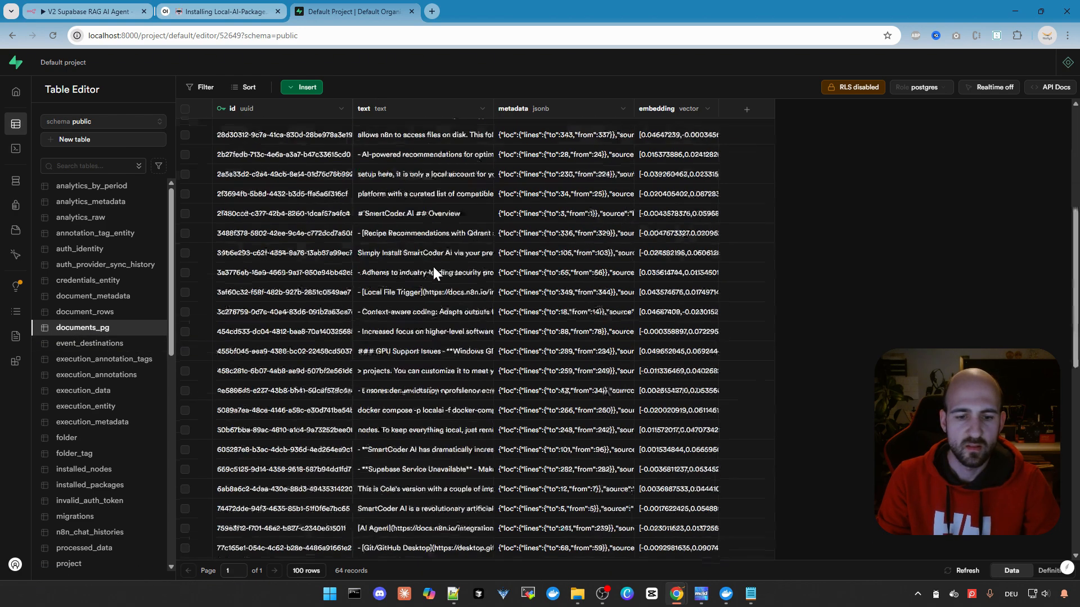